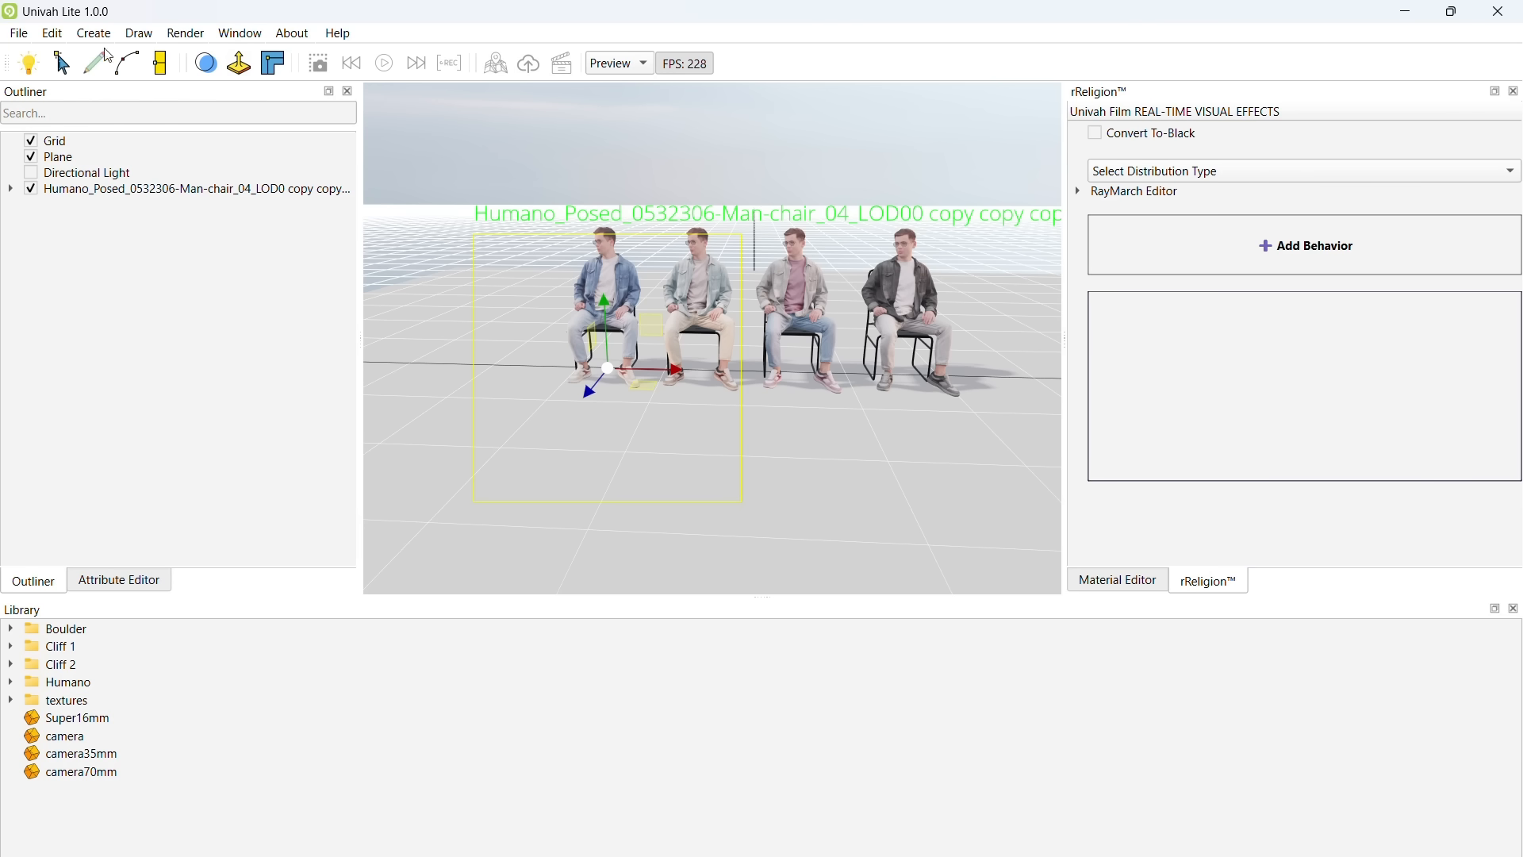
# - Import the shrub_04_4k.fbx model into the scene beside the seated people
pyautogui.click(17, 32)
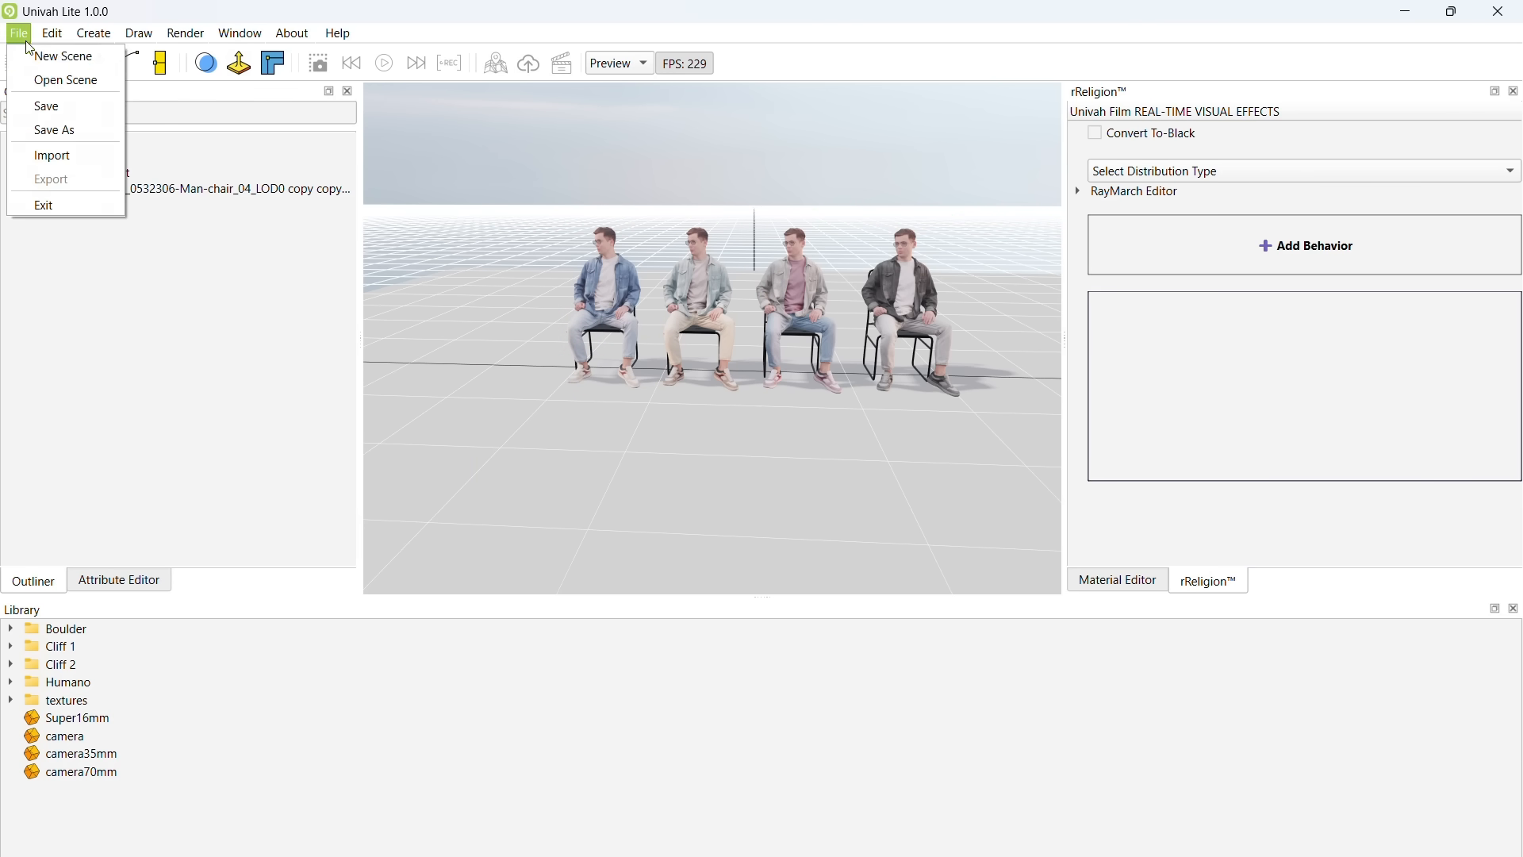
pyautogui.click(50, 156)
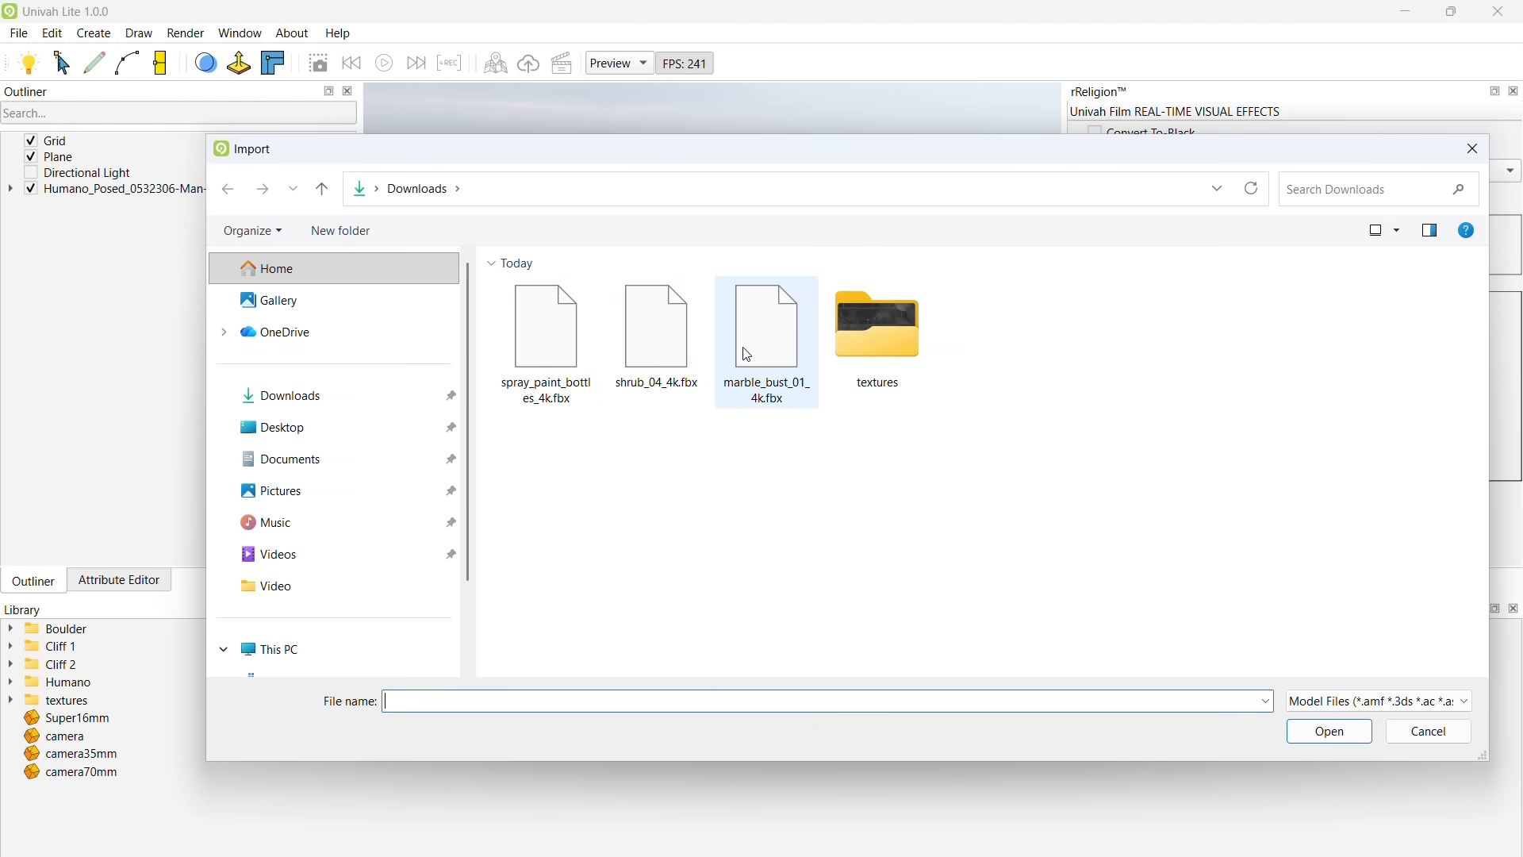
pyautogui.click(655, 325)
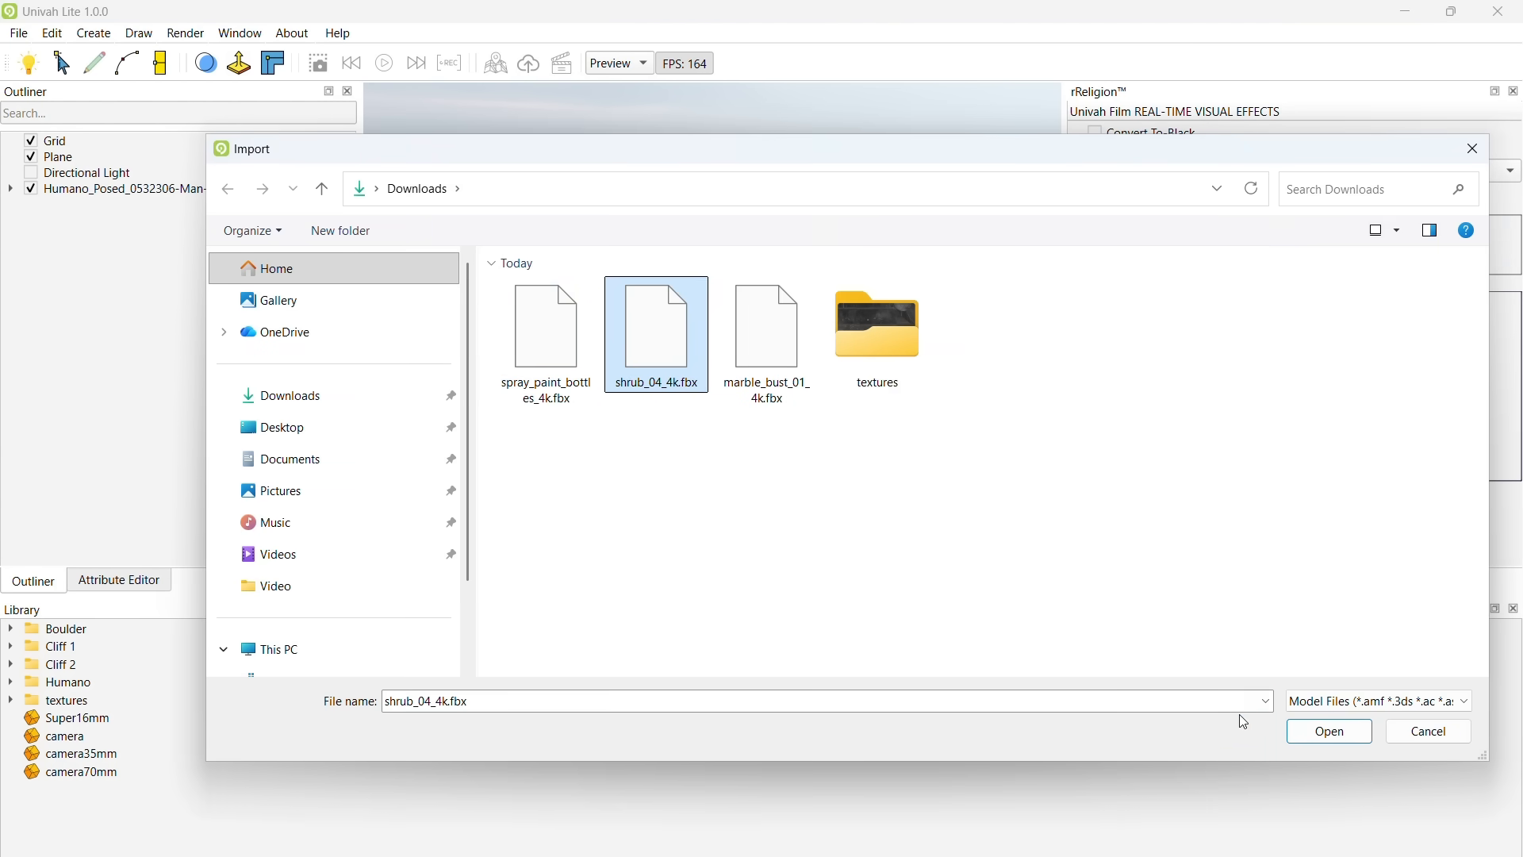
pyautogui.click(1328, 730)
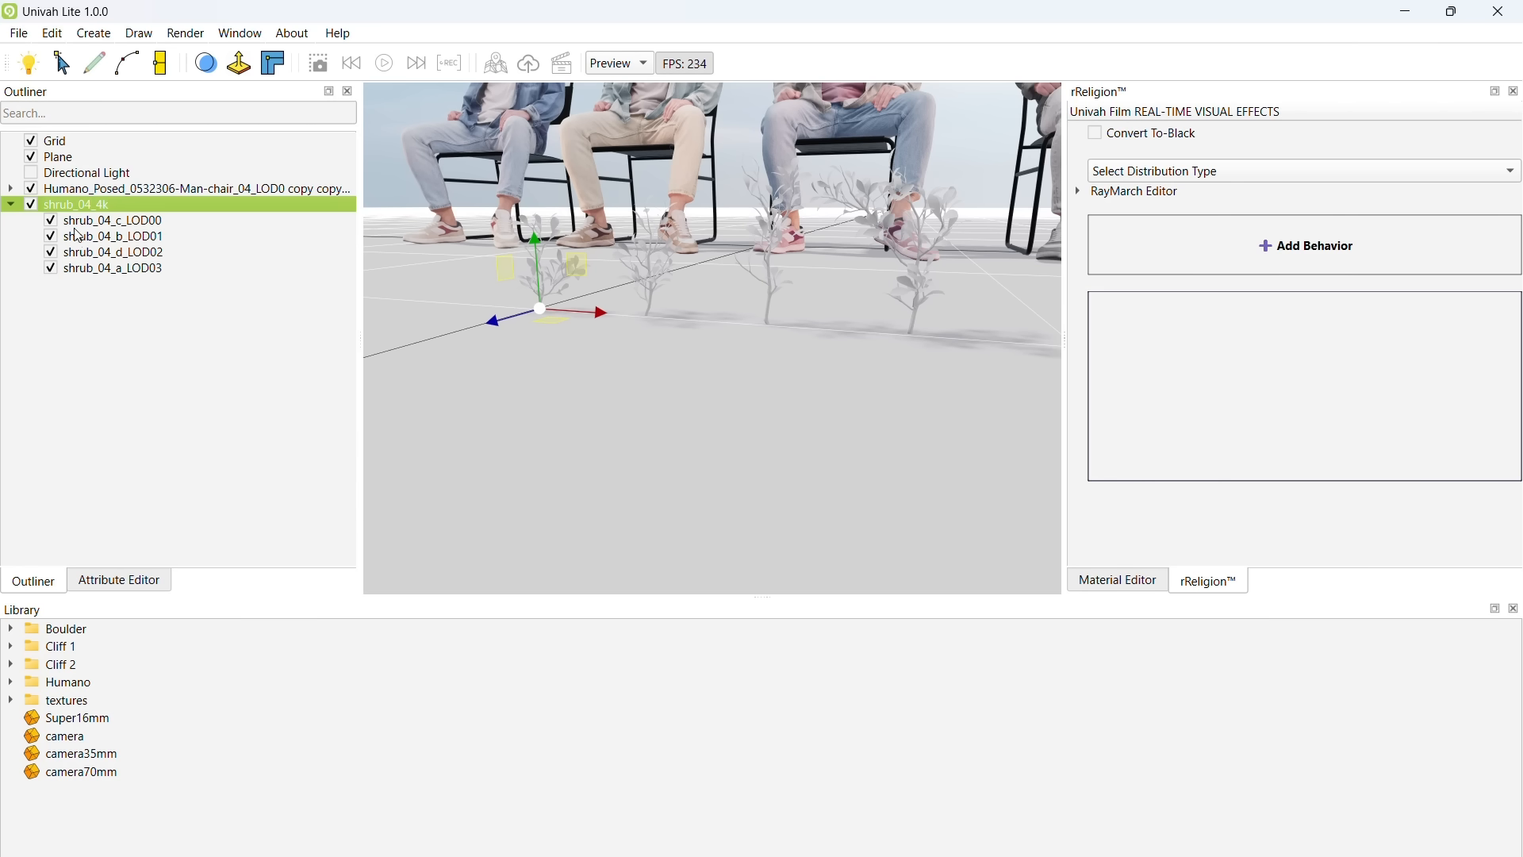
pyautogui.moveTo(86, 233)
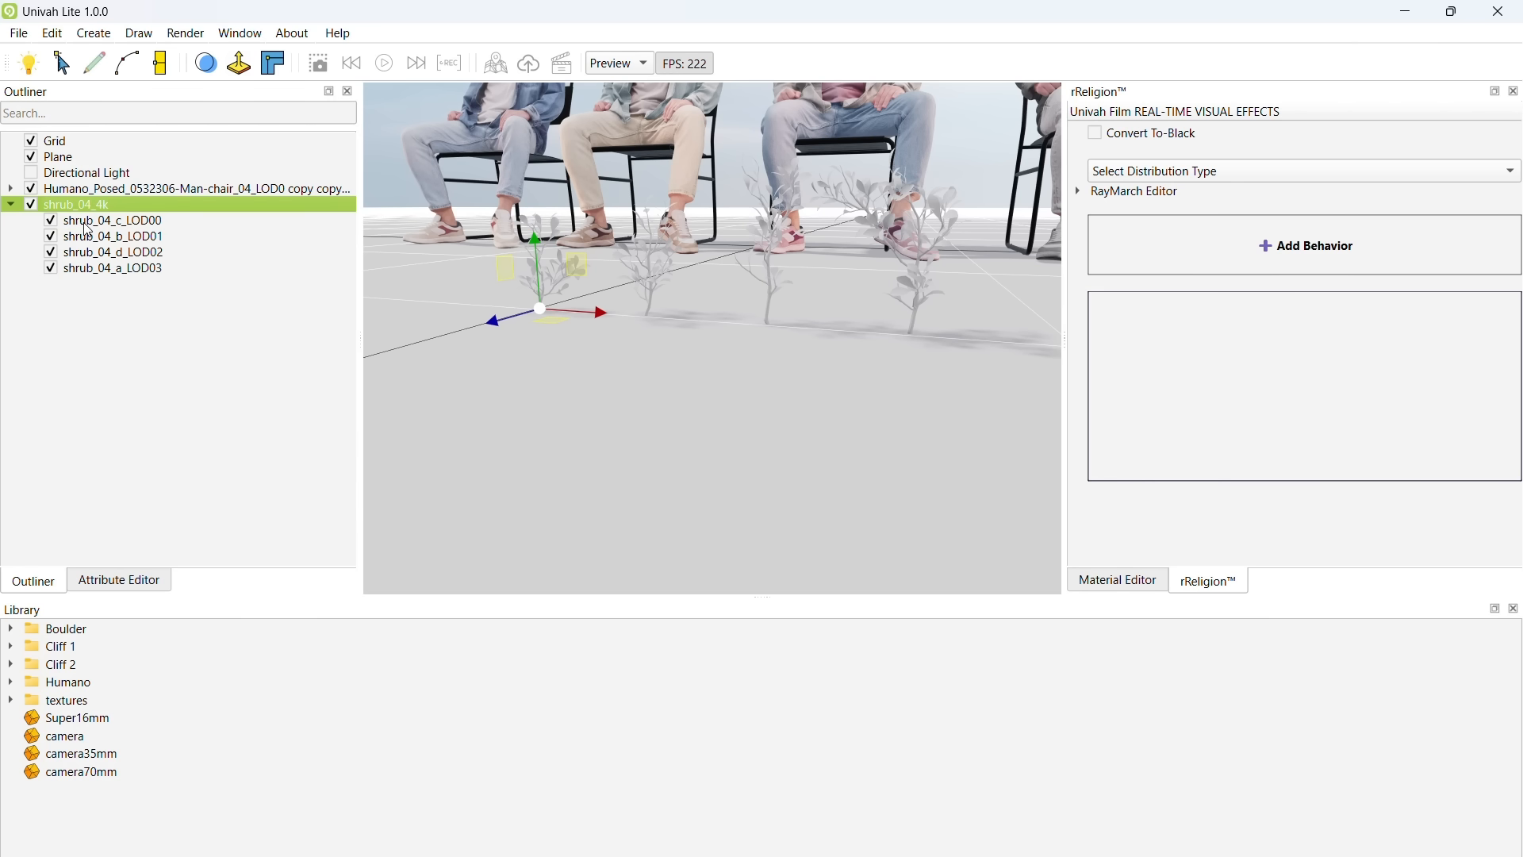
# - Trim the shrub's LOD variants in the Outliner and select shrub_04_c_LOD00
pyautogui.click(111, 266)
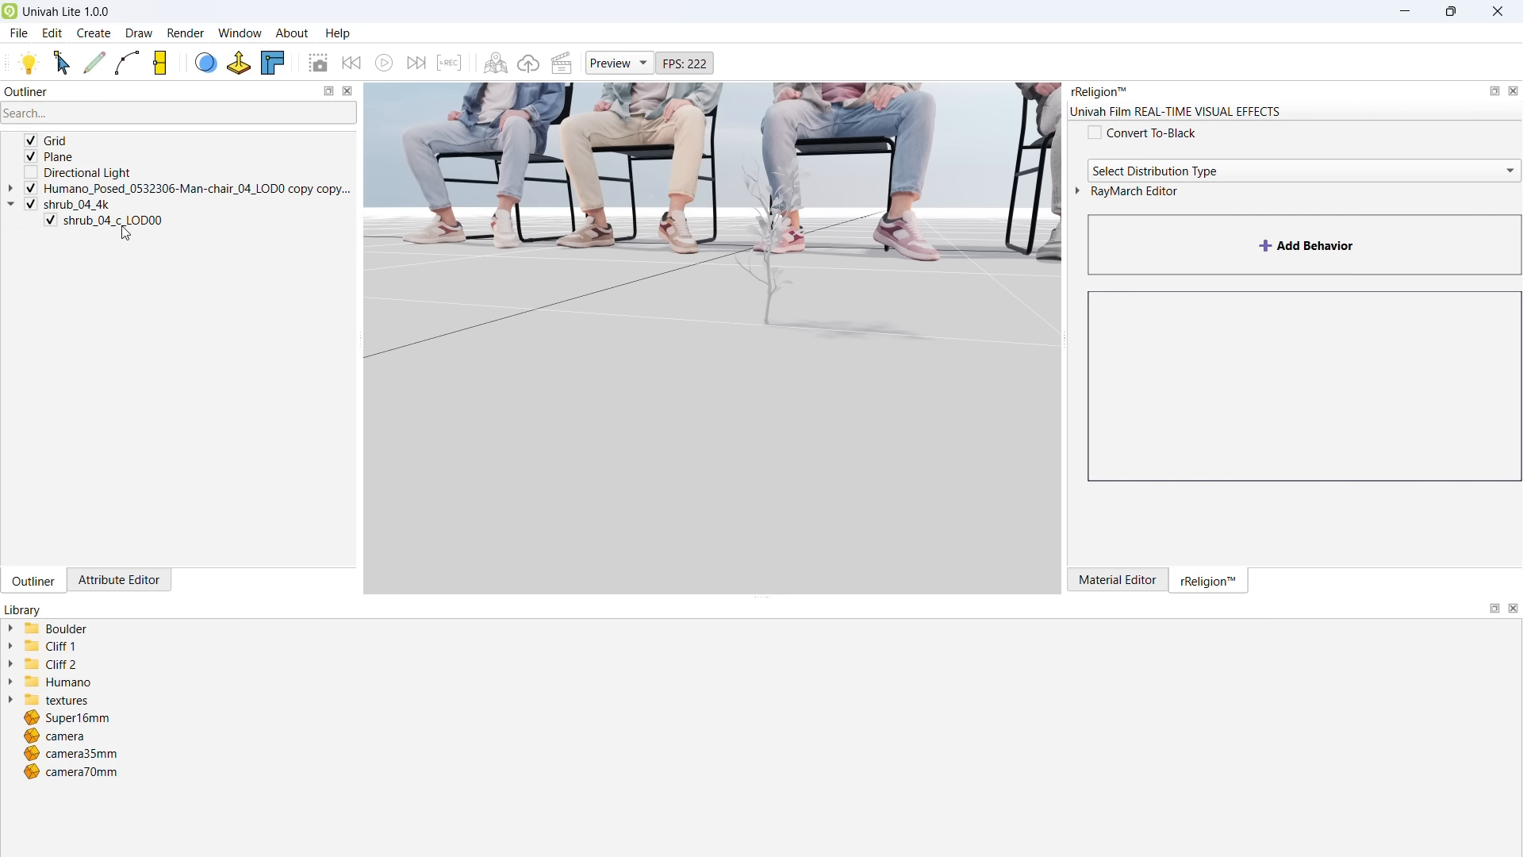
pyautogui.click(111, 219)
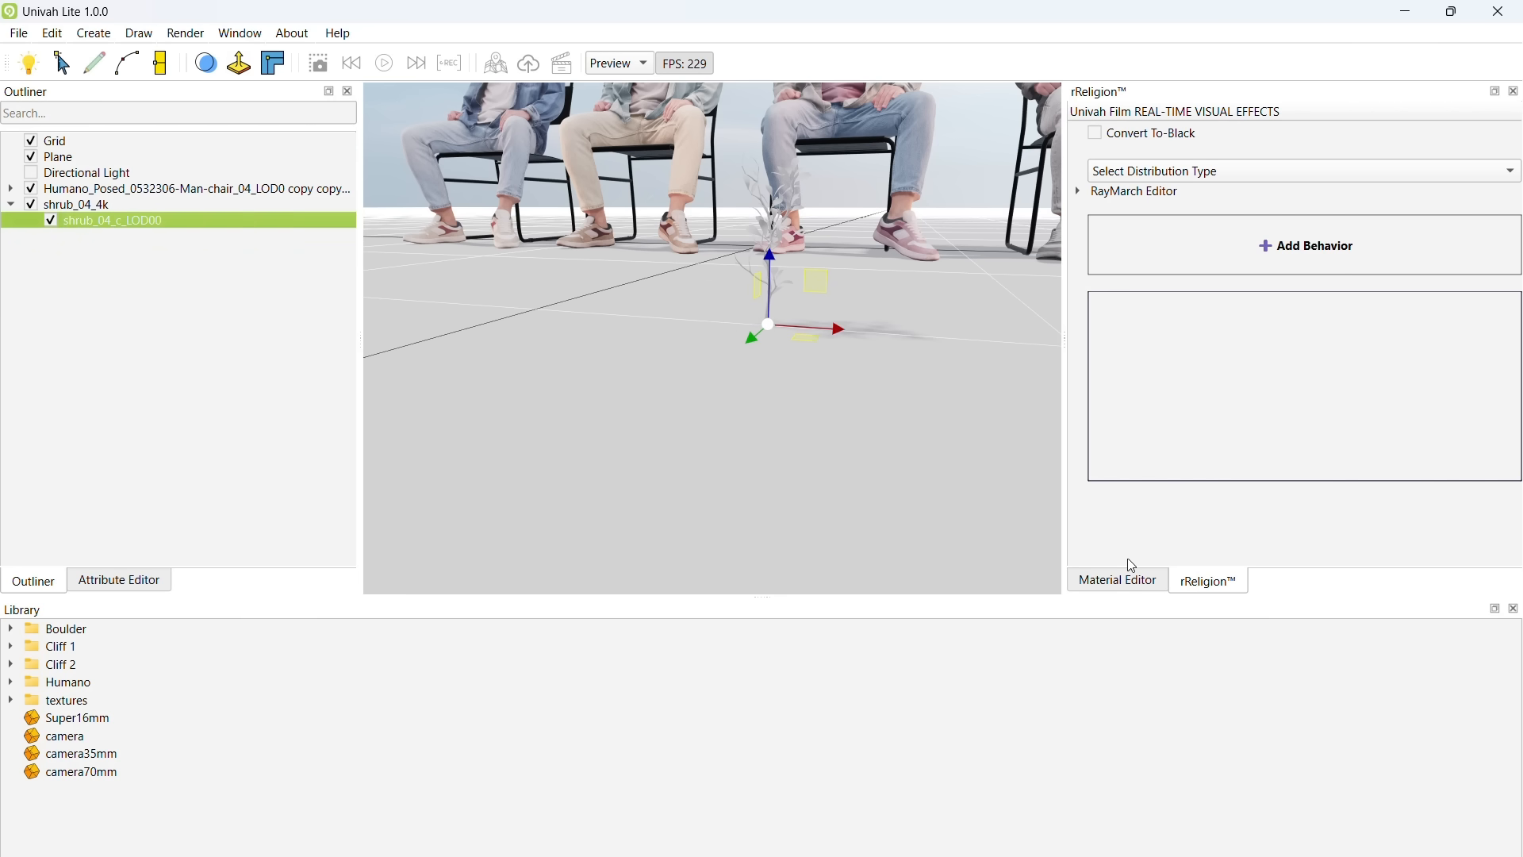
# - Load shrub_04_diff_4k.jpg as the diffuse map and shrub_04_nor_gl_4k.exr as the normal map
pyautogui.click(1115, 581)
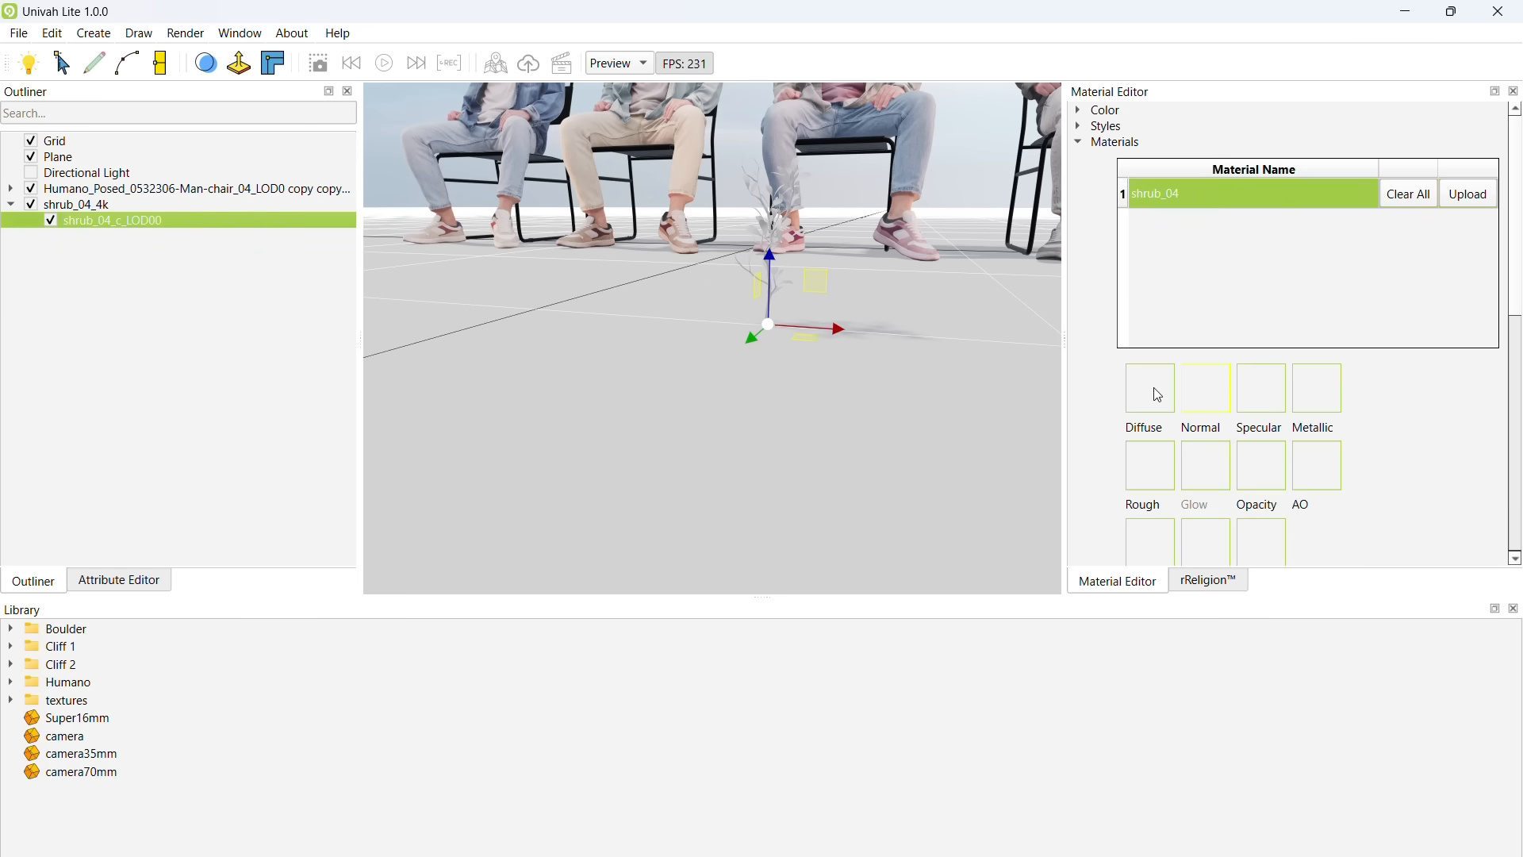
pyautogui.click(1149, 387)
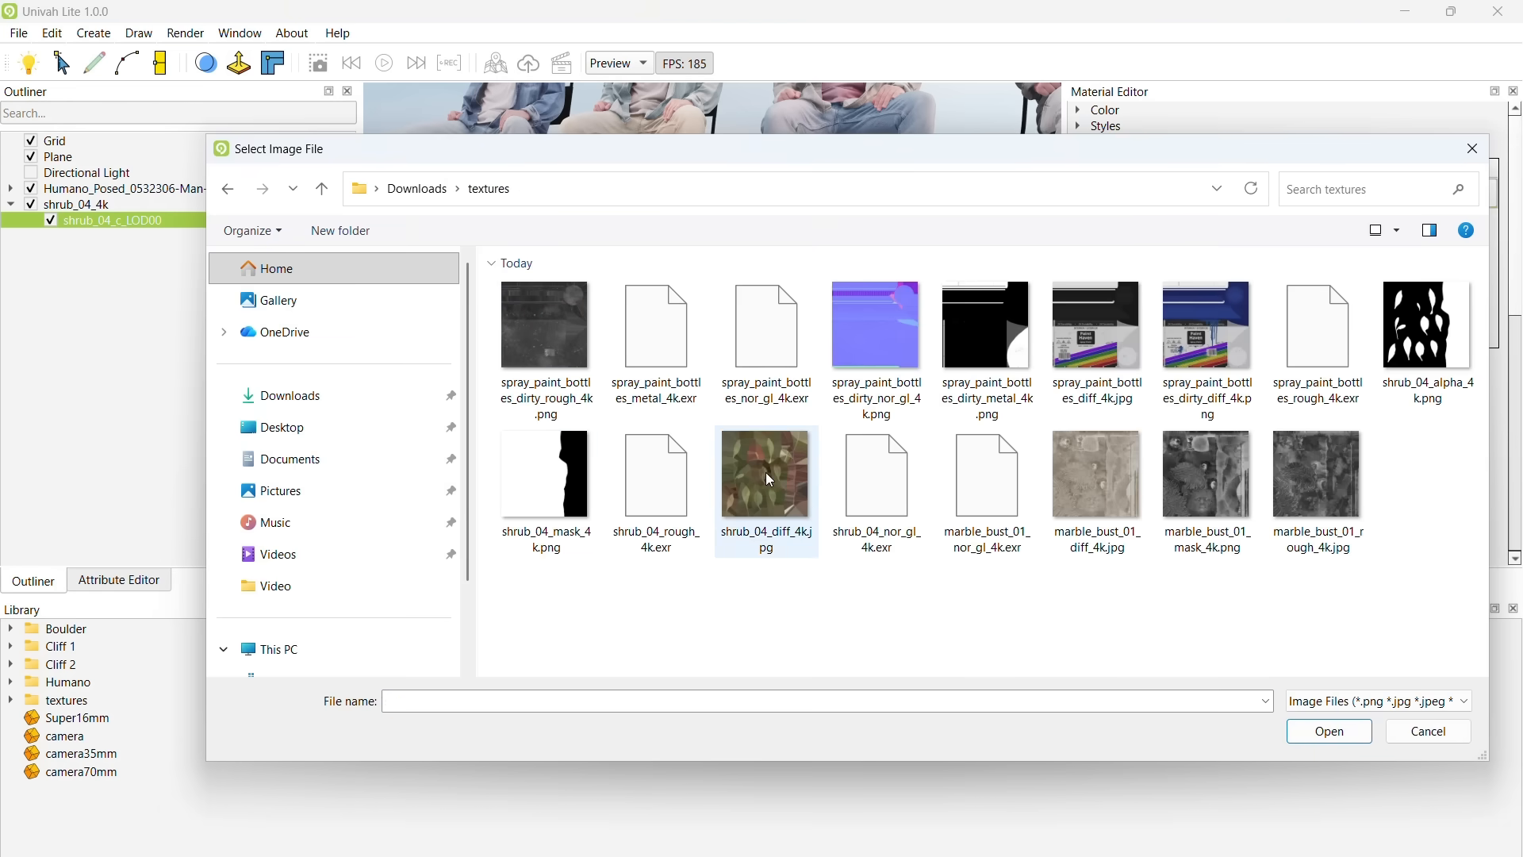
pyautogui.click(1327, 730)
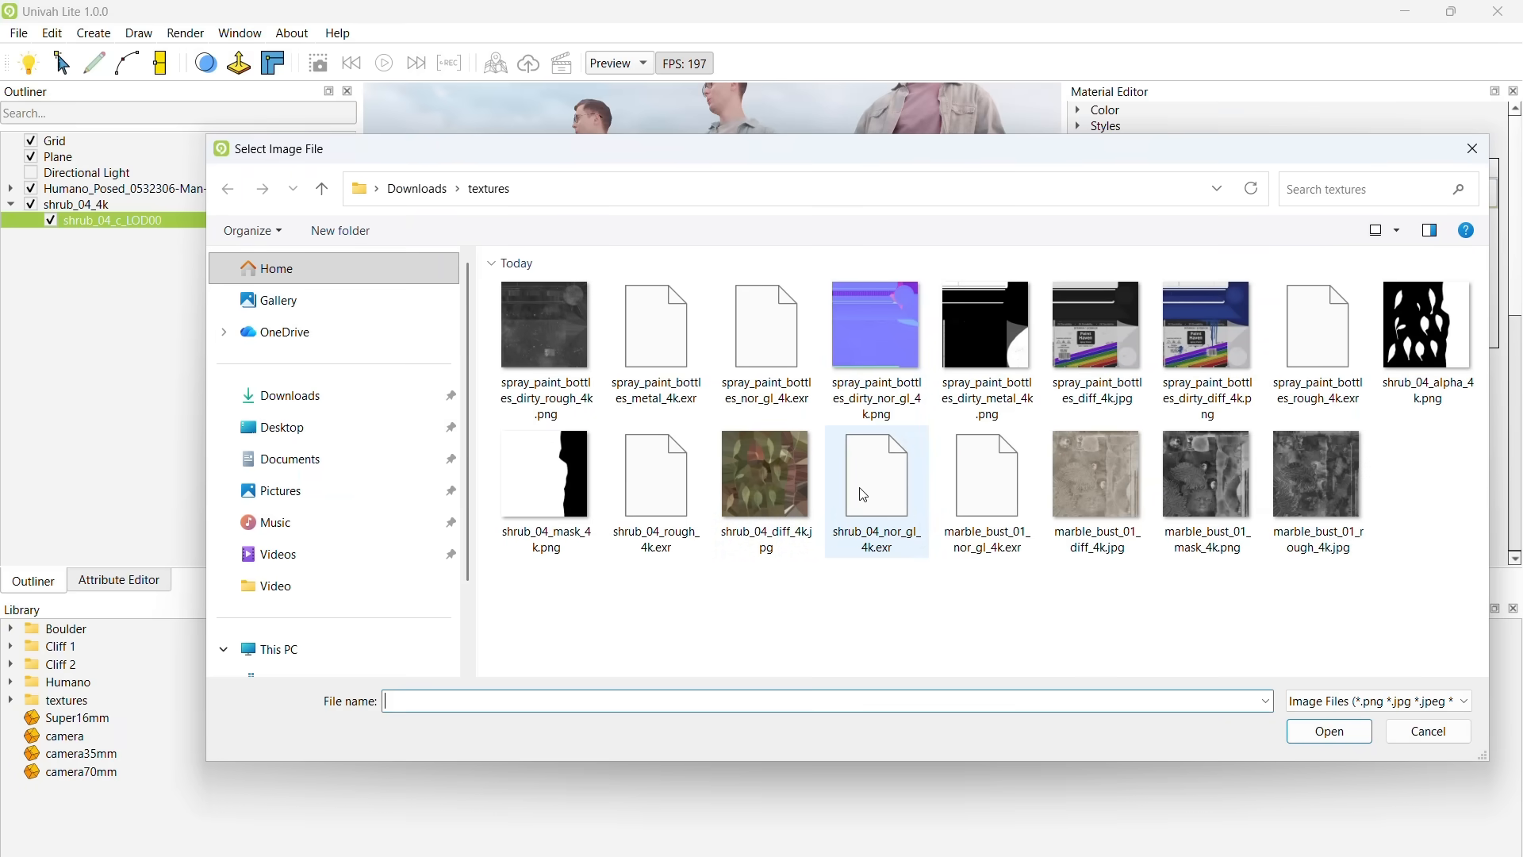
pyautogui.click(876, 474)
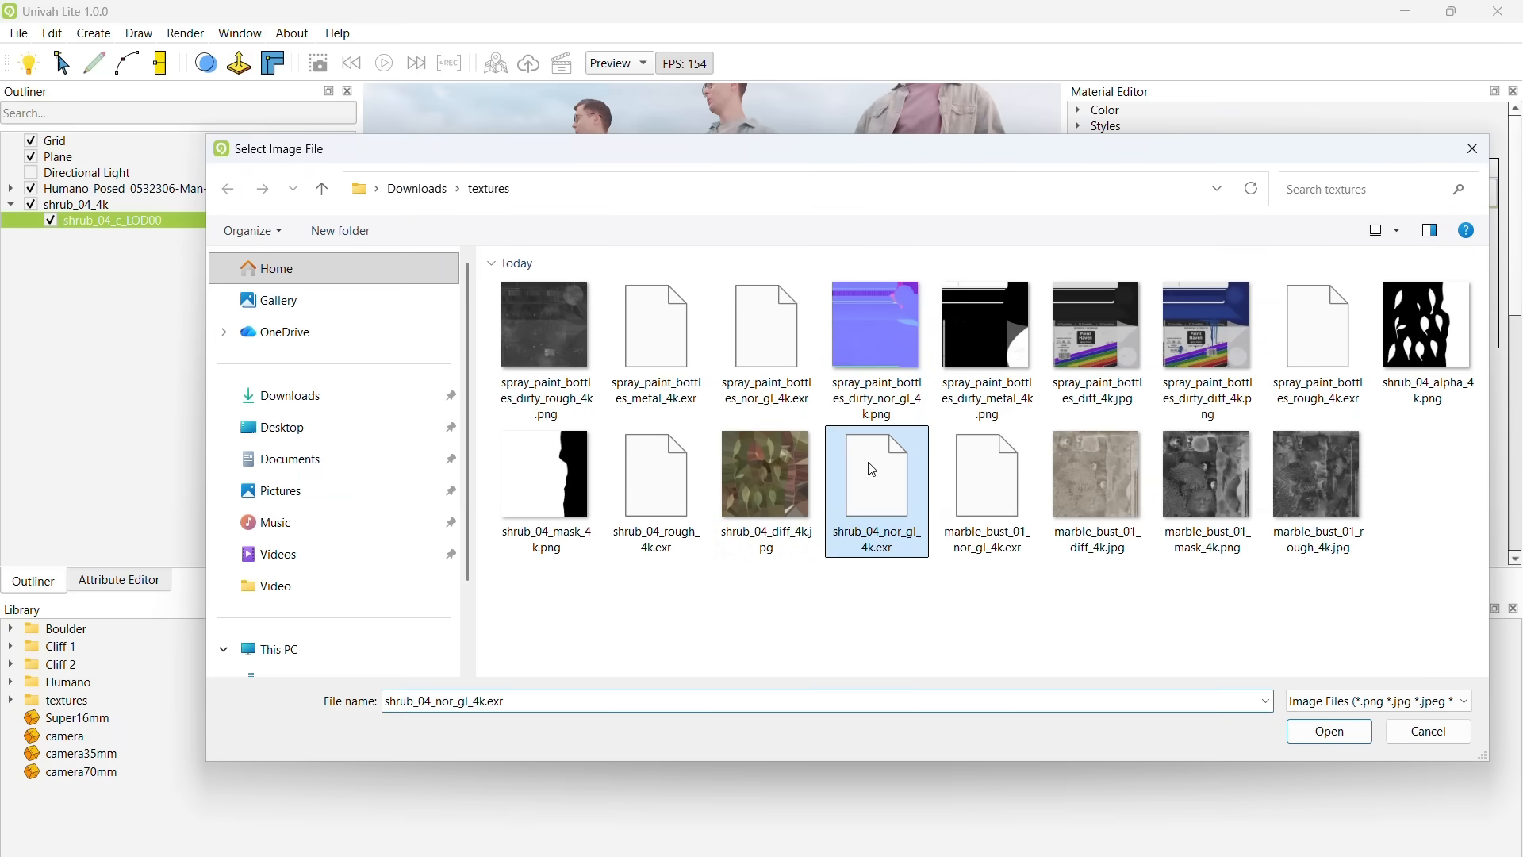
pyautogui.click(1326, 730)
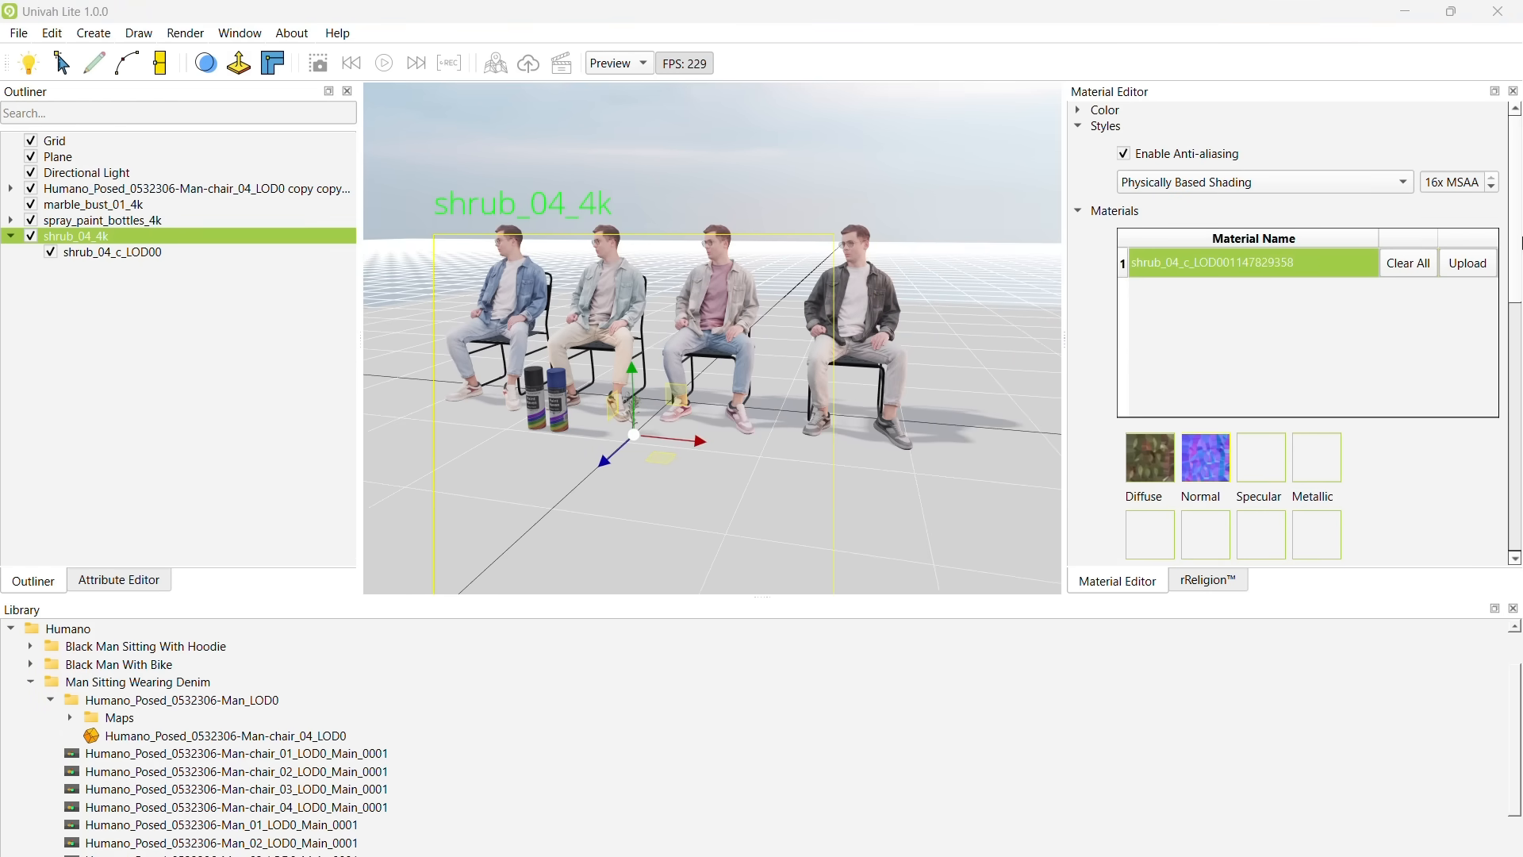
pyautogui.moveTo(899, 376)
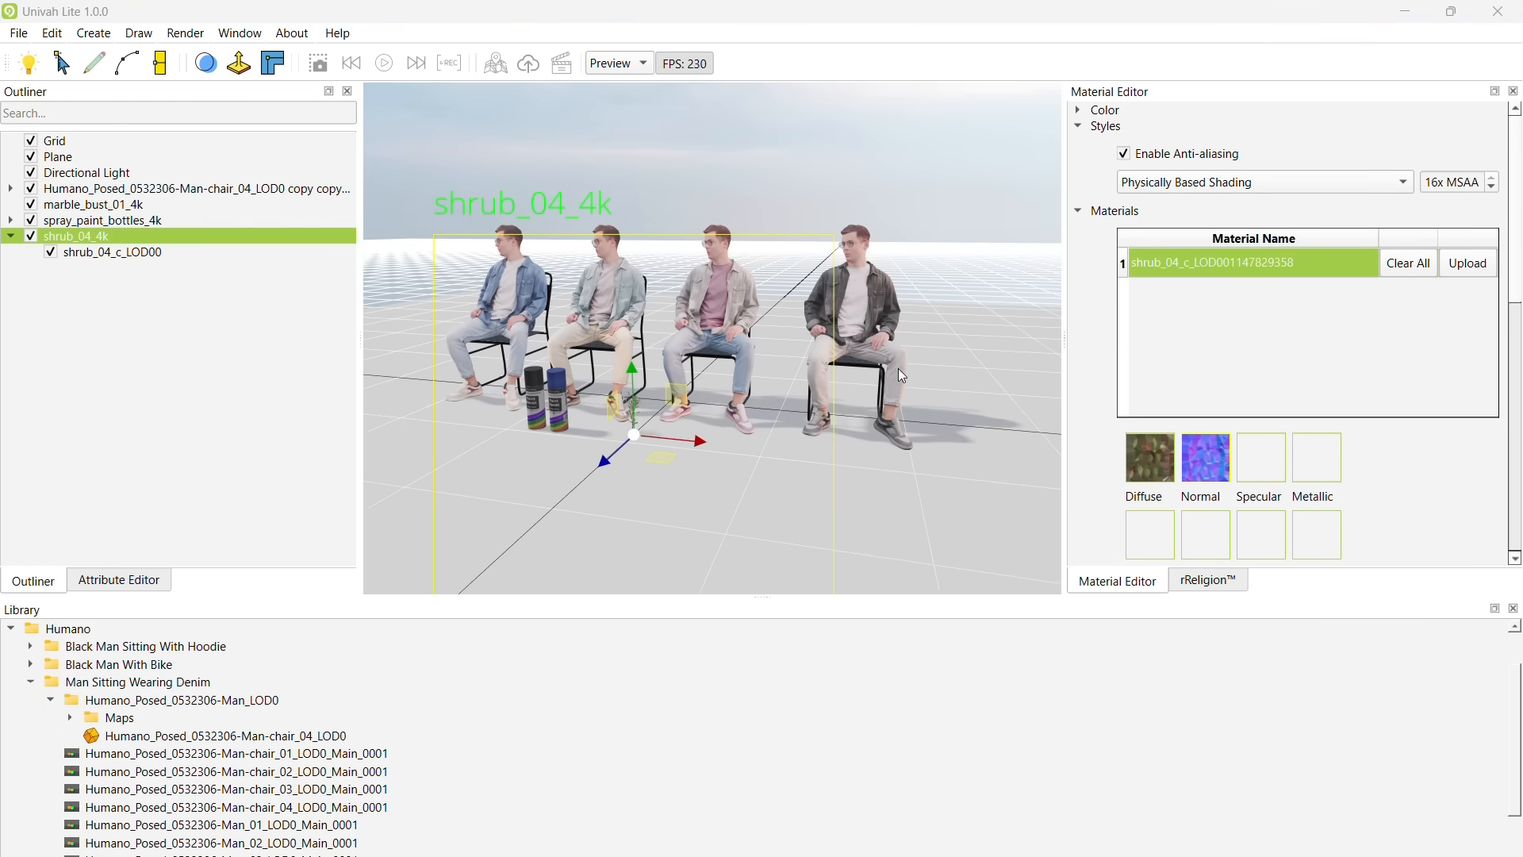
# - Import the marble_bust_01_4k.fbx model into the scene
pyautogui.click(18, 32)
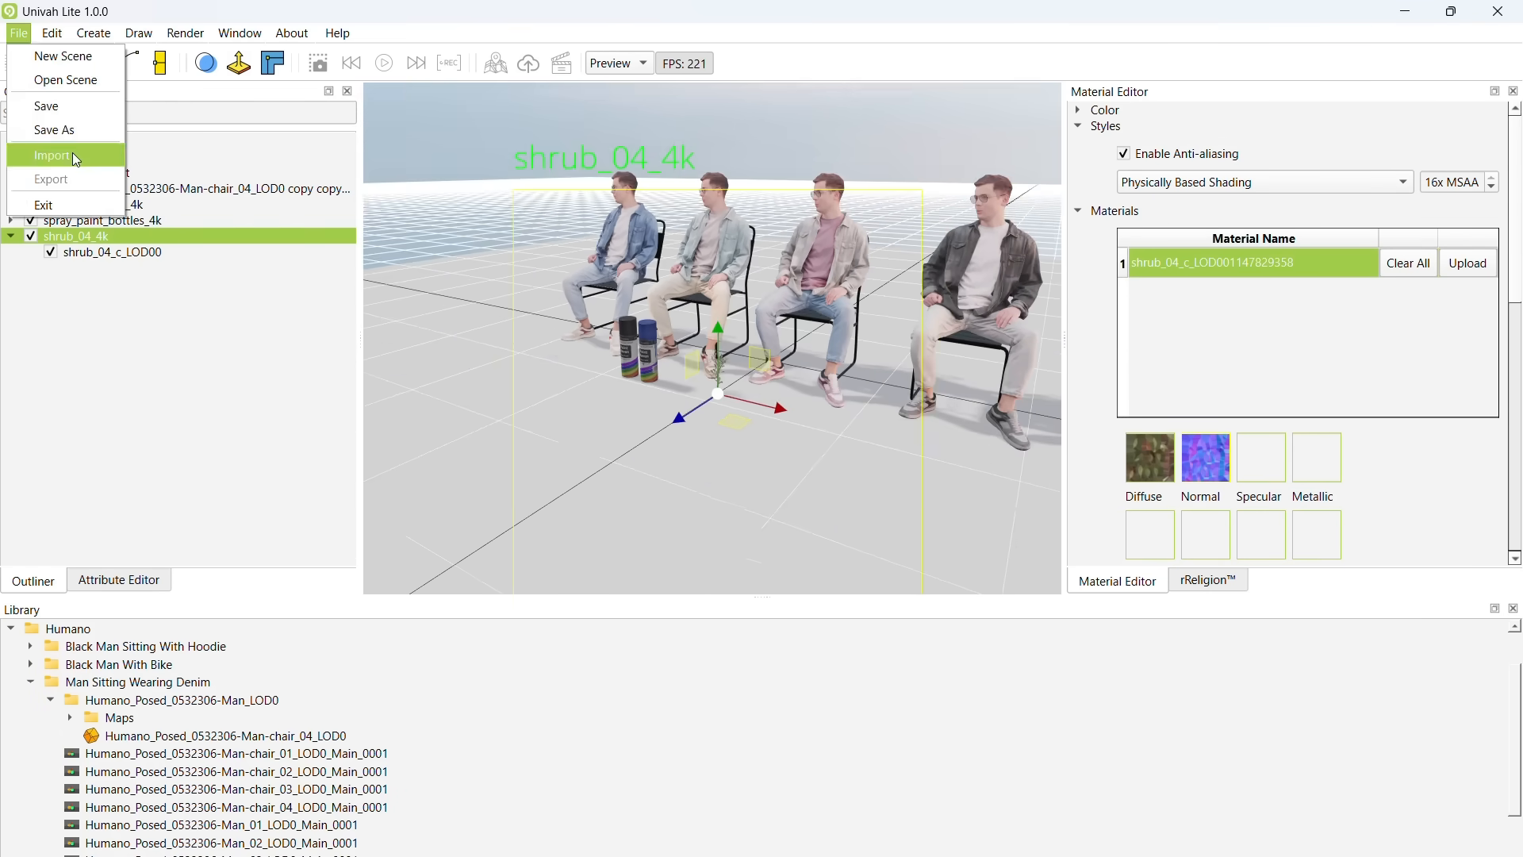
pyautogui.click(51, 154)
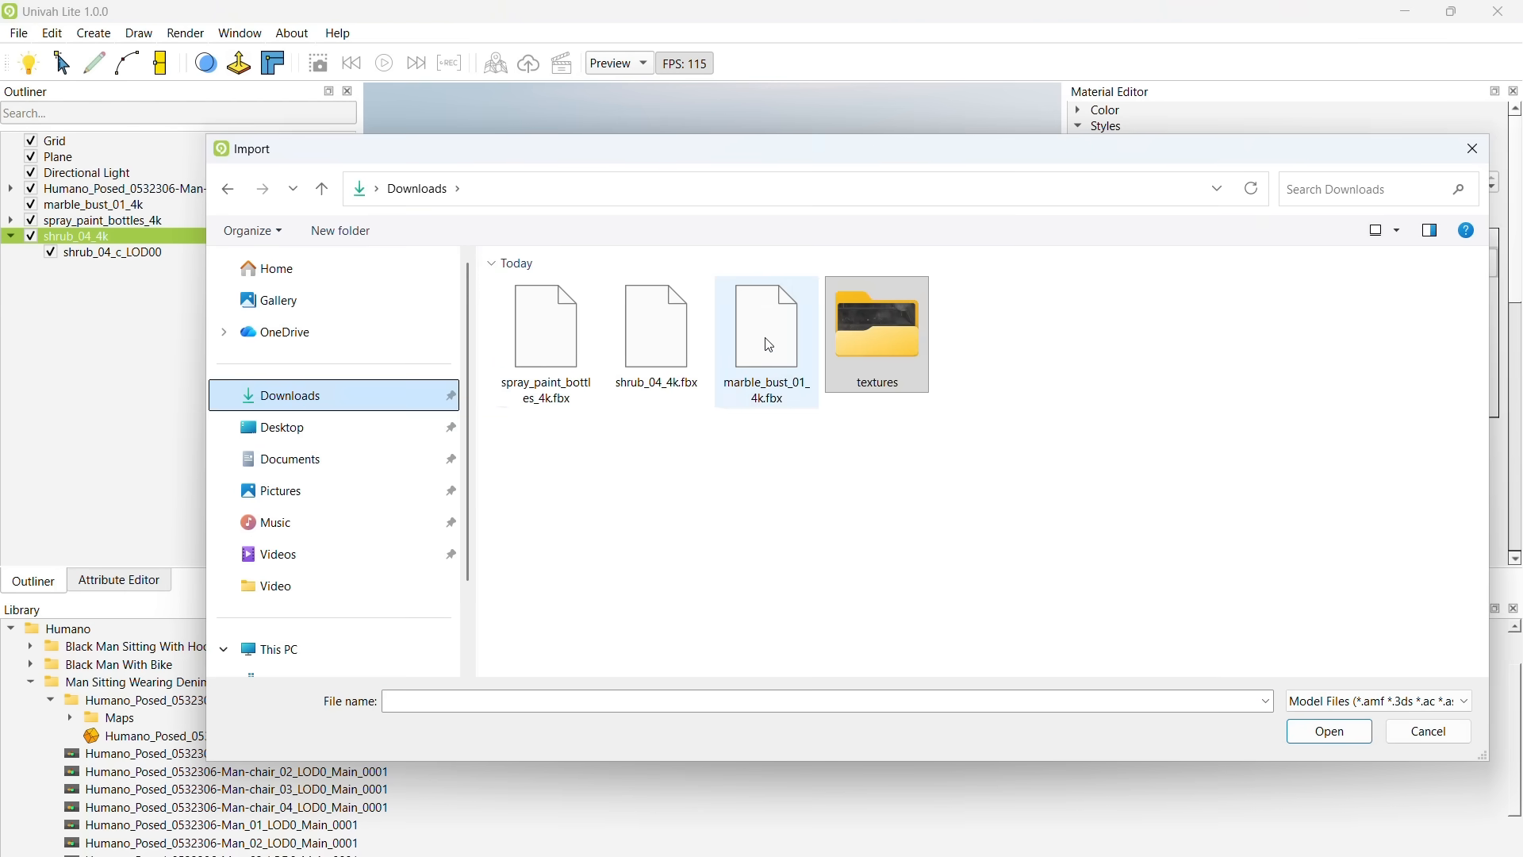
pyautogui.click(1328, 730)
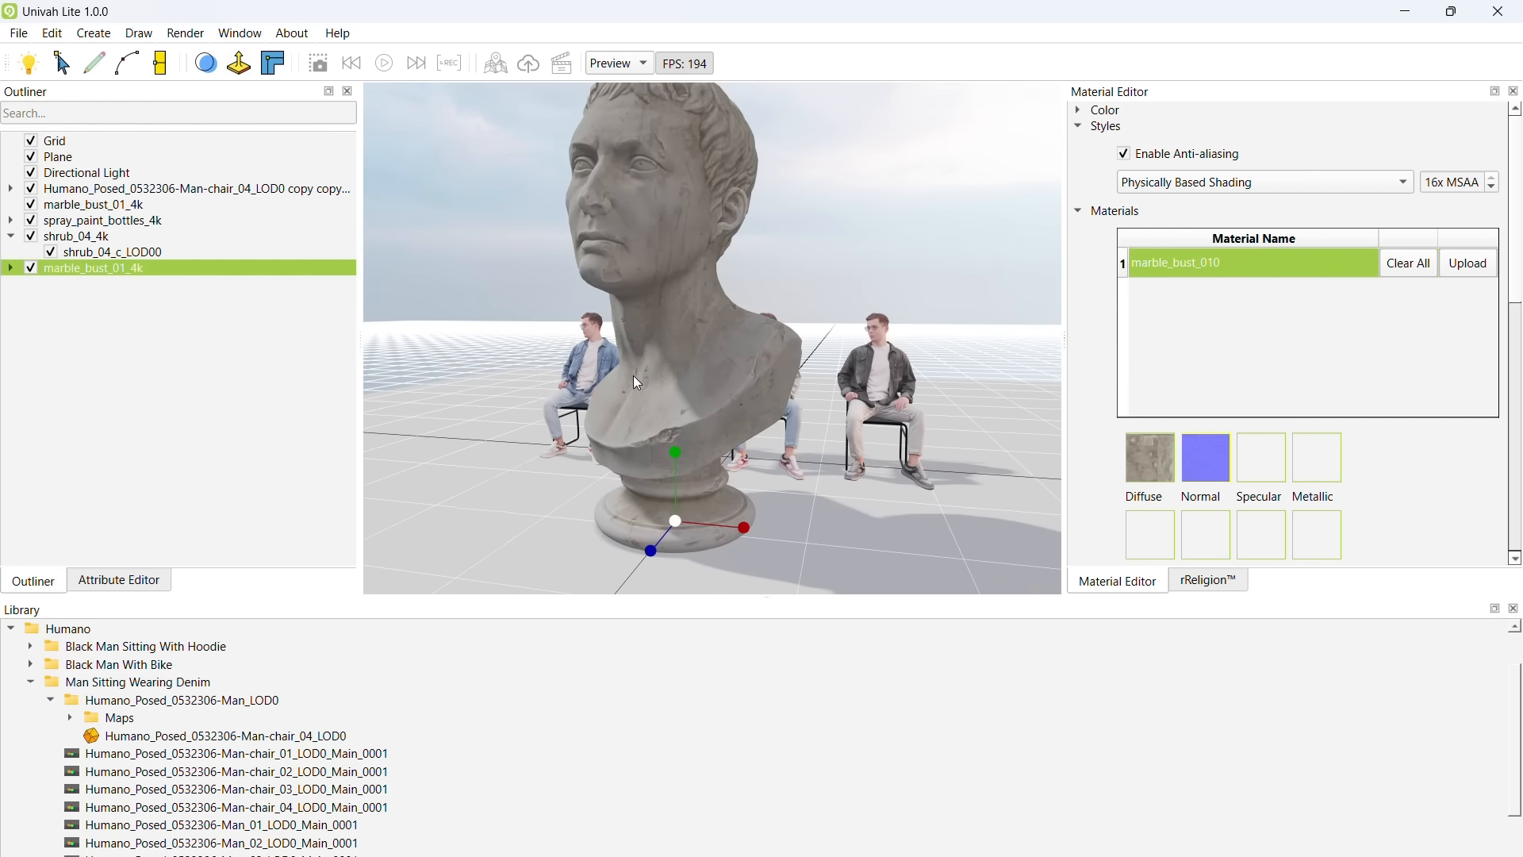
# - Rotate the marble bust around its vertical axis with the rotate gizmo
pyautogui.moveTo(676, 522); pyautogui.dragTo(495, 539)
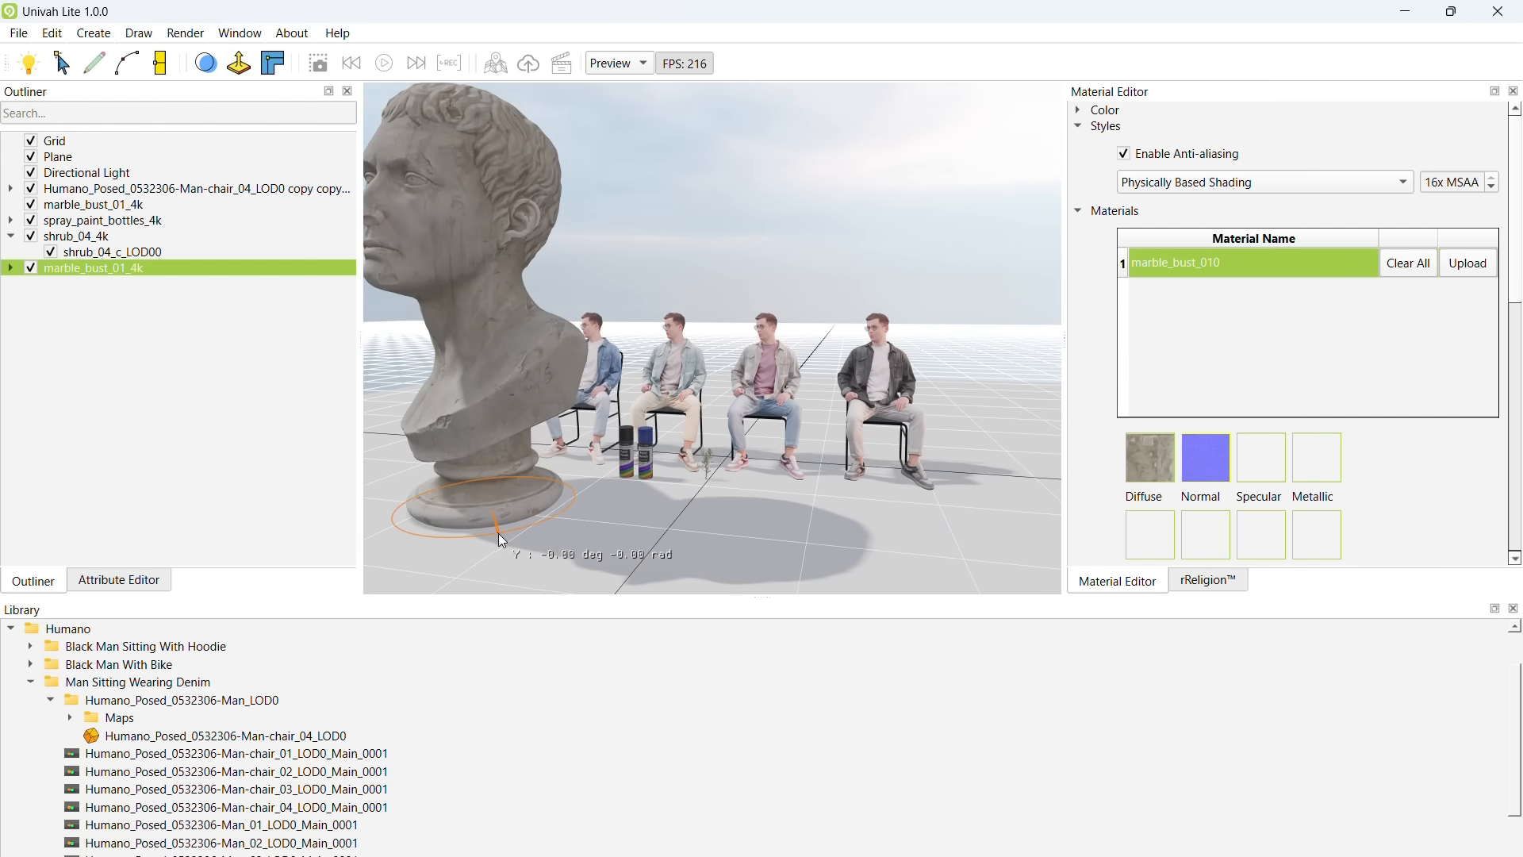
pyautogui.moveTo(500, 539); pyautogui.dragTo(691, 552)
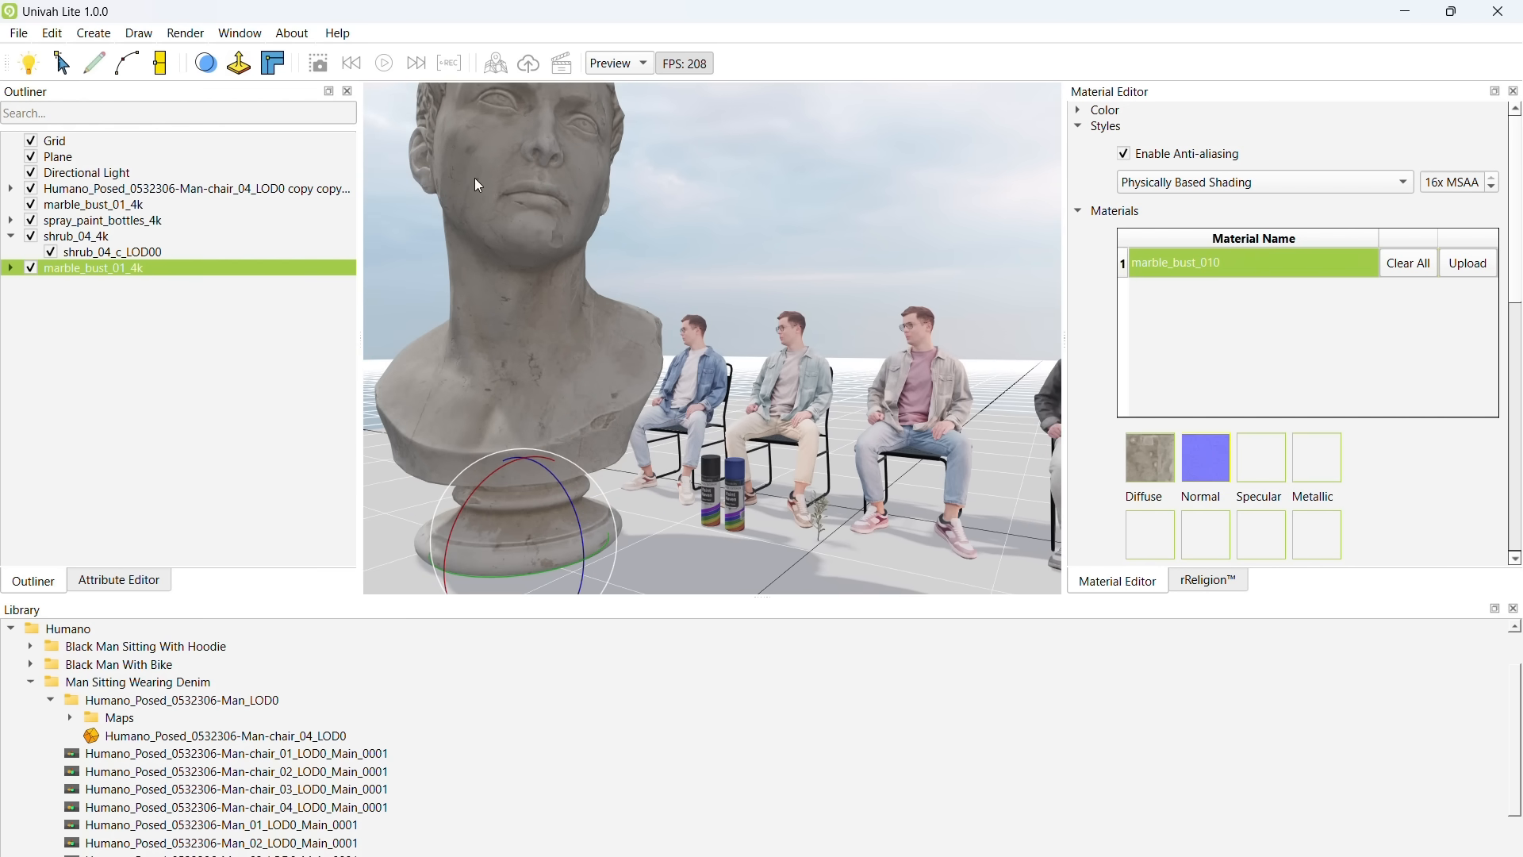
# - Distribute the shrub LOD00 over the marble_bust_010 mesh with 449 copies
pyautogui.click(76, 235)
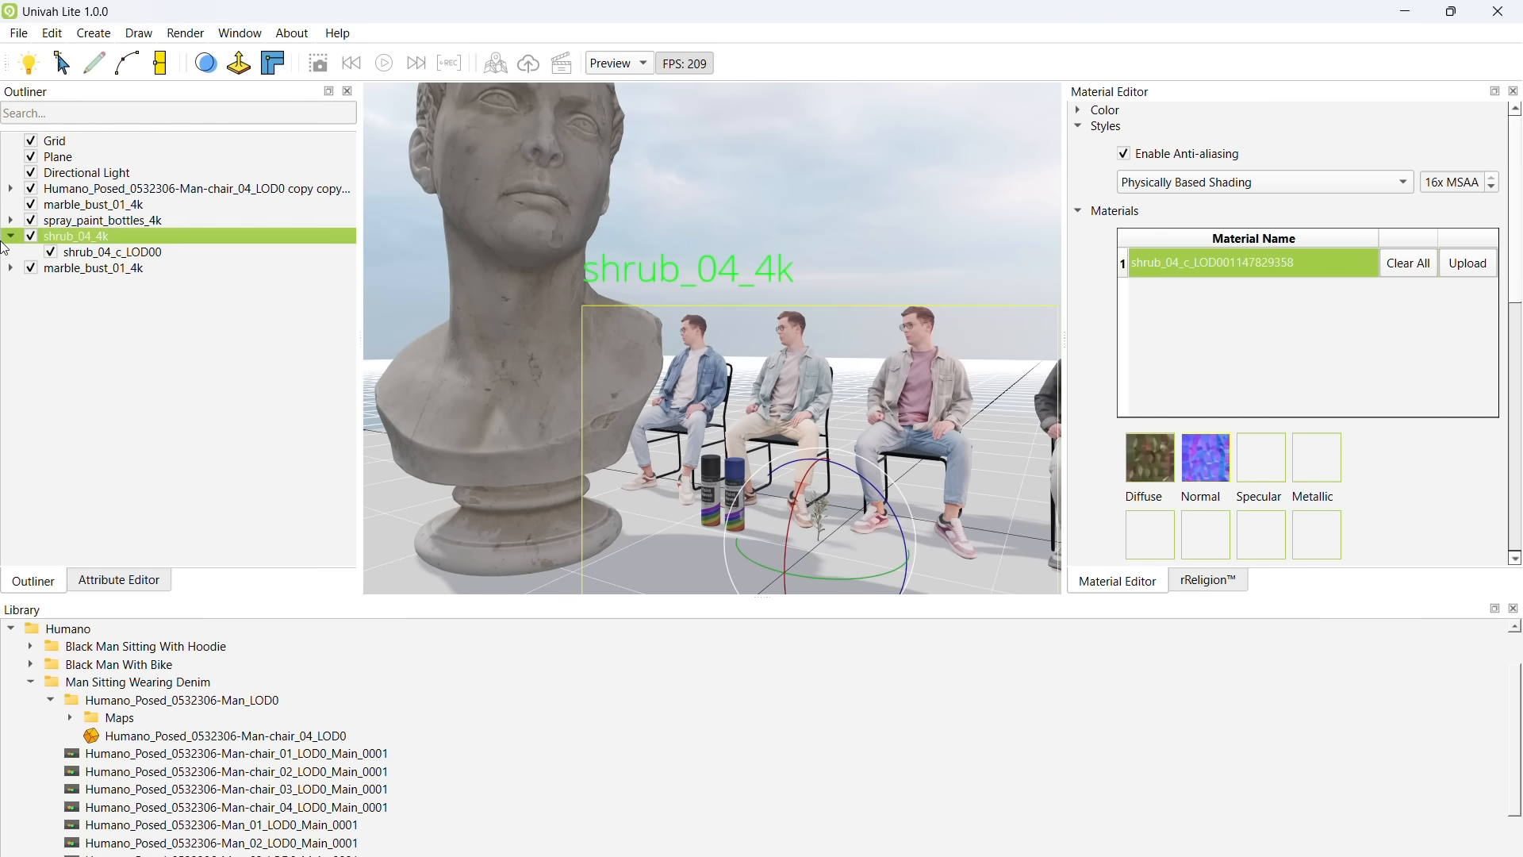
pyautogui.moveTo(114, 273)
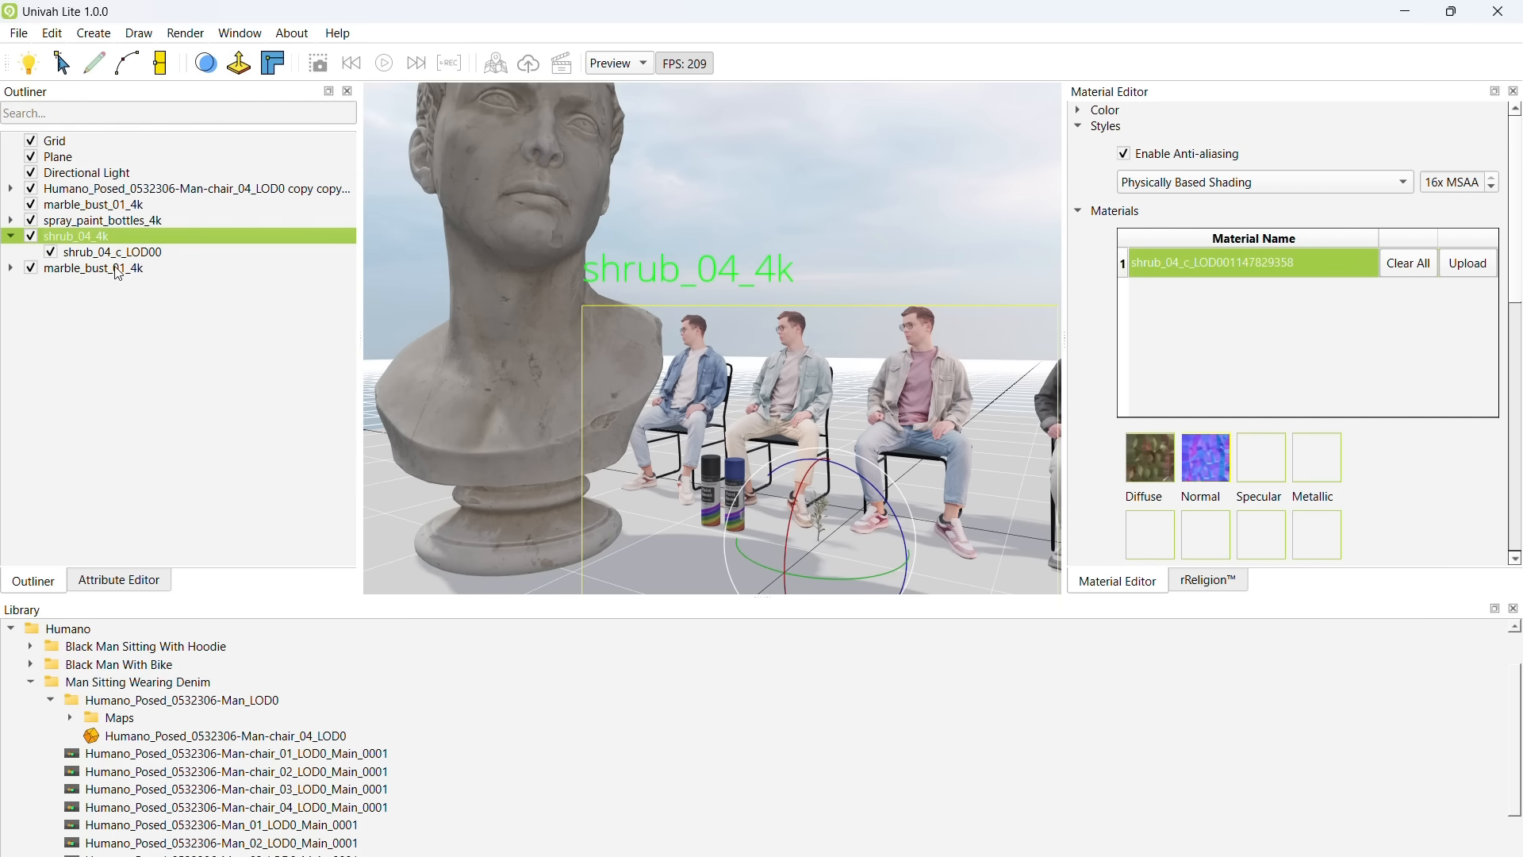
pyautogui.click(1206, 579)
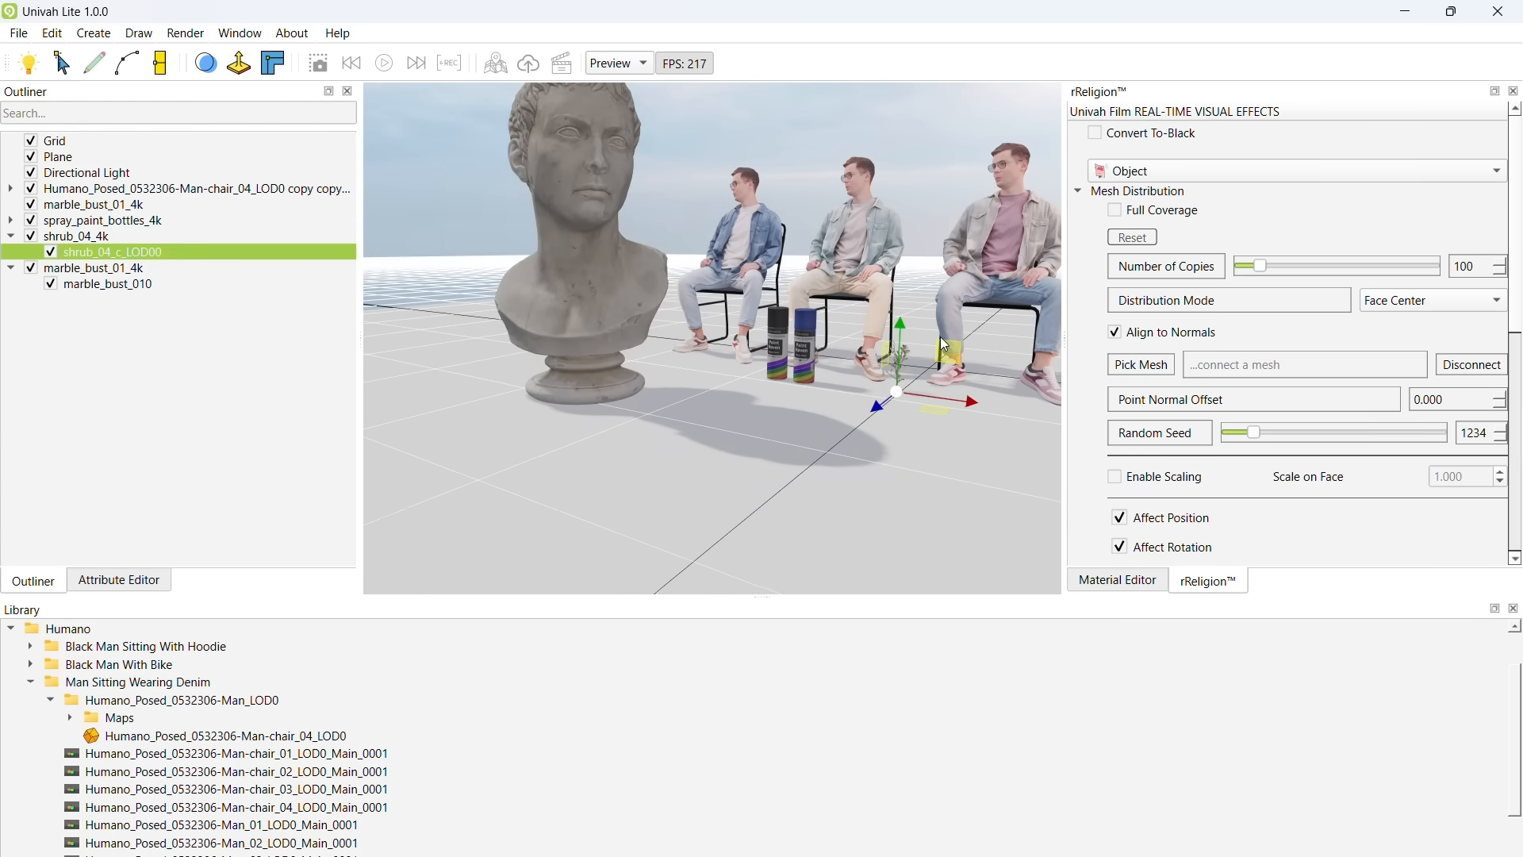
pyautogui.click(1139, 365)
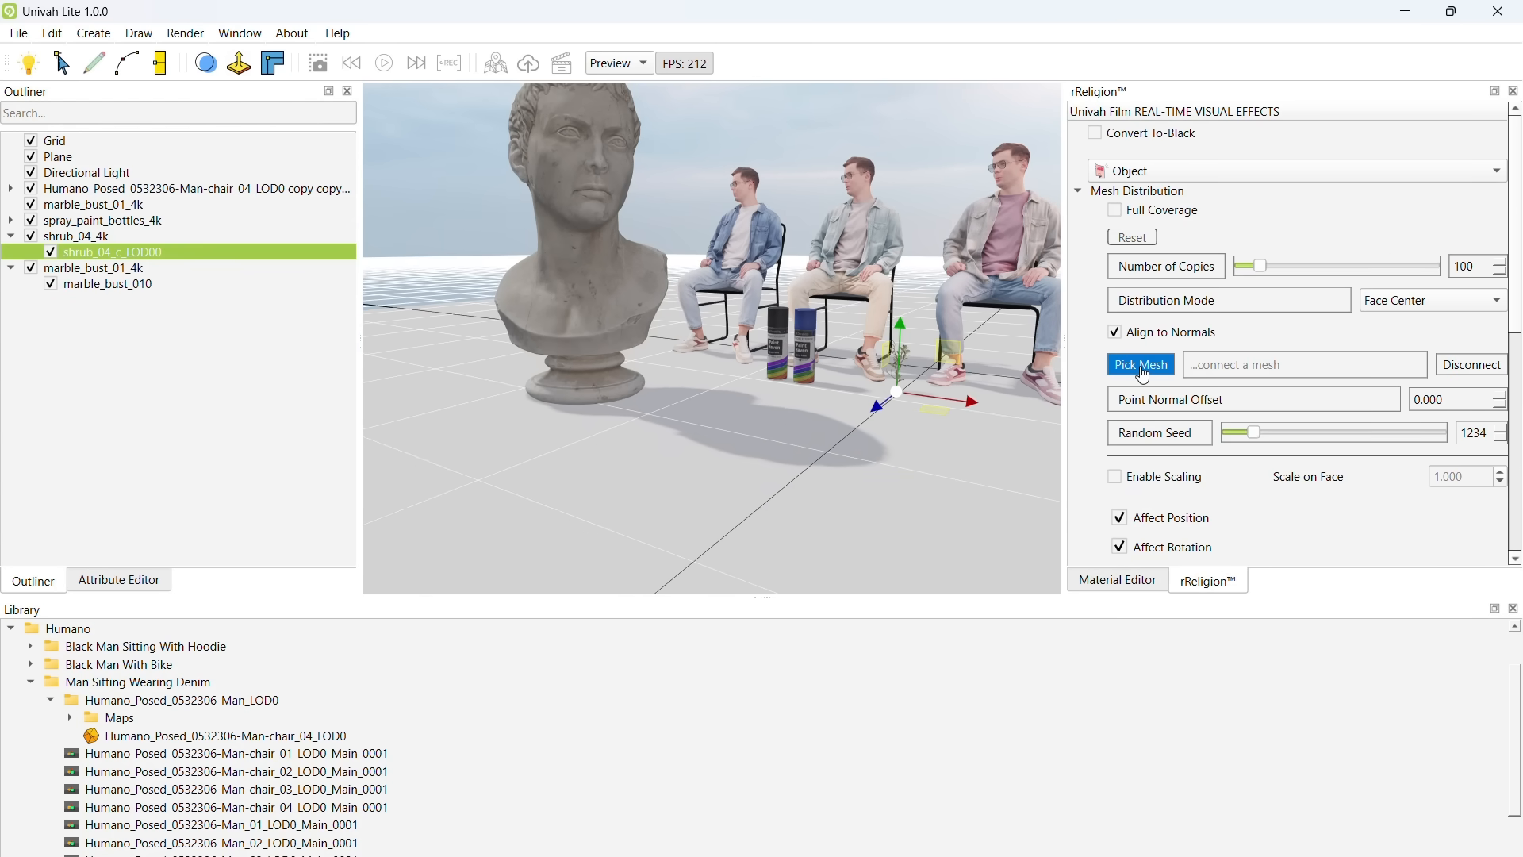
pyautogui.click(1139, 365)
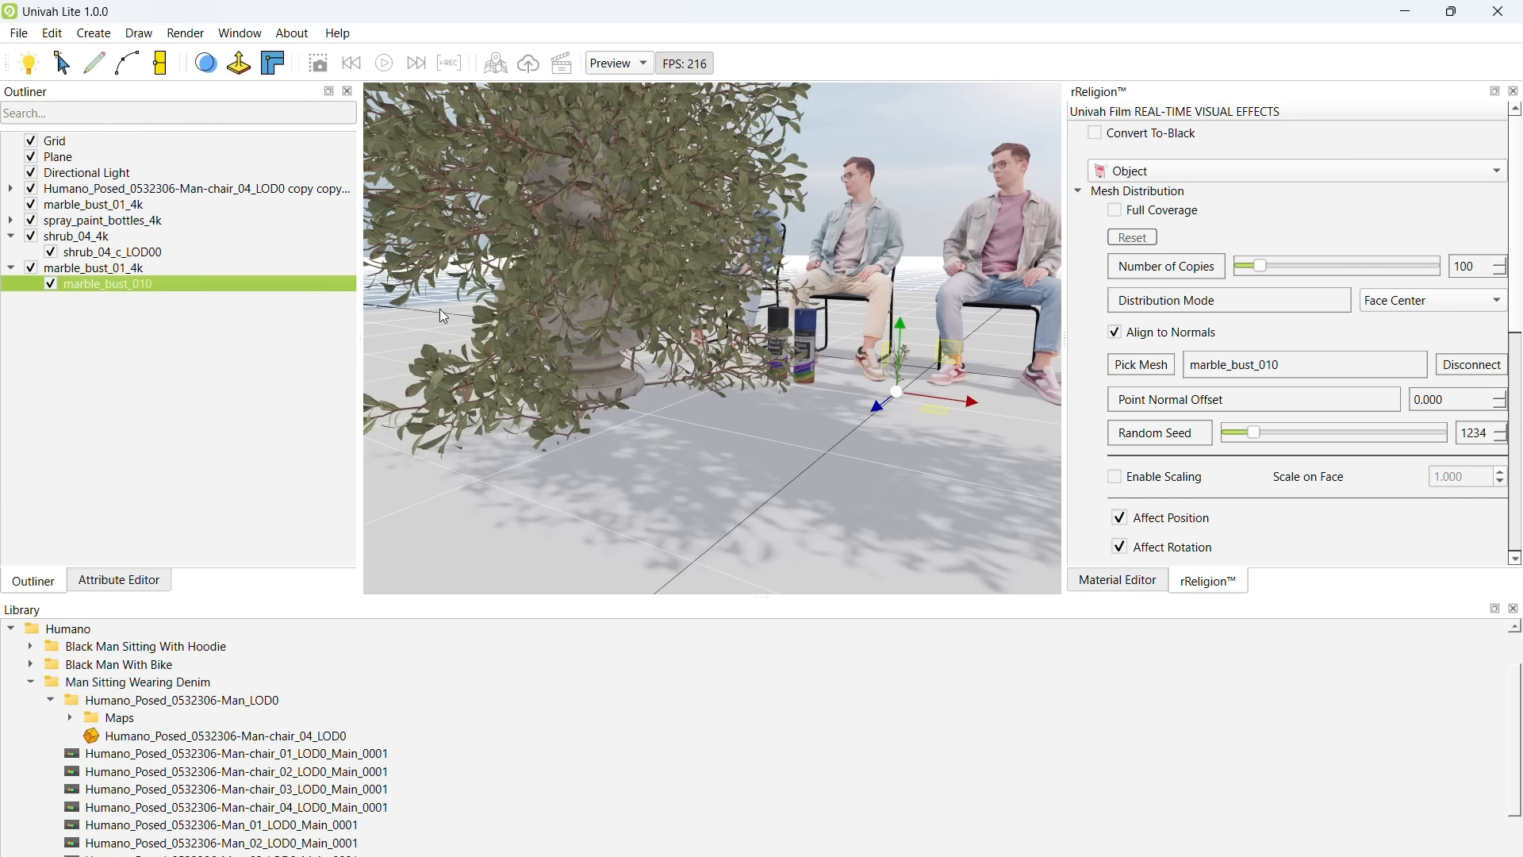
pyautogui.moveTo(1259, 264); pyautogui.dragTo(1308, 265)
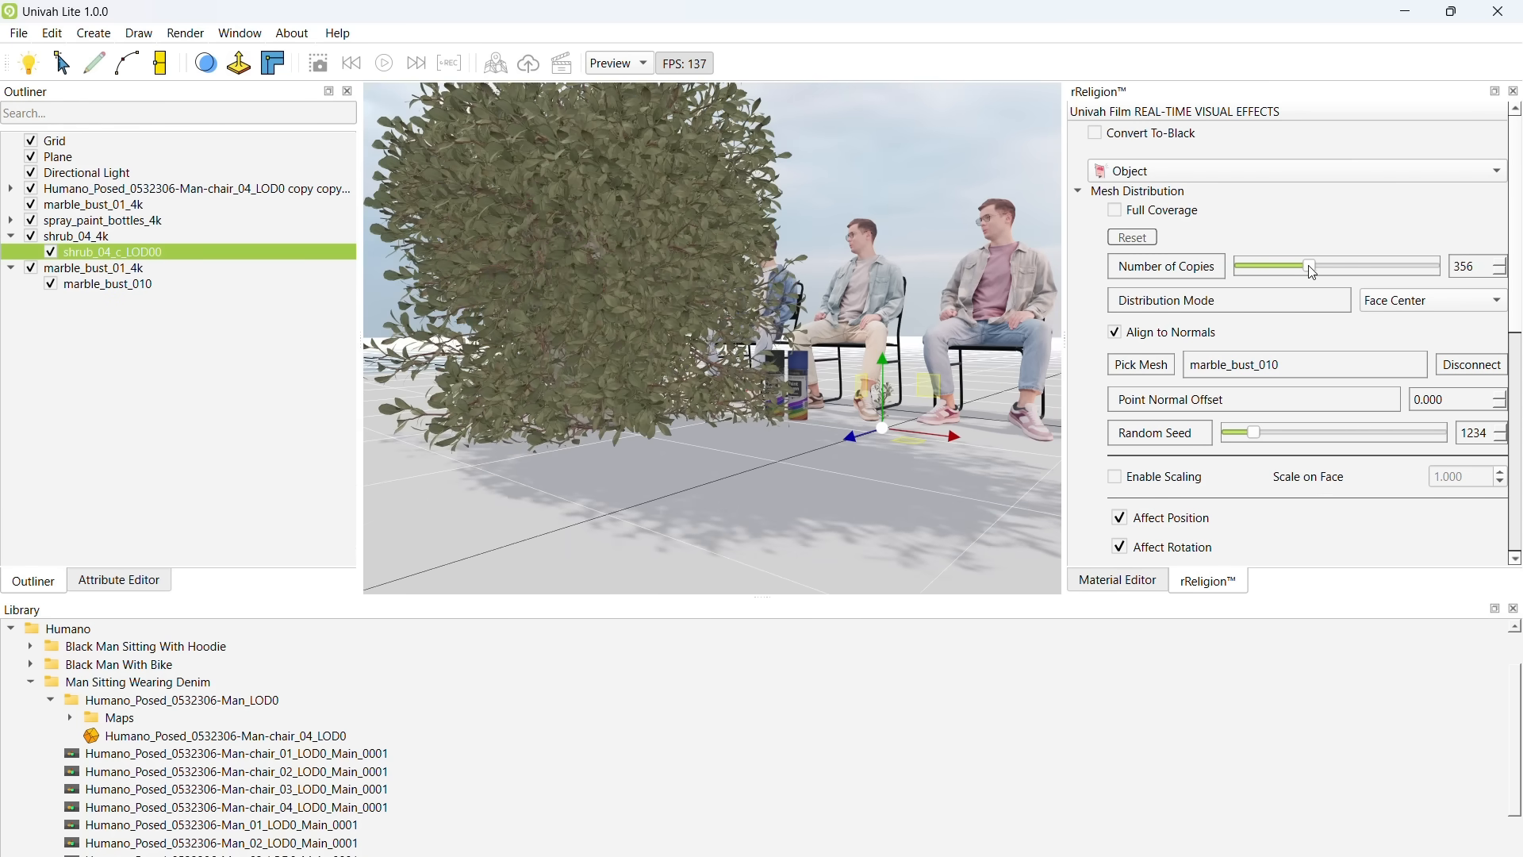
pyautogui.moveTo(1309, 265); pyautogui.dragTo(1326, 265)
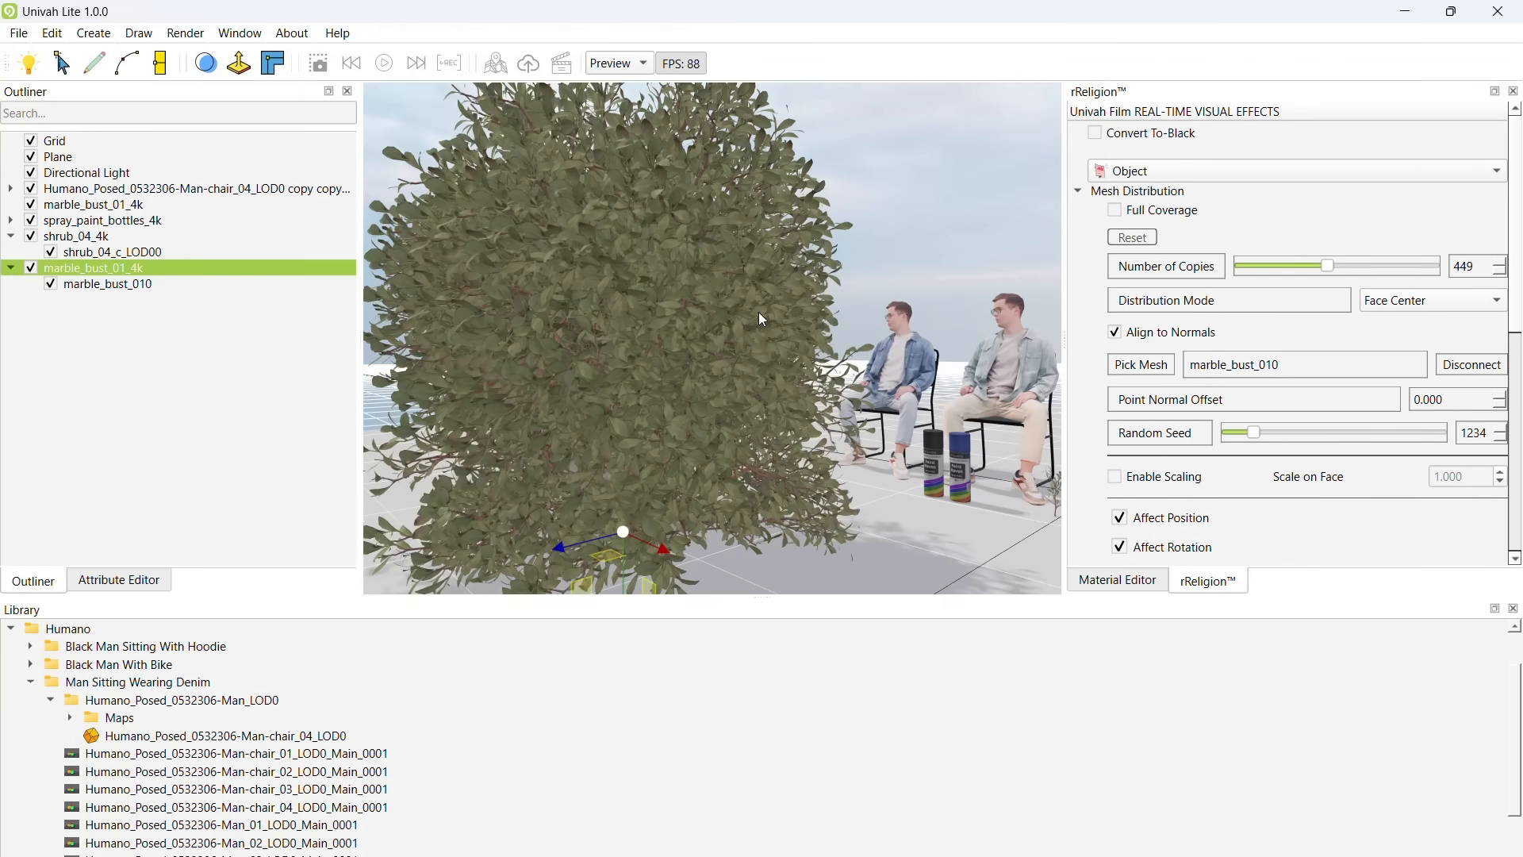
# - Adjust the shrub_04_c_LOD00 Number of Copies slider, ending at 619 copies
pyautogui.click(111, 252)
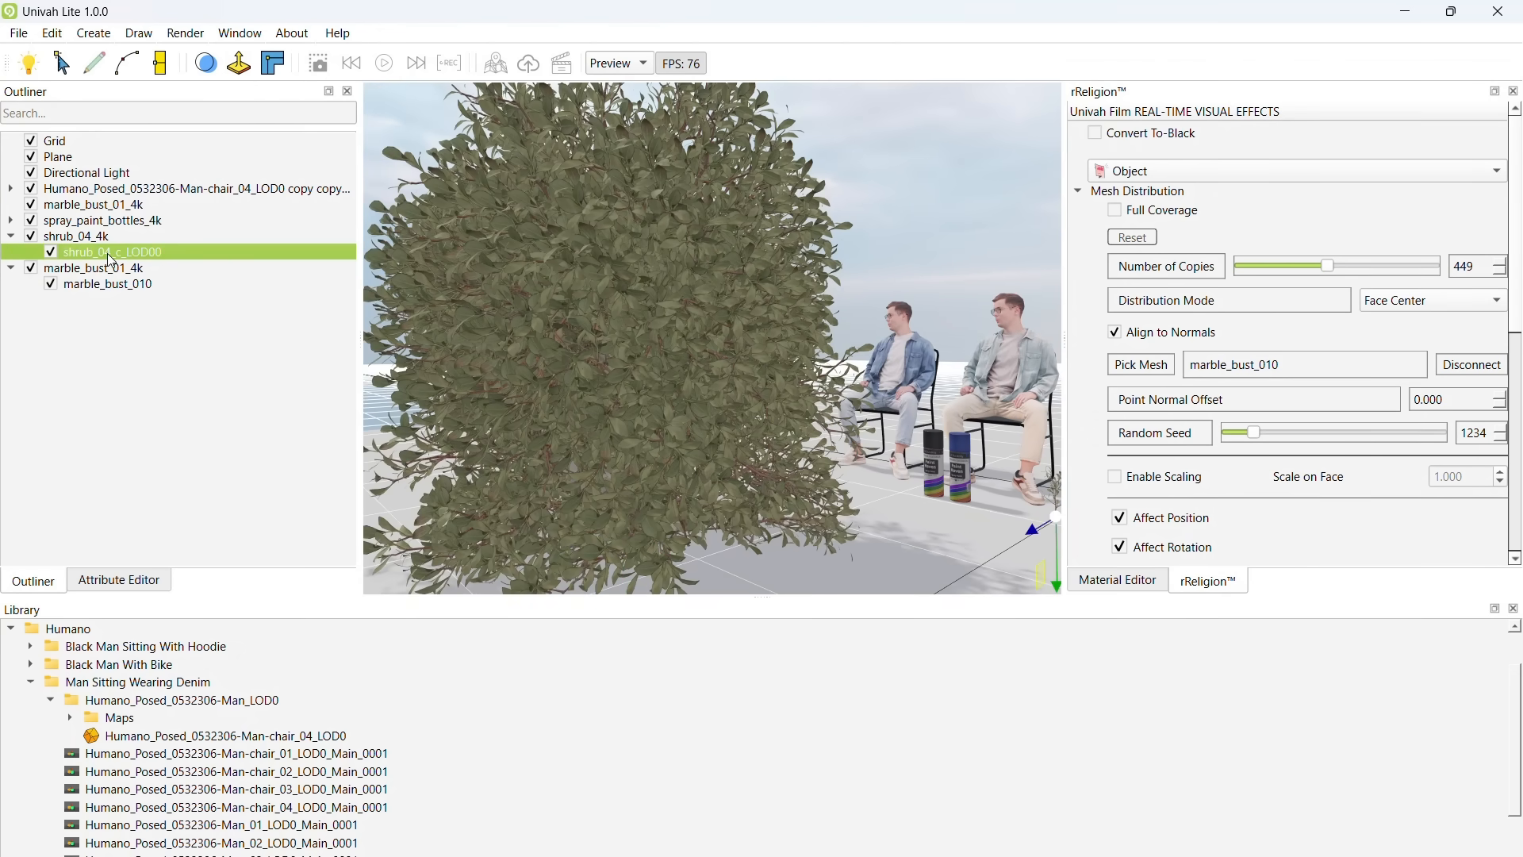
pyautogui.moveTo(1328, 265); pyautogui.dragTo(1283, 265)
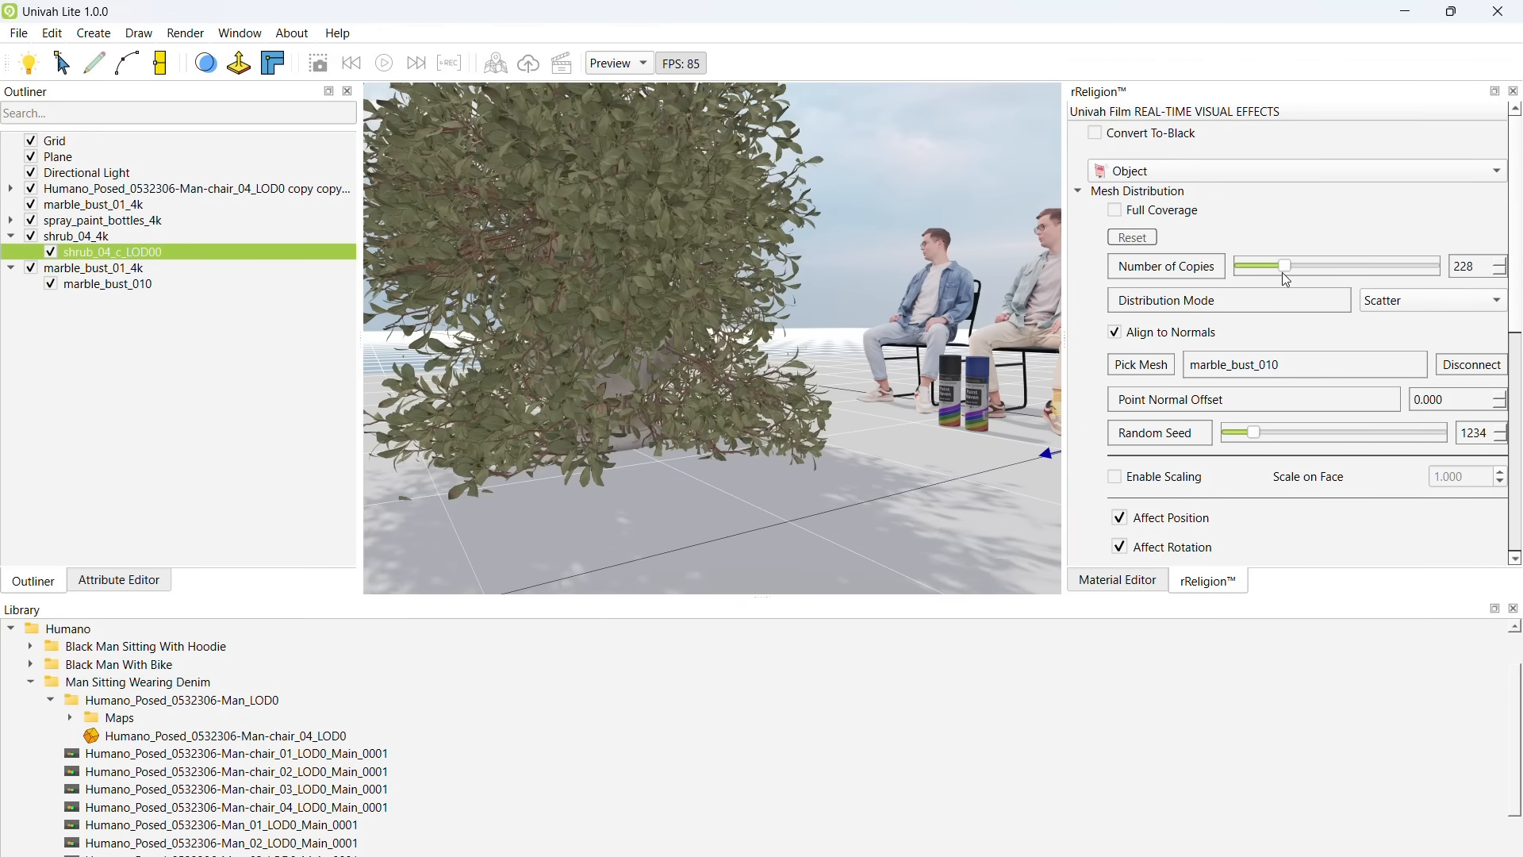
pyautogui.moveTo(1285, 265); pyautogui.dragTo(1240, 265)
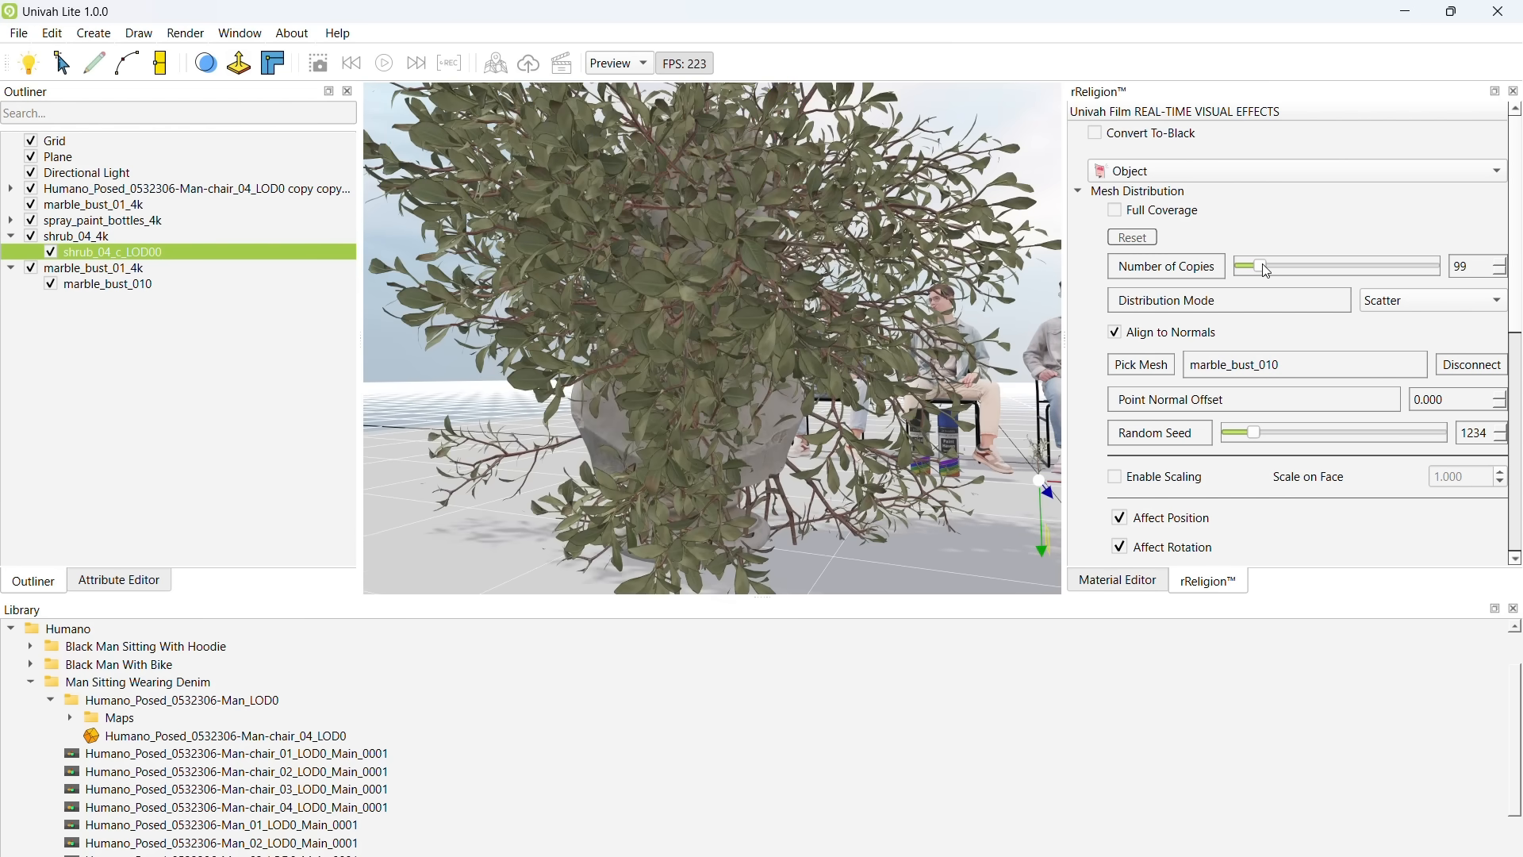
pyautogui.moveTo(1256, 265); pyautogui.dragTo(1348, 265)
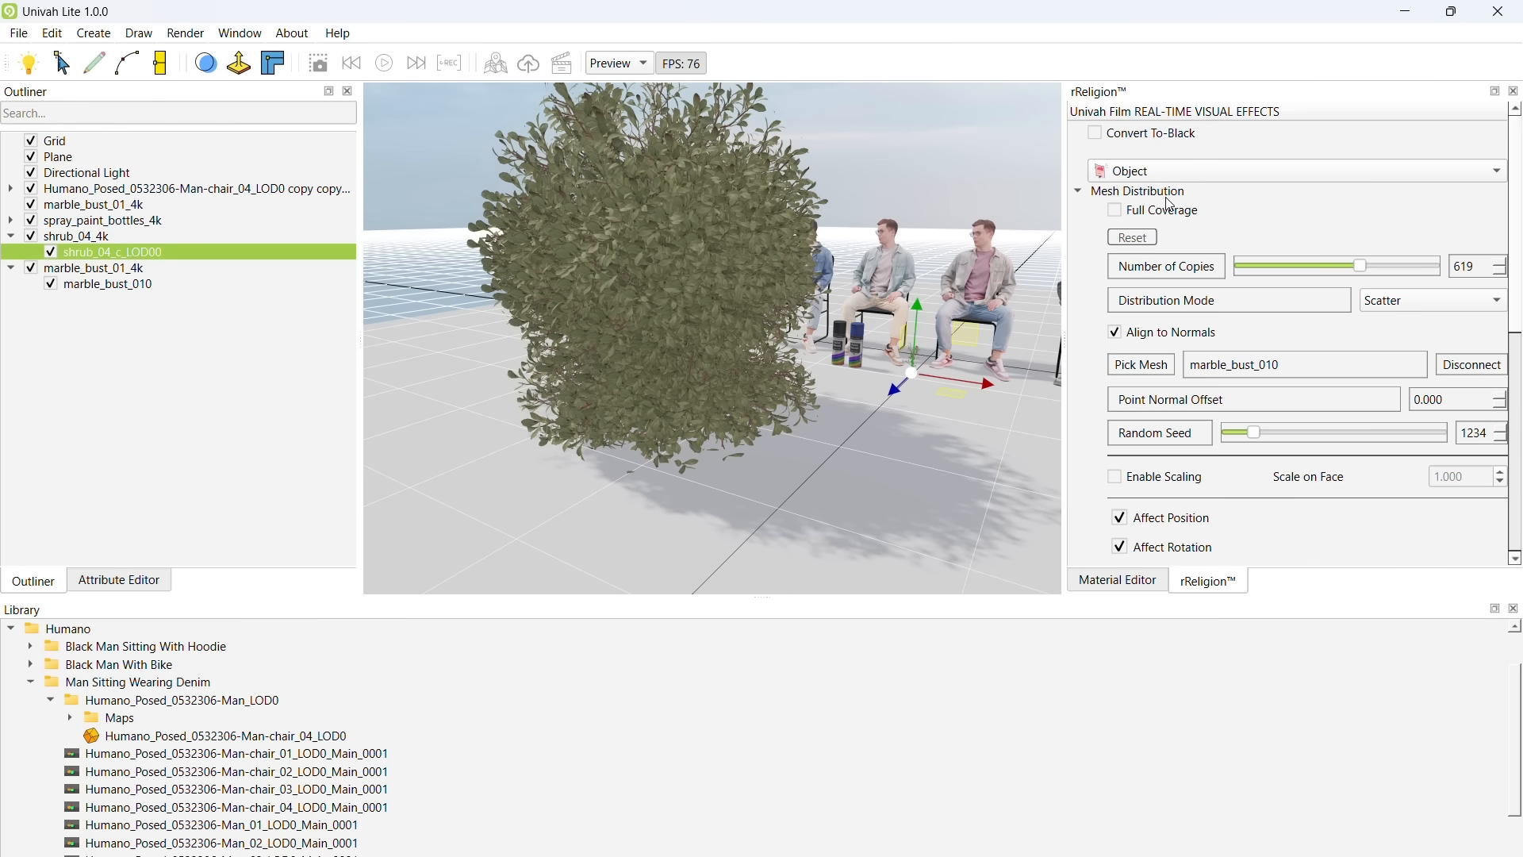
pyautogui.moveTo(1082, 336)
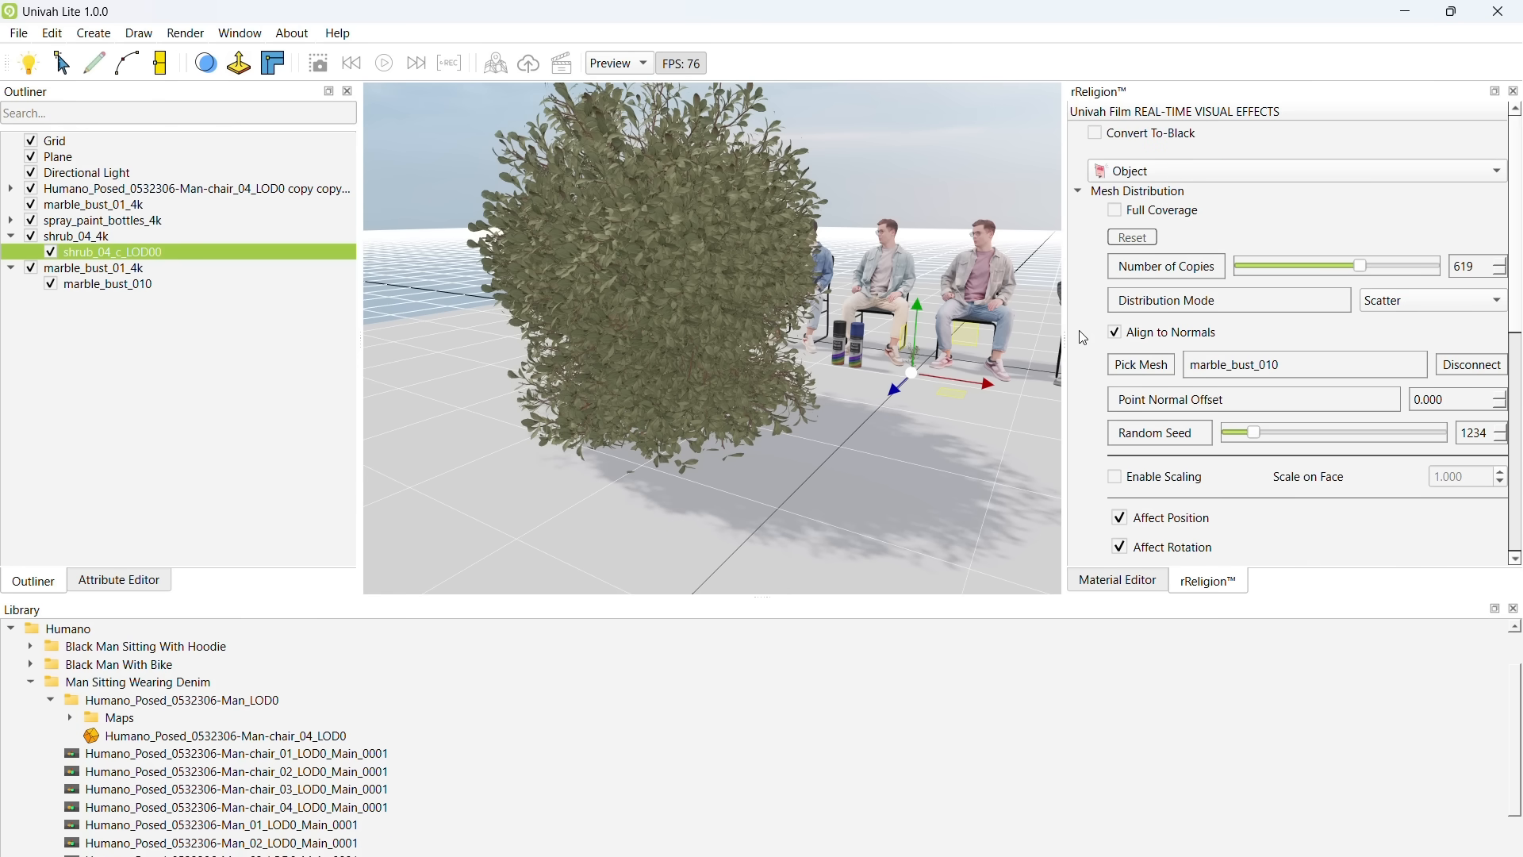
pyautogui.click(1297, 335)
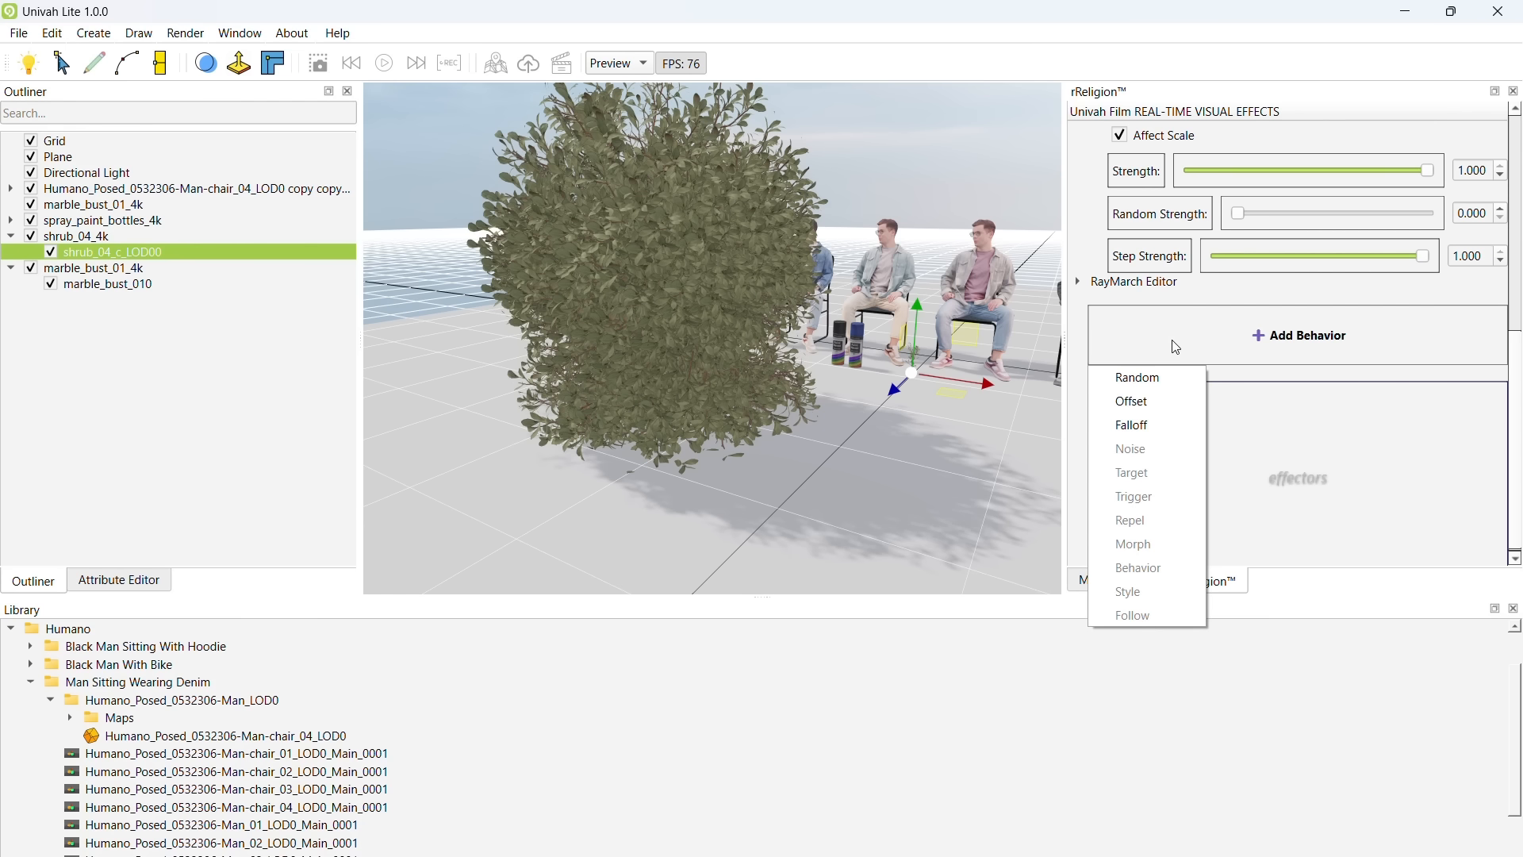
pyautogui.moveTo(1136, 377)
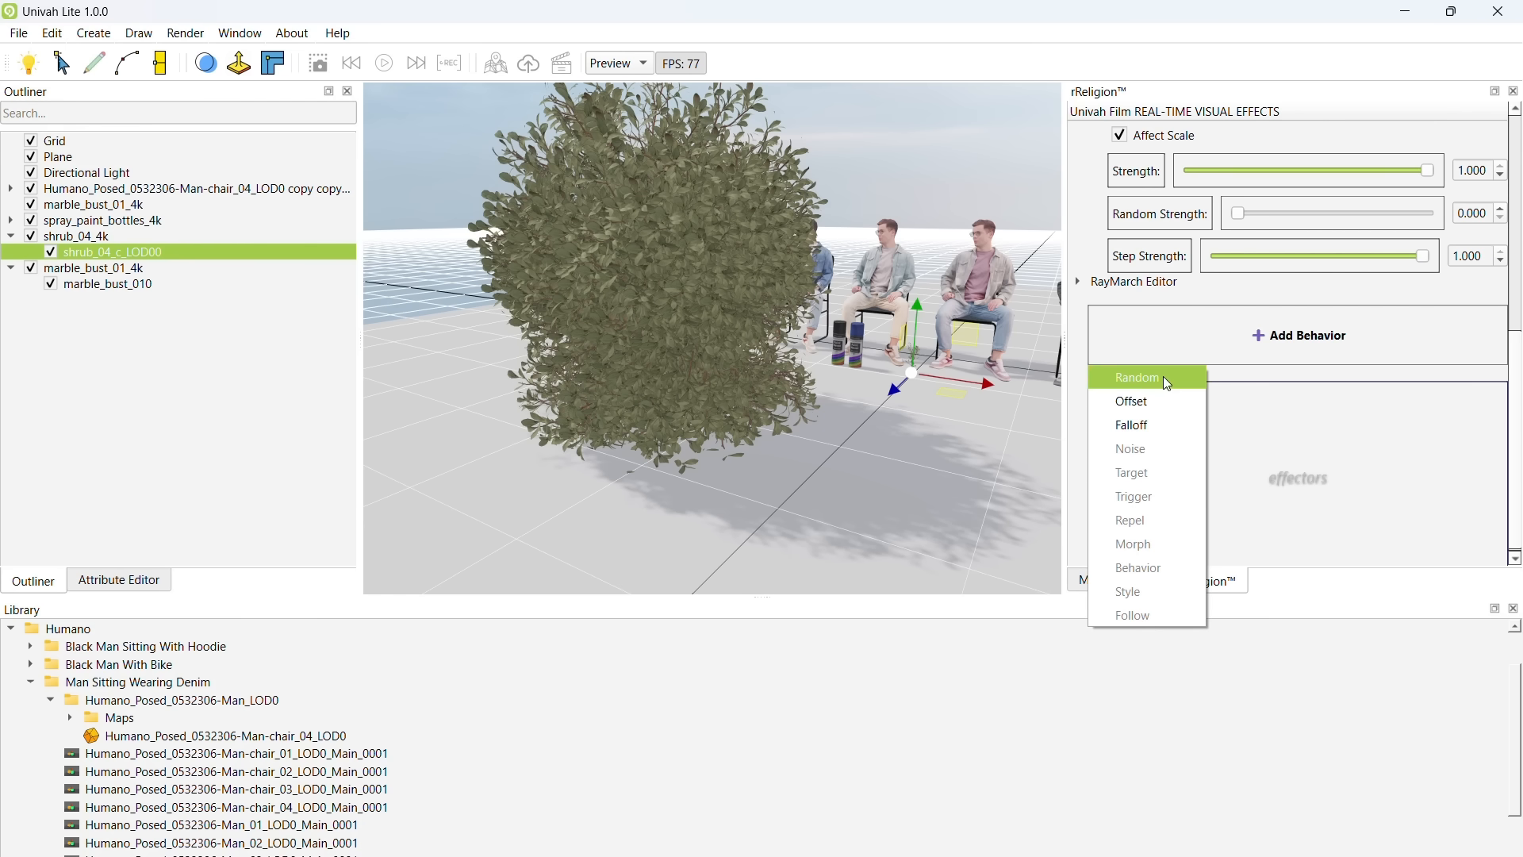
pyautogui.click(1135, 378)
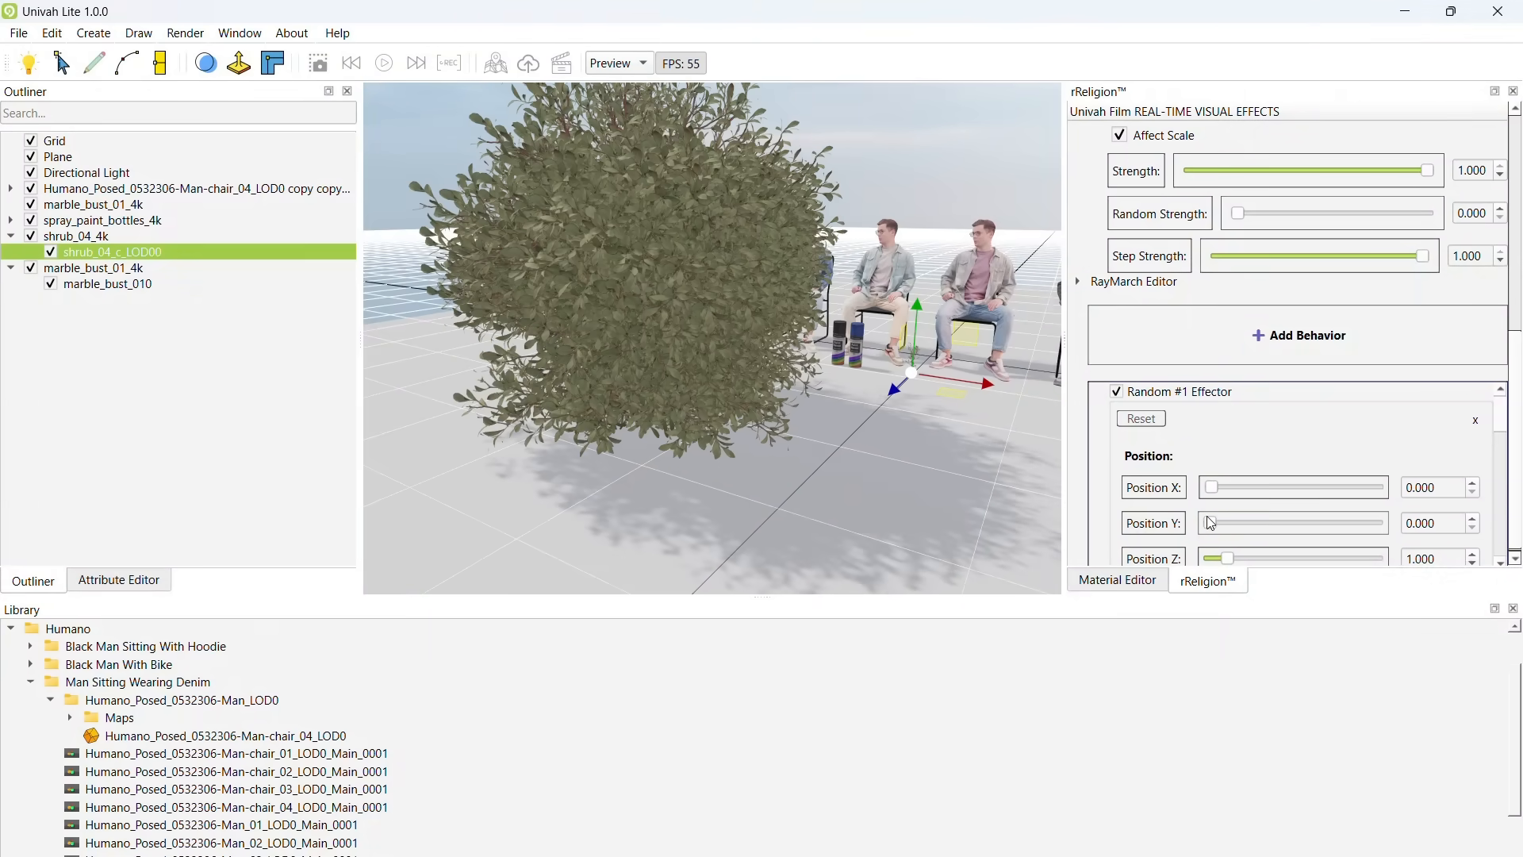
pyautogui.moveTo(1211, 487); pyautogui.dragTo(1231, 487)
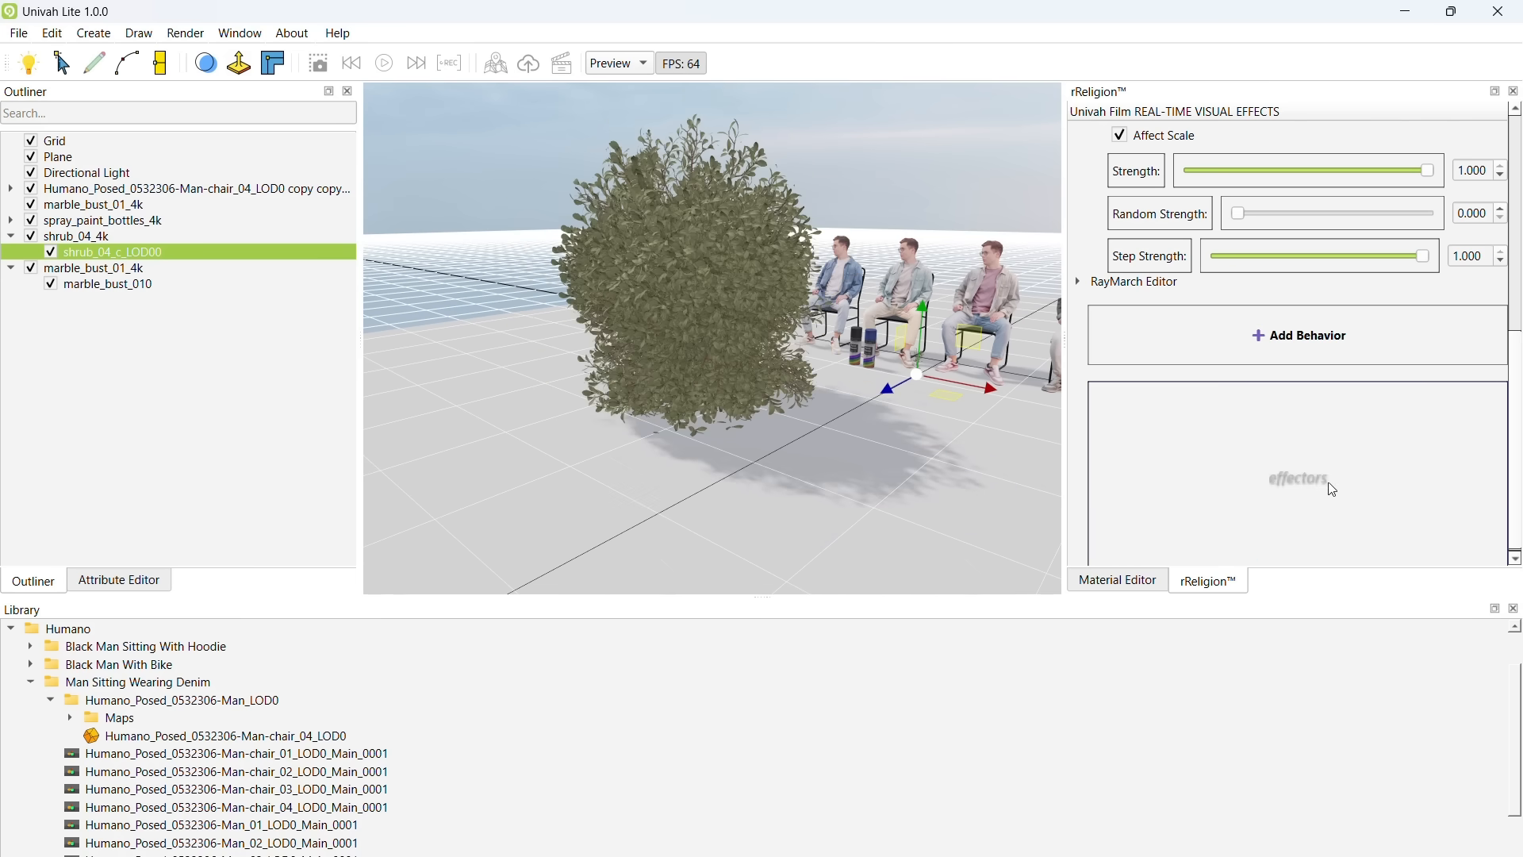
pyautogui.click(1299, 335)
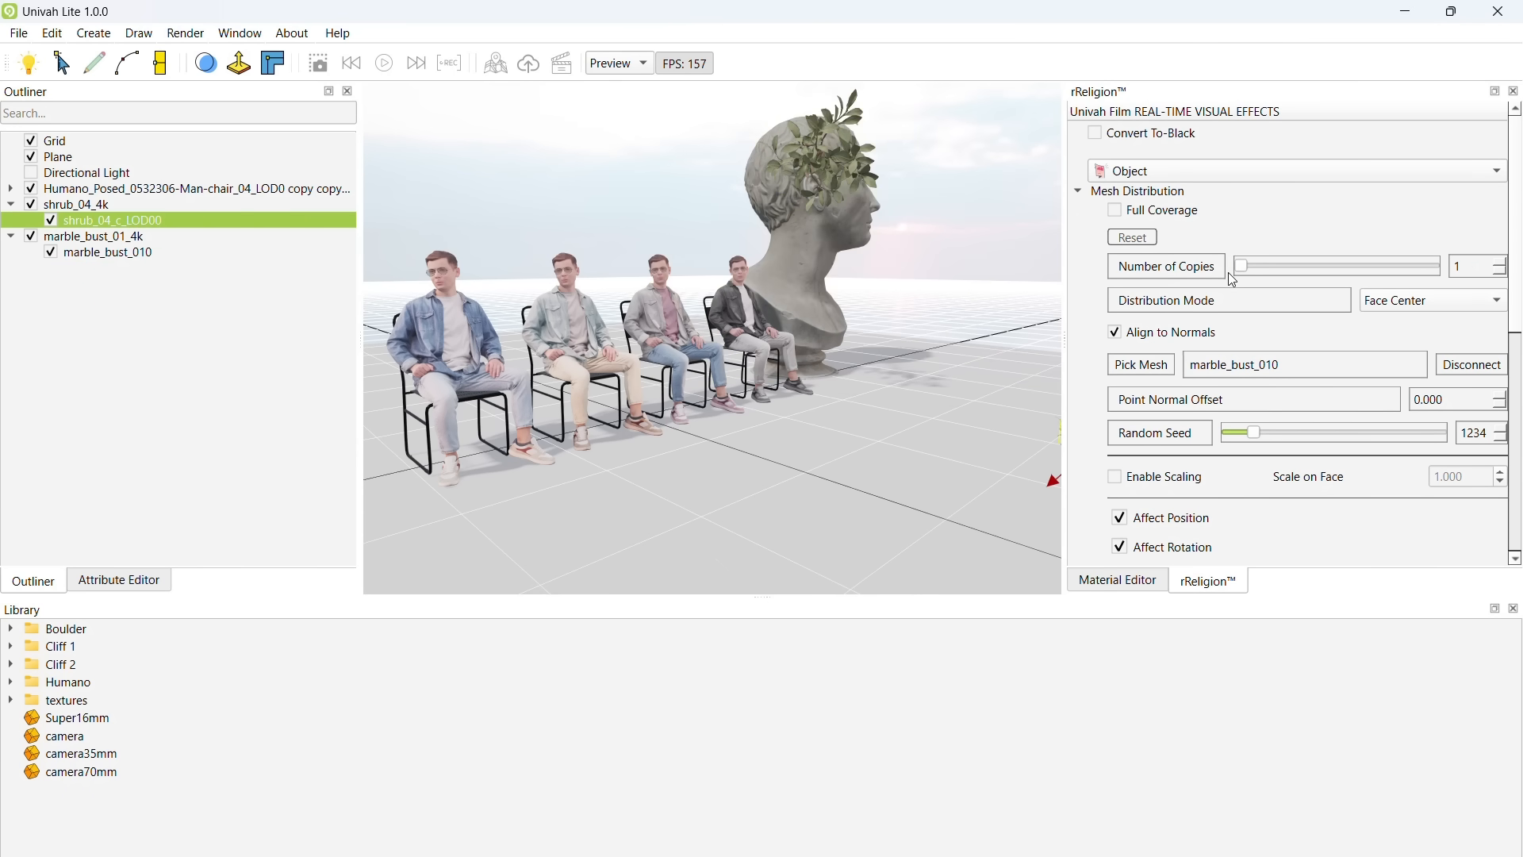
# - Push the face-center shrub copy count up toward 1000 and inspect the covered bust
pyautogui.moveTo(1241, 265); pyautogui.dragTo(1360, 265)
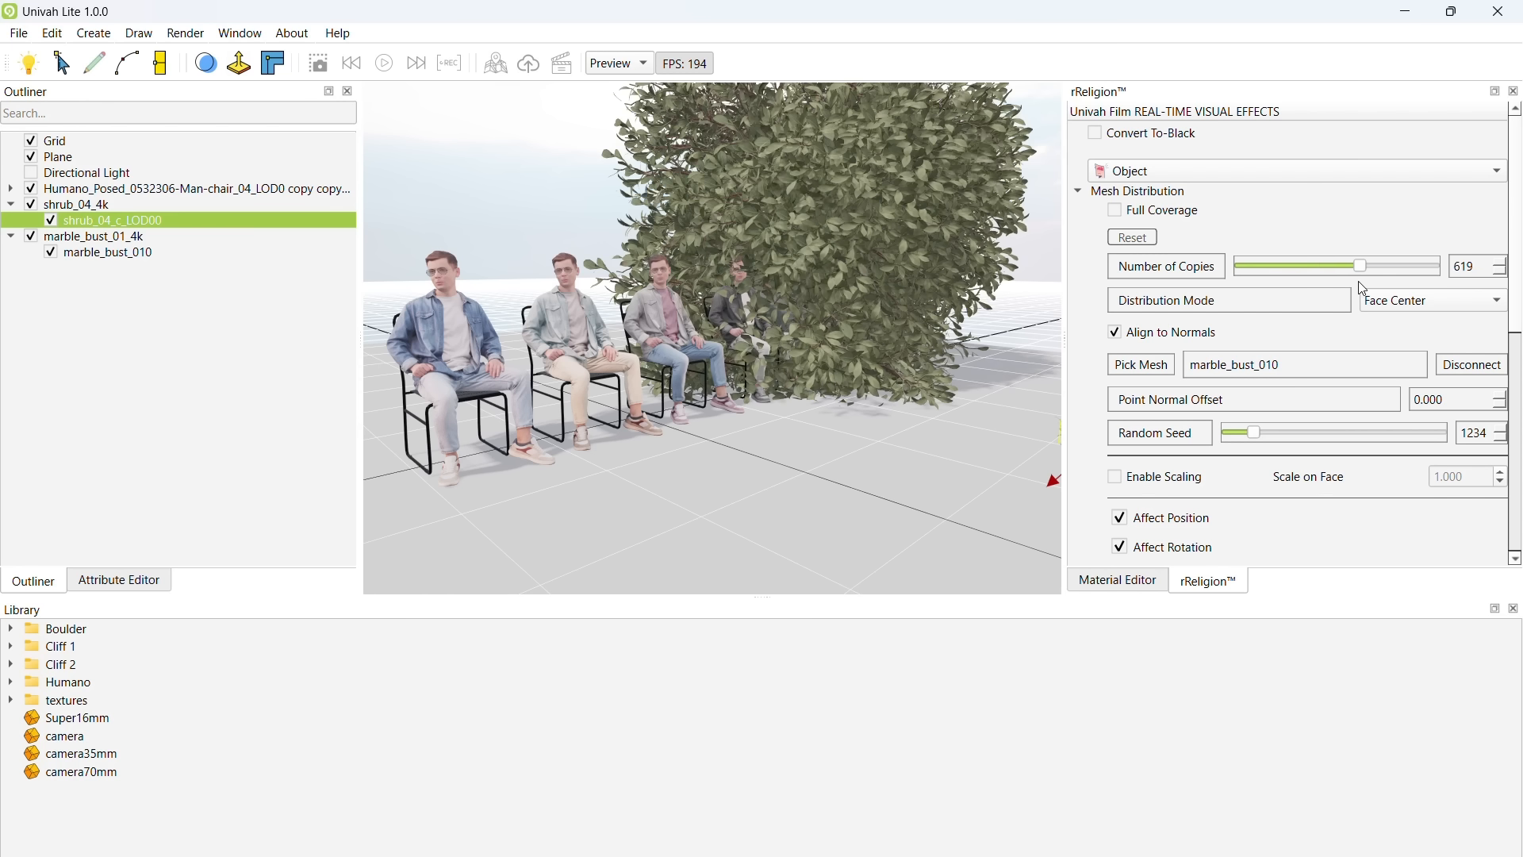
pyautogui.moveTo(1358, 265); pyautogui.dragTo(1420, 265)
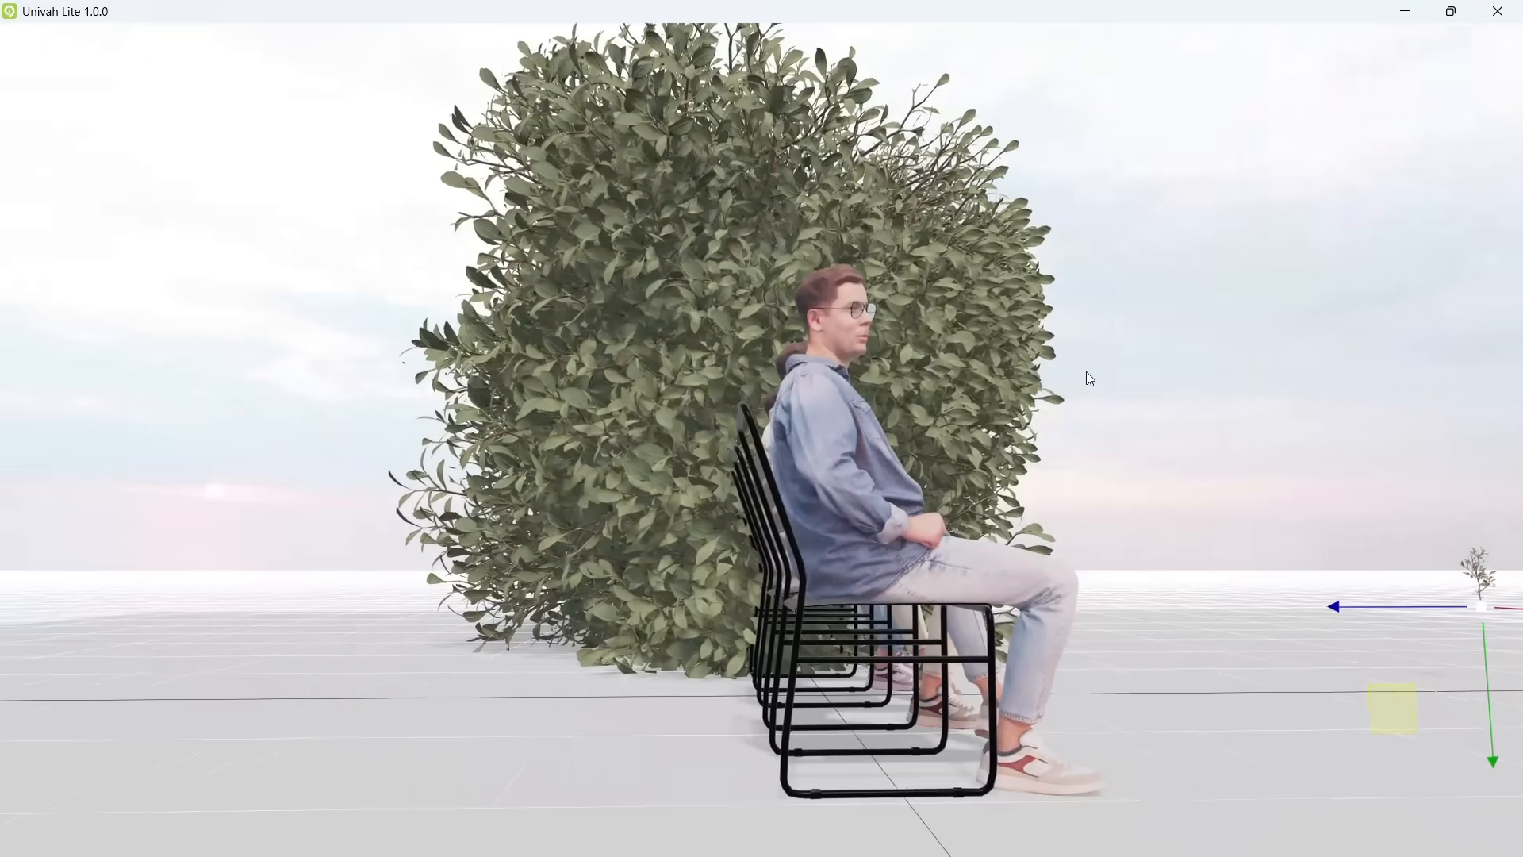
pyautogui.moveTo(1088, 380); pyautogui.dragTo(1163, 390)
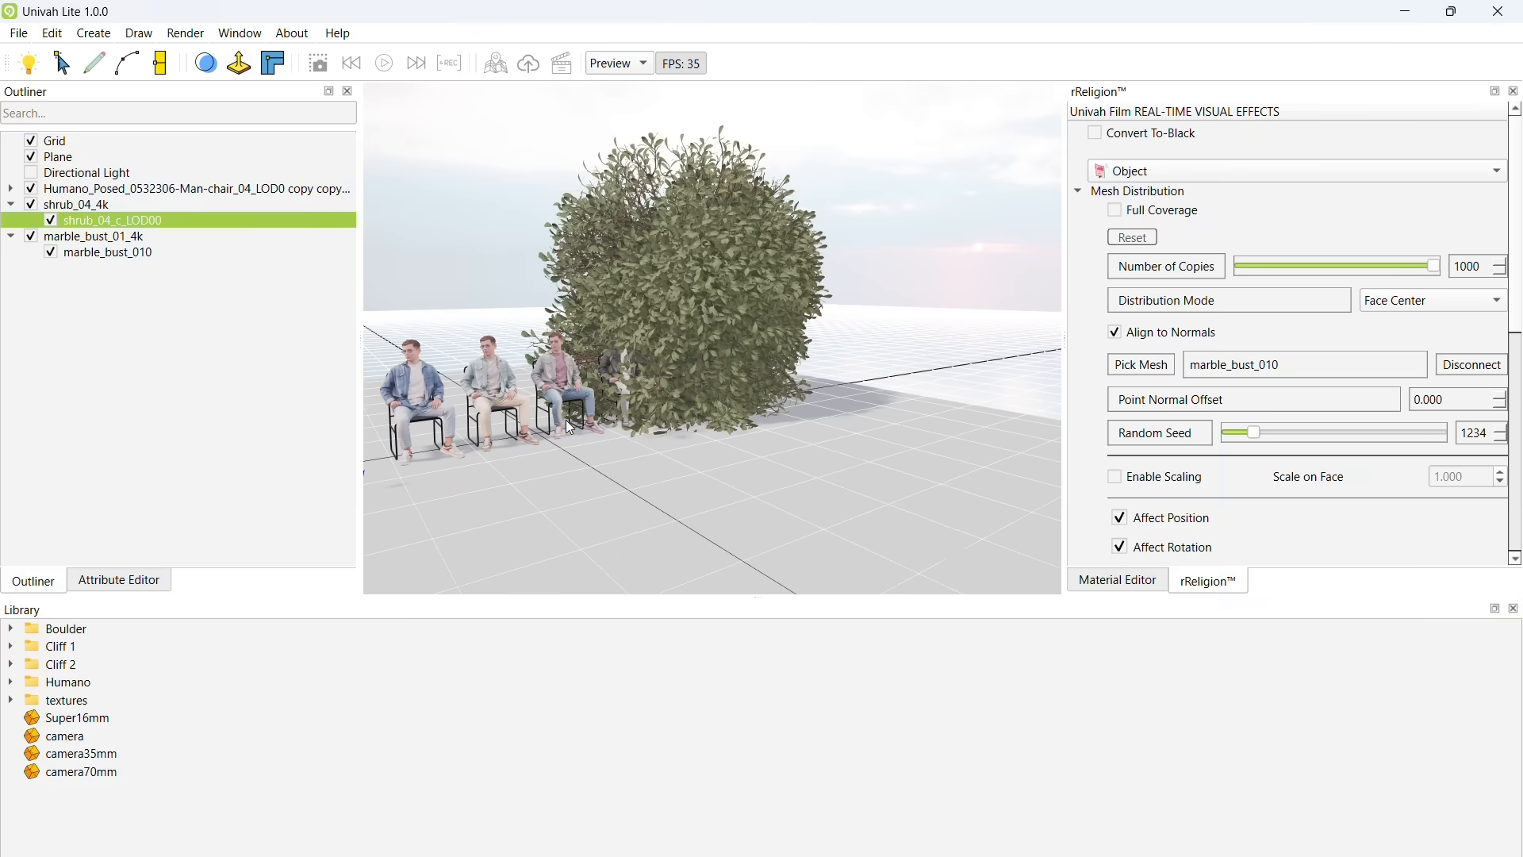
# - Reselect the shrub part and bring its copy count back down to 119
pyautogui.click(78, 204)
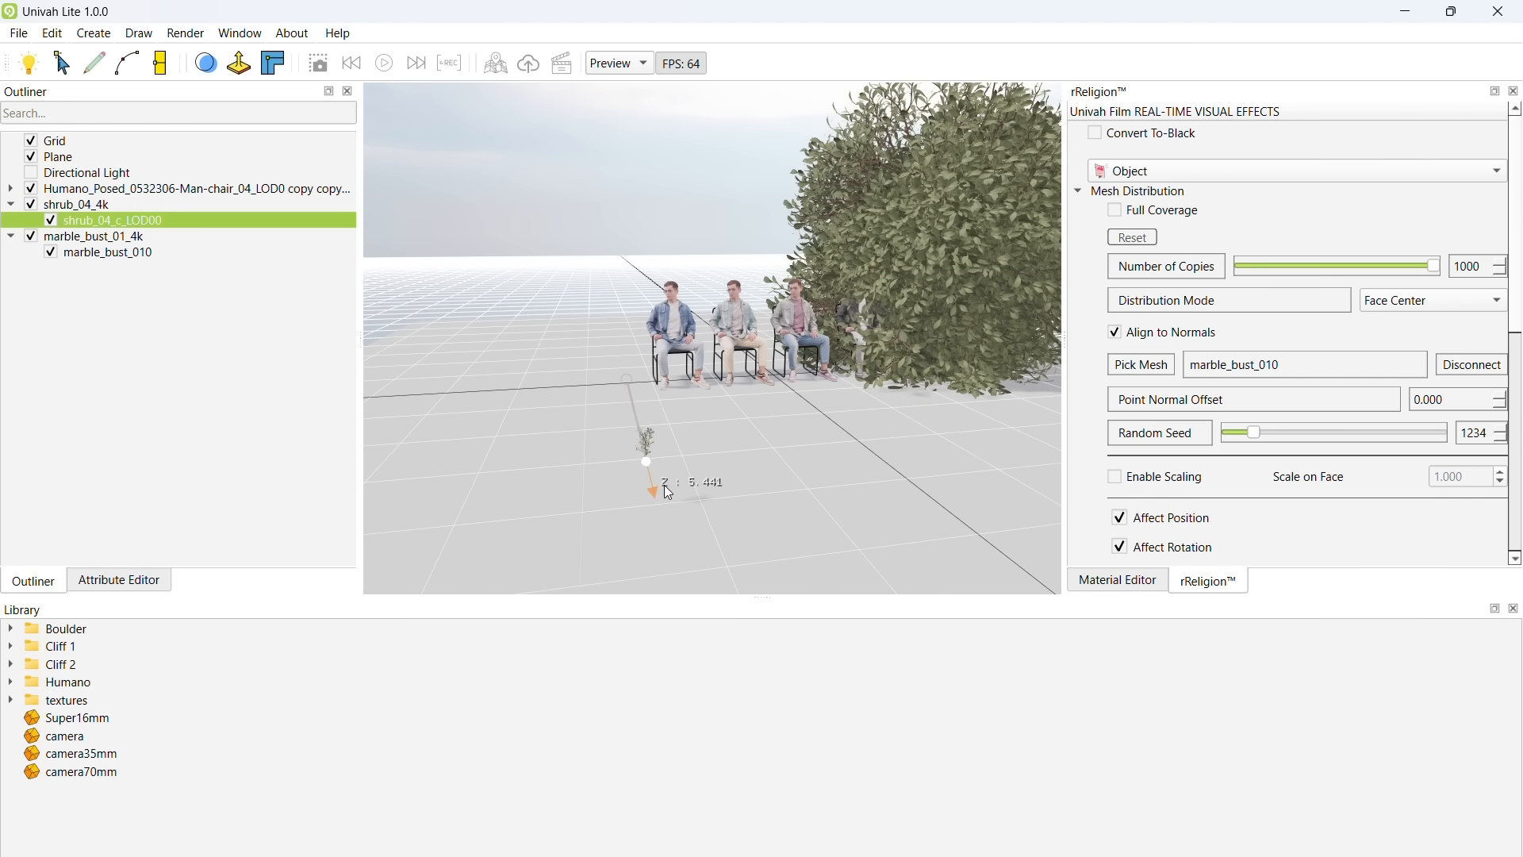
pyautogui.click(76, 205)
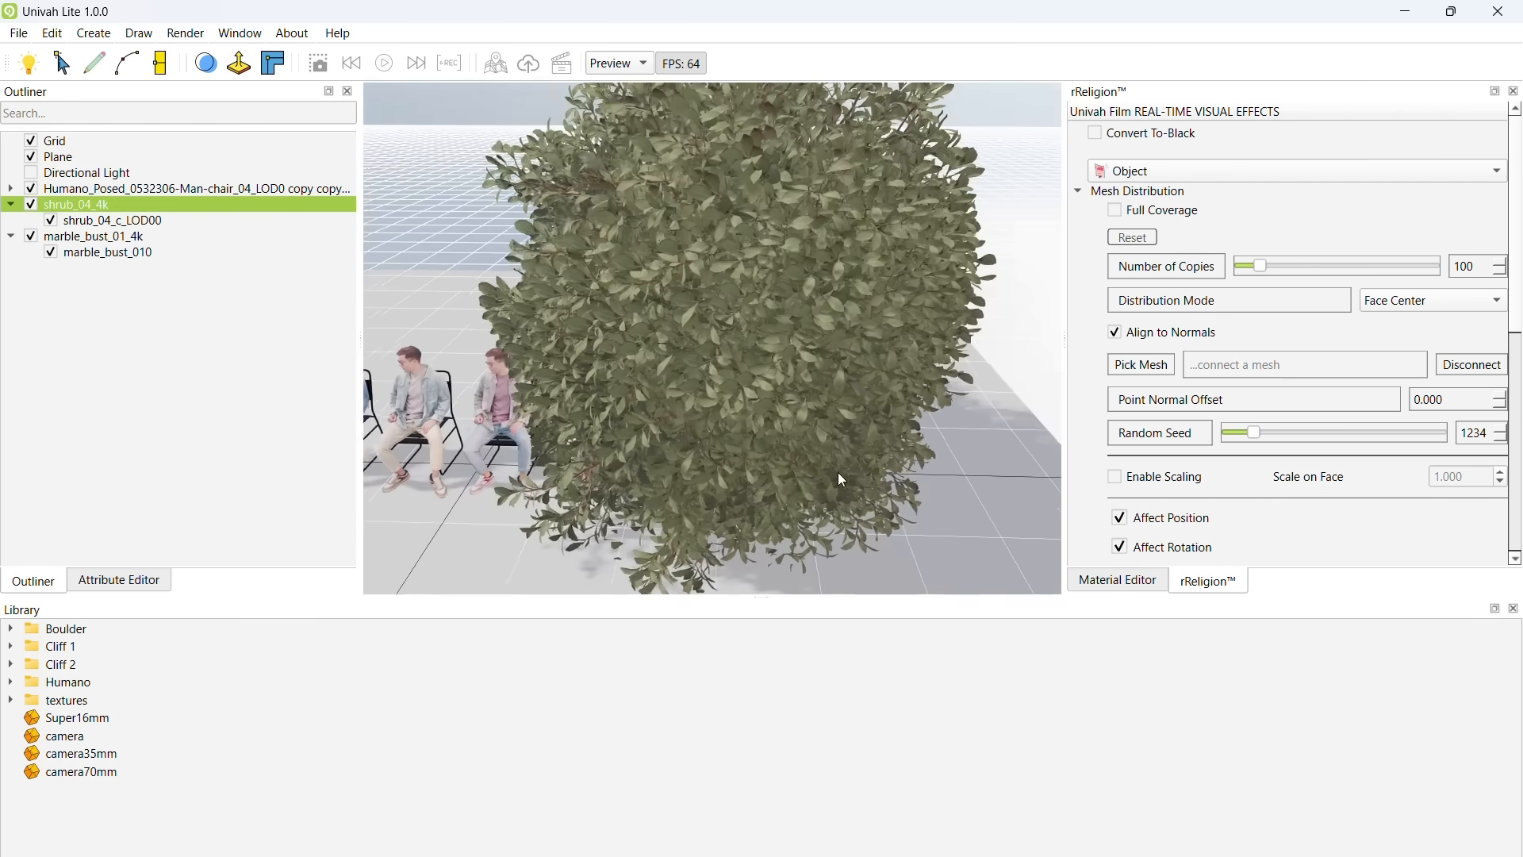
pyautogui.moveTo(1263, 265); pyautogui.dragTo(1427, 265)
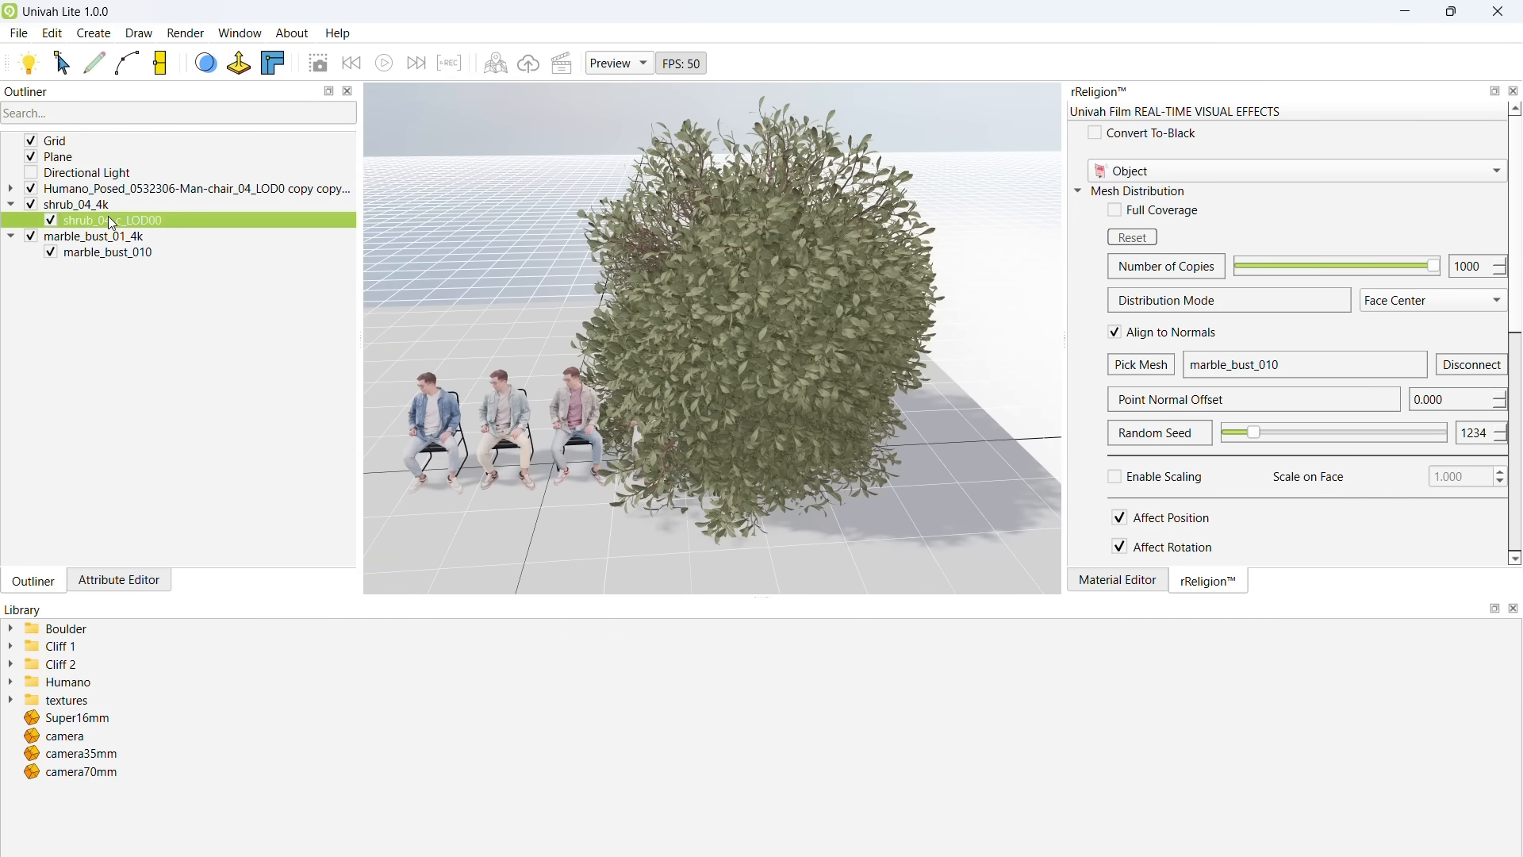
pyautogui.moveTo(1437, 266); pyautogui.dragTo(1421, 267)
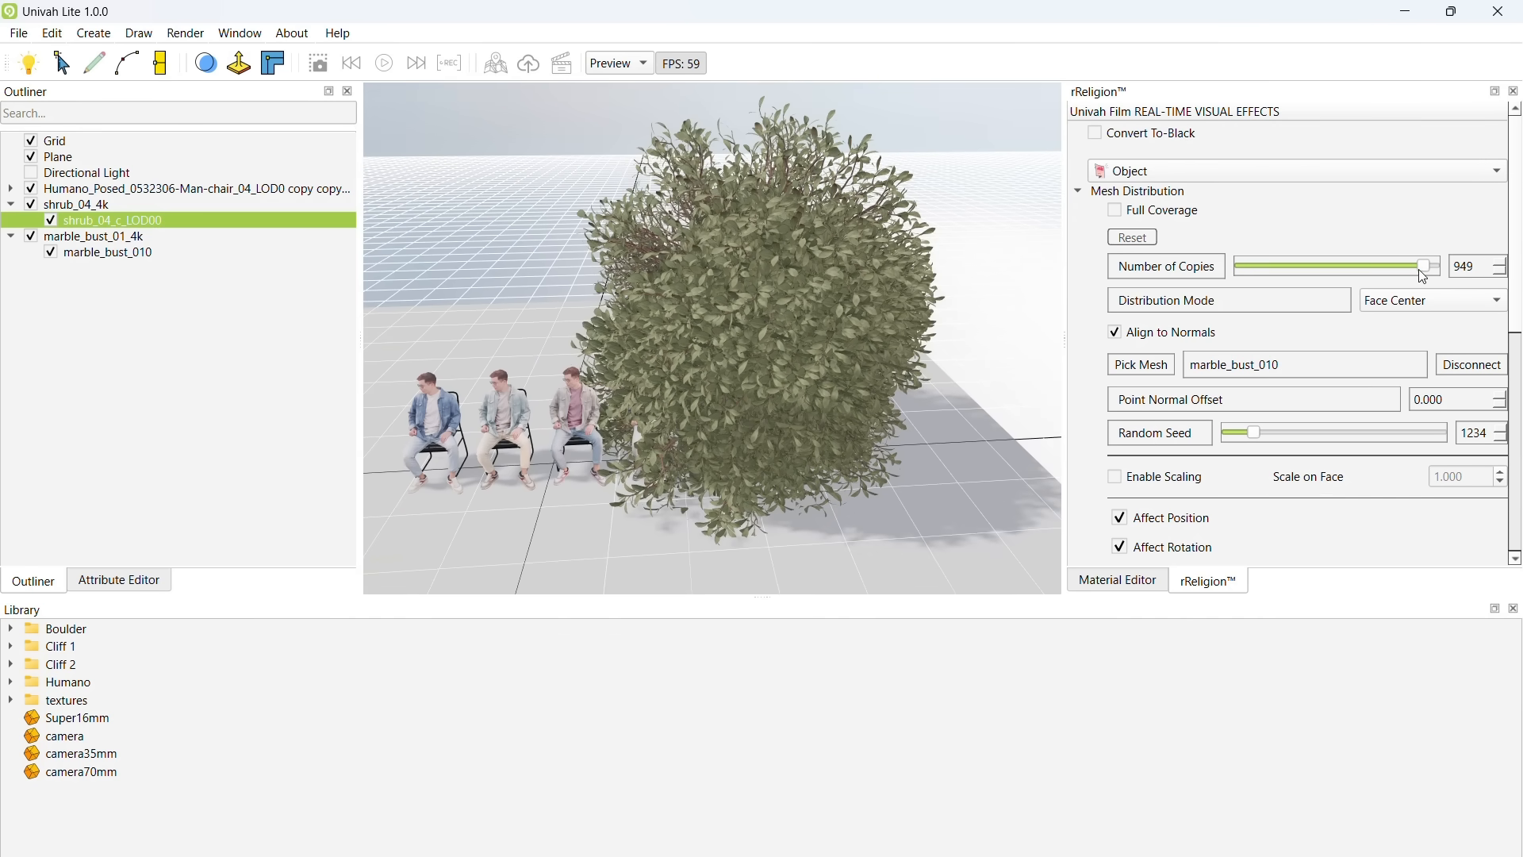
pyautogui.moveTo(1423, 266); pyautogui.dragTo(1243, 266)
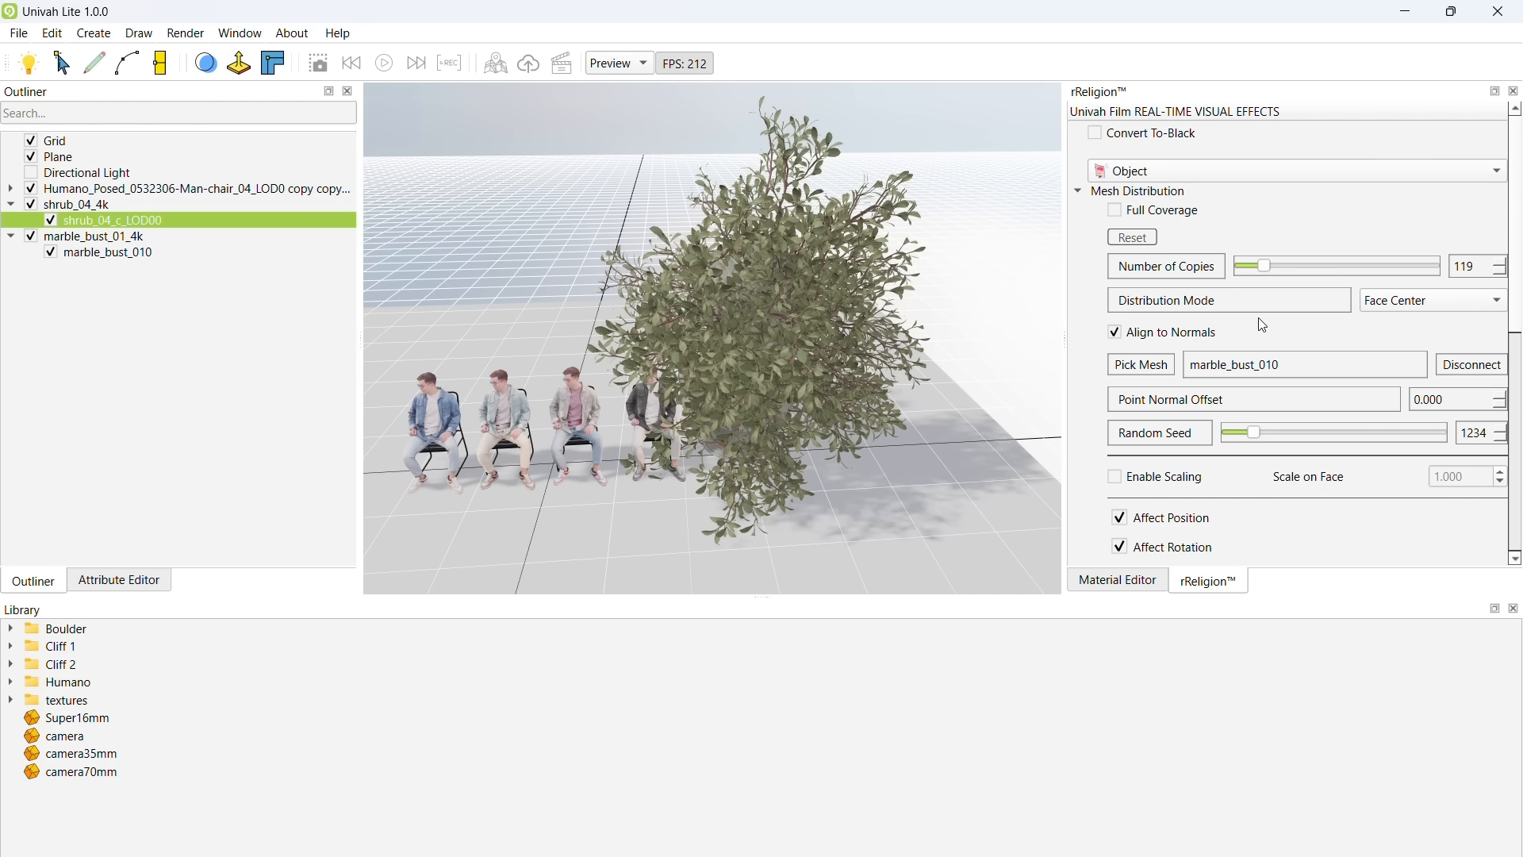
# - Add a Falloff effector behavior to the shrub distribution
pyautogui.click(1299, 334)
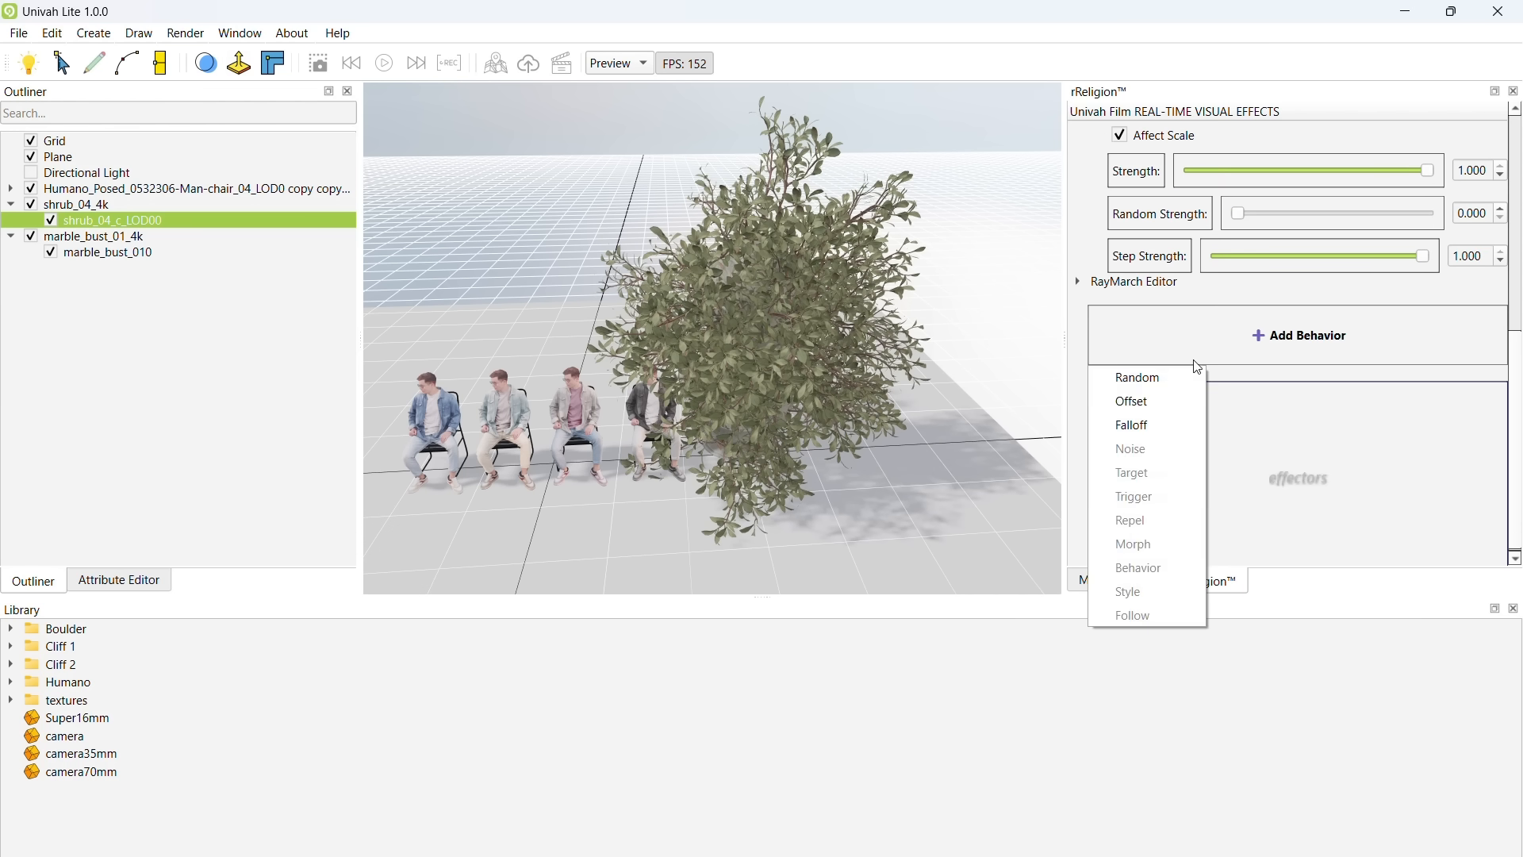
pyautogui.click(1131, 425)
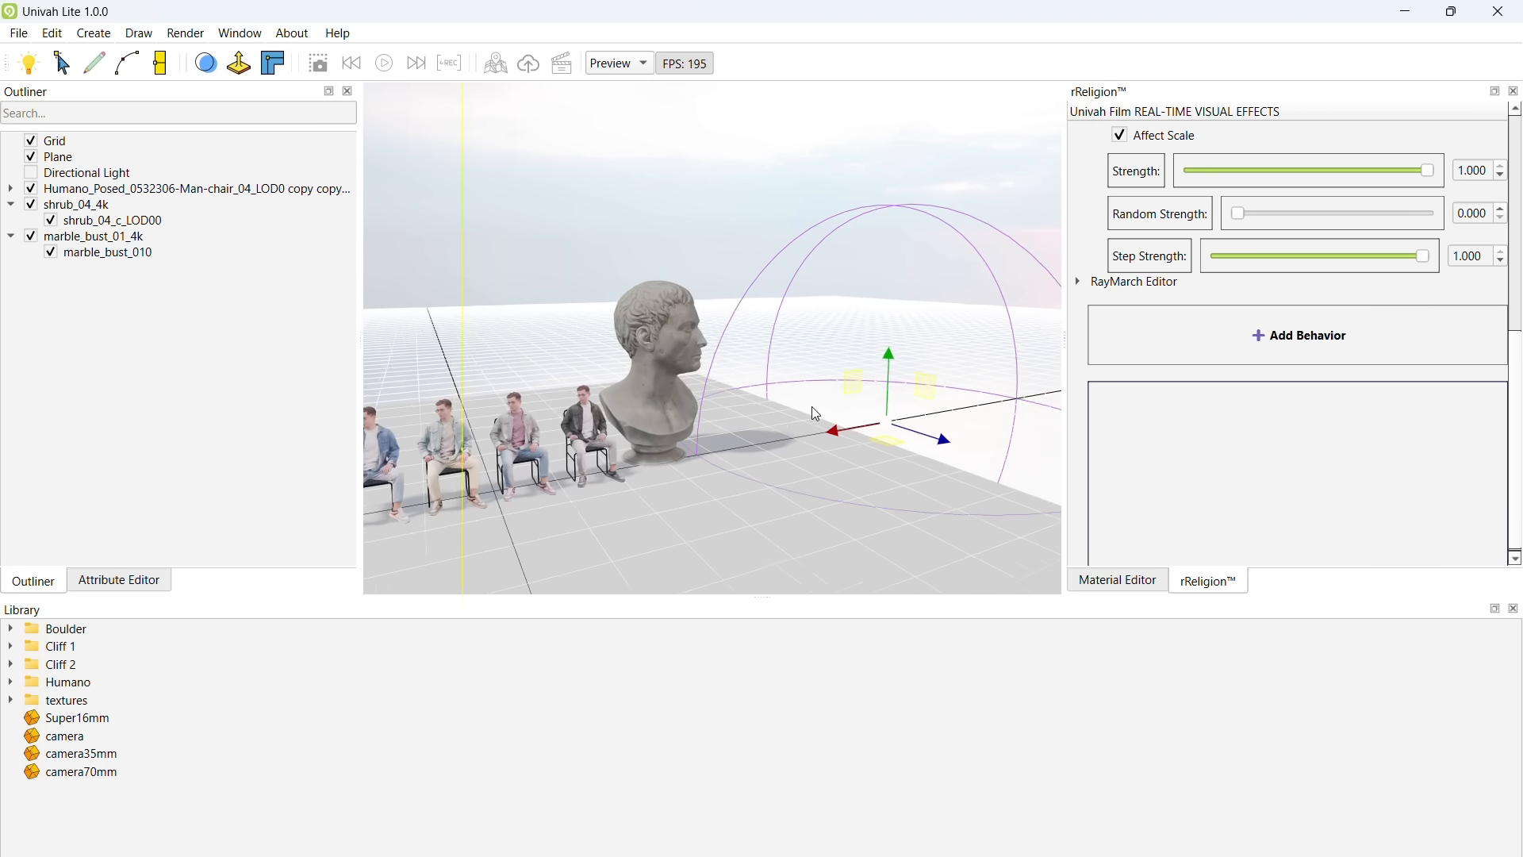
# - Drag the falloff sphere along X until it is centred over the marble bust
pyautogui.moveTo(830, 426); pyautogui.dragTo(768, 435)
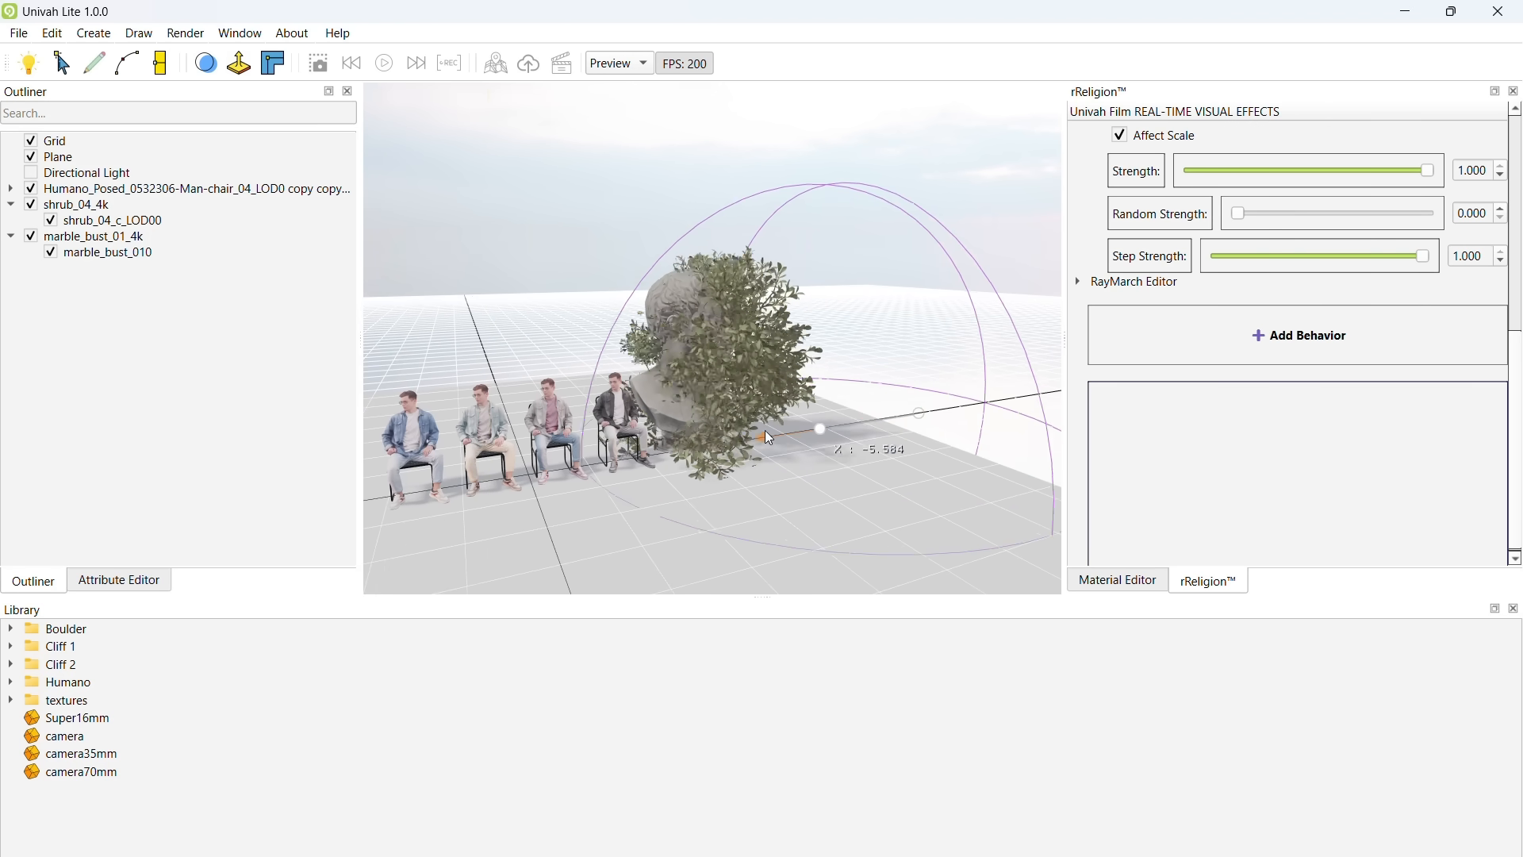
pyautogui.moveTo(818, 429); pyautogui.dragTo(449, 487)
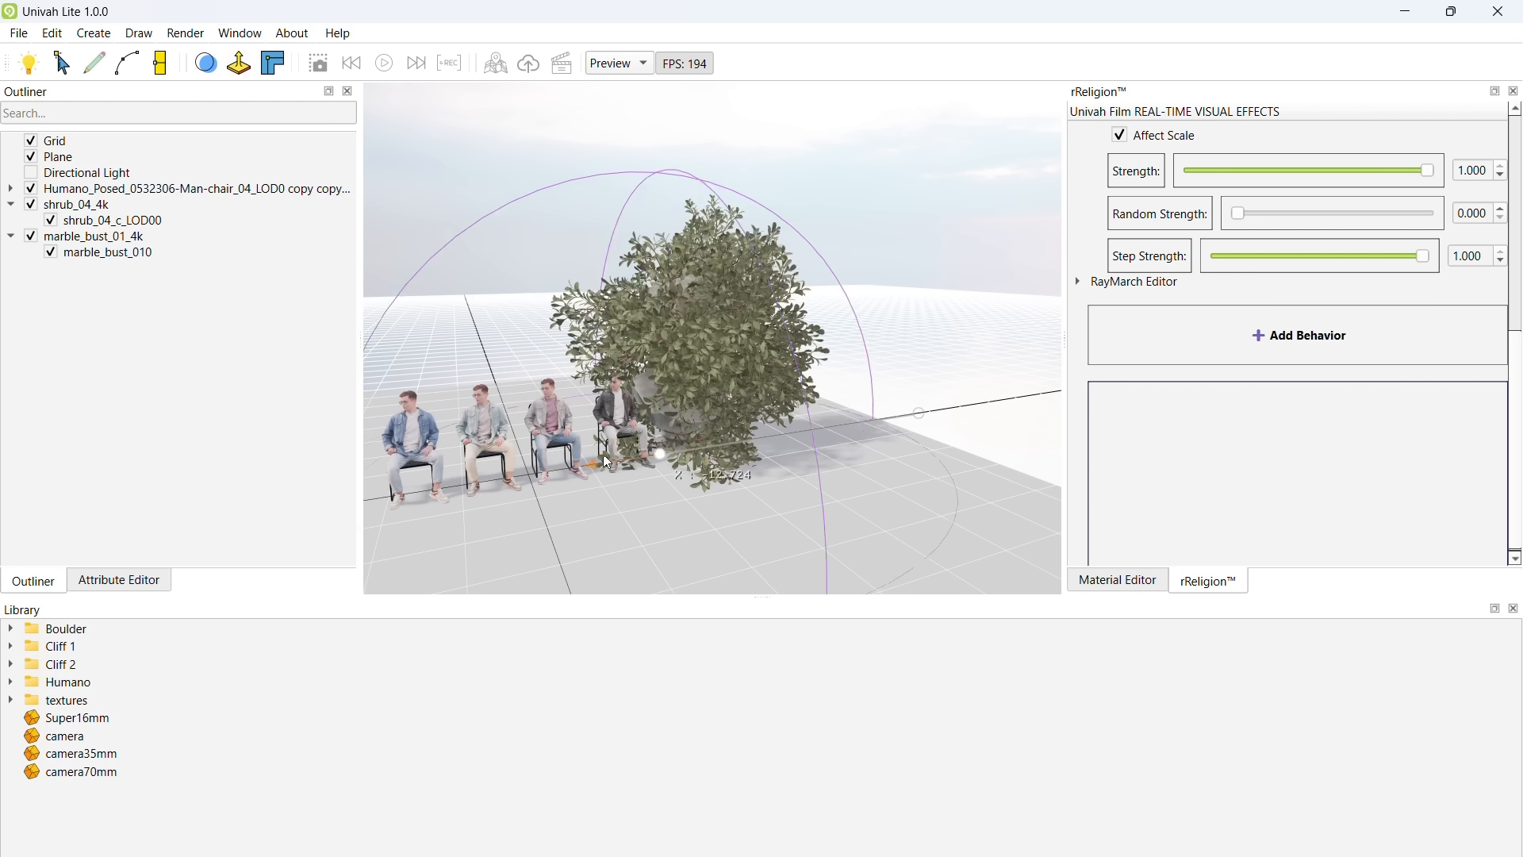
pyautogui.moveTo(659, 452); pyautogui.dragTo(869, 419)
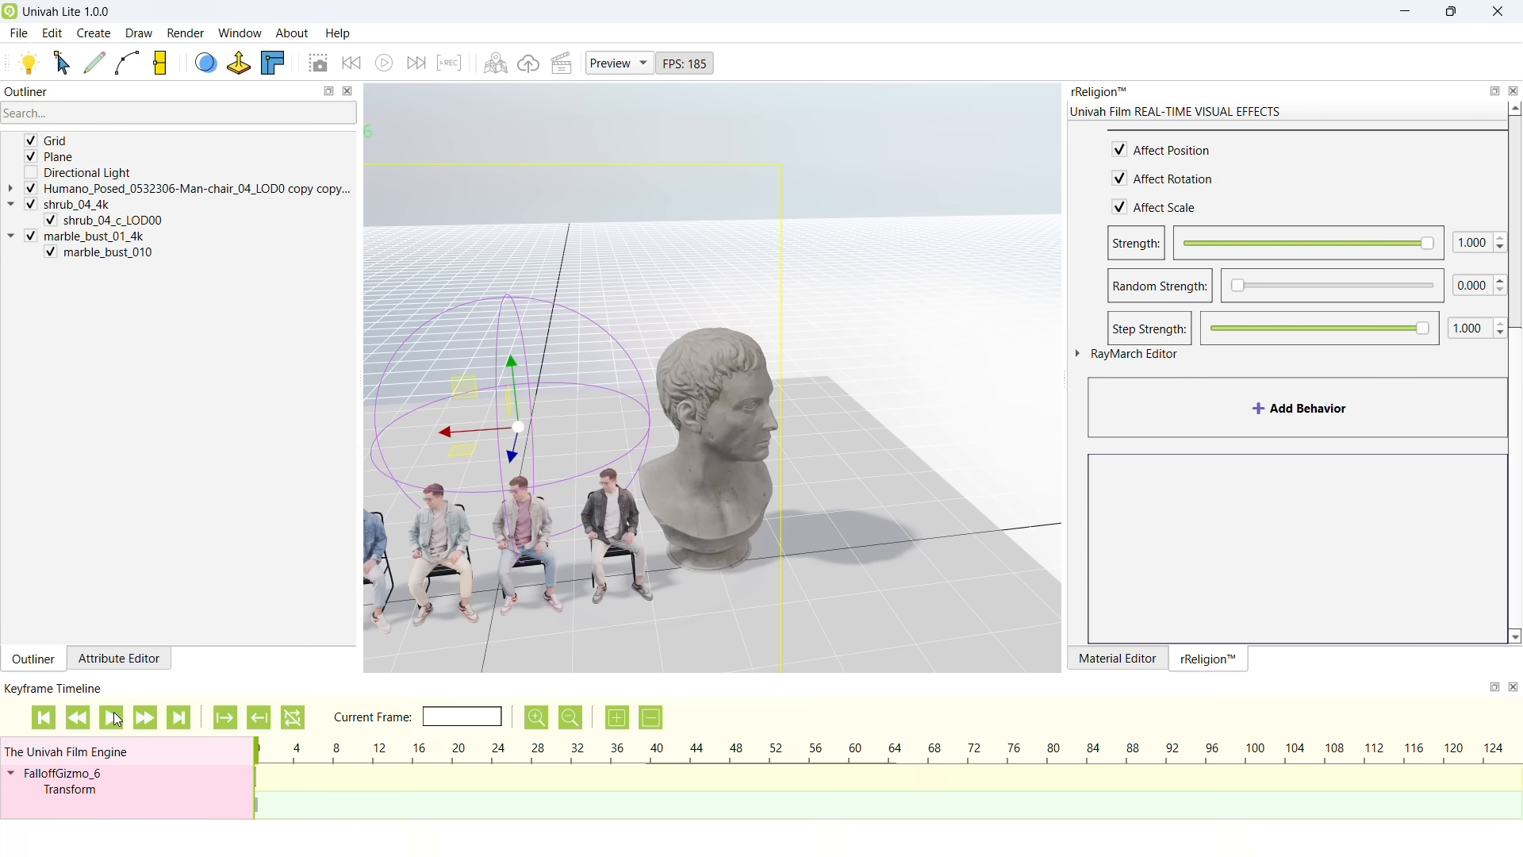
# - Keyframe the falloff sphere's end position at frame 80 and loop the sweep playback
pyautogui.click(111, 717)
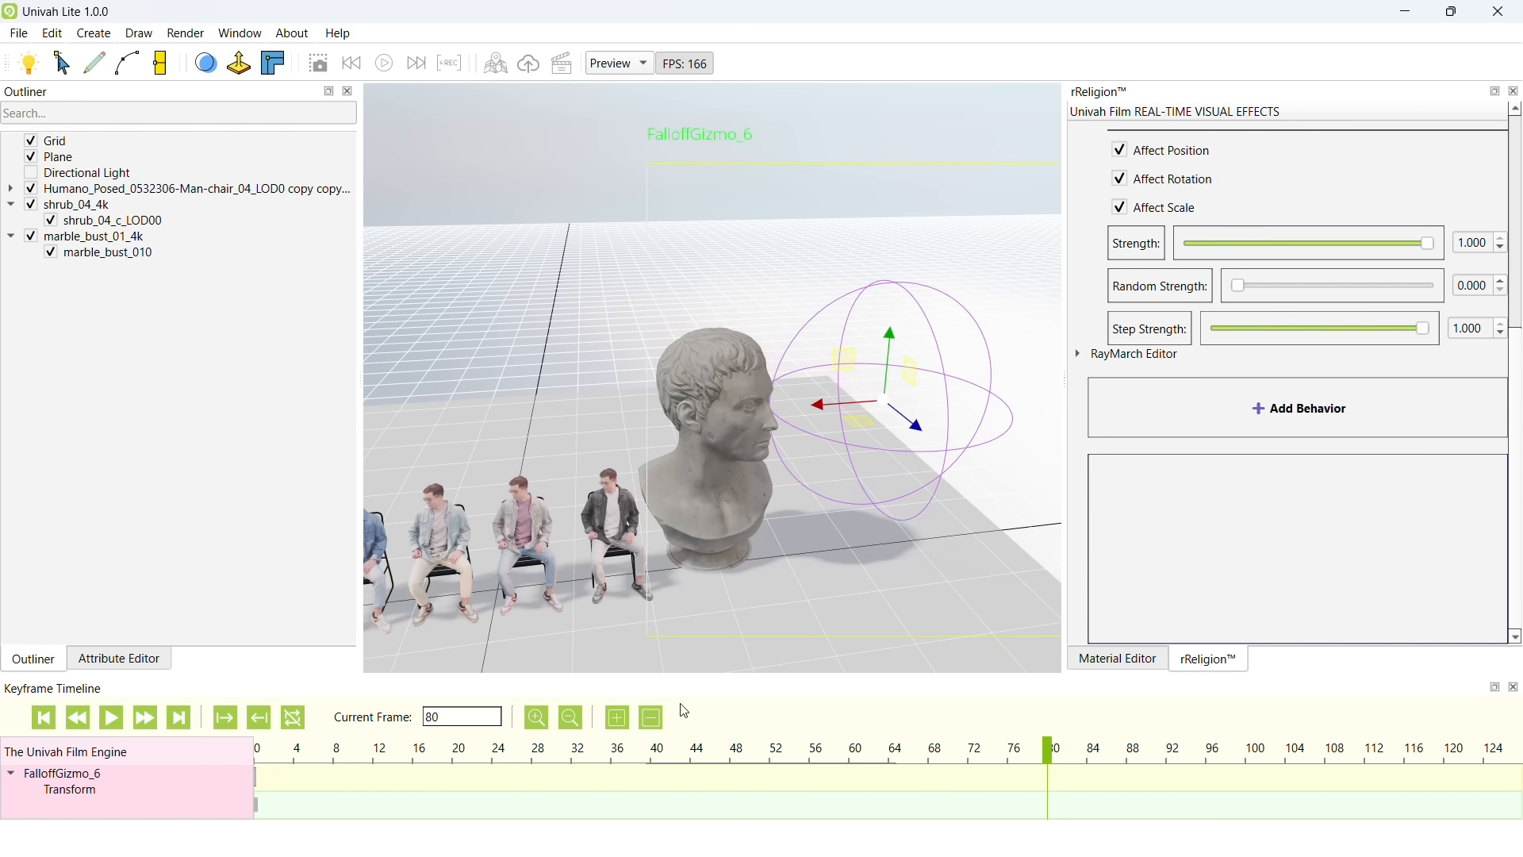
pyautogui.click(109, 717)
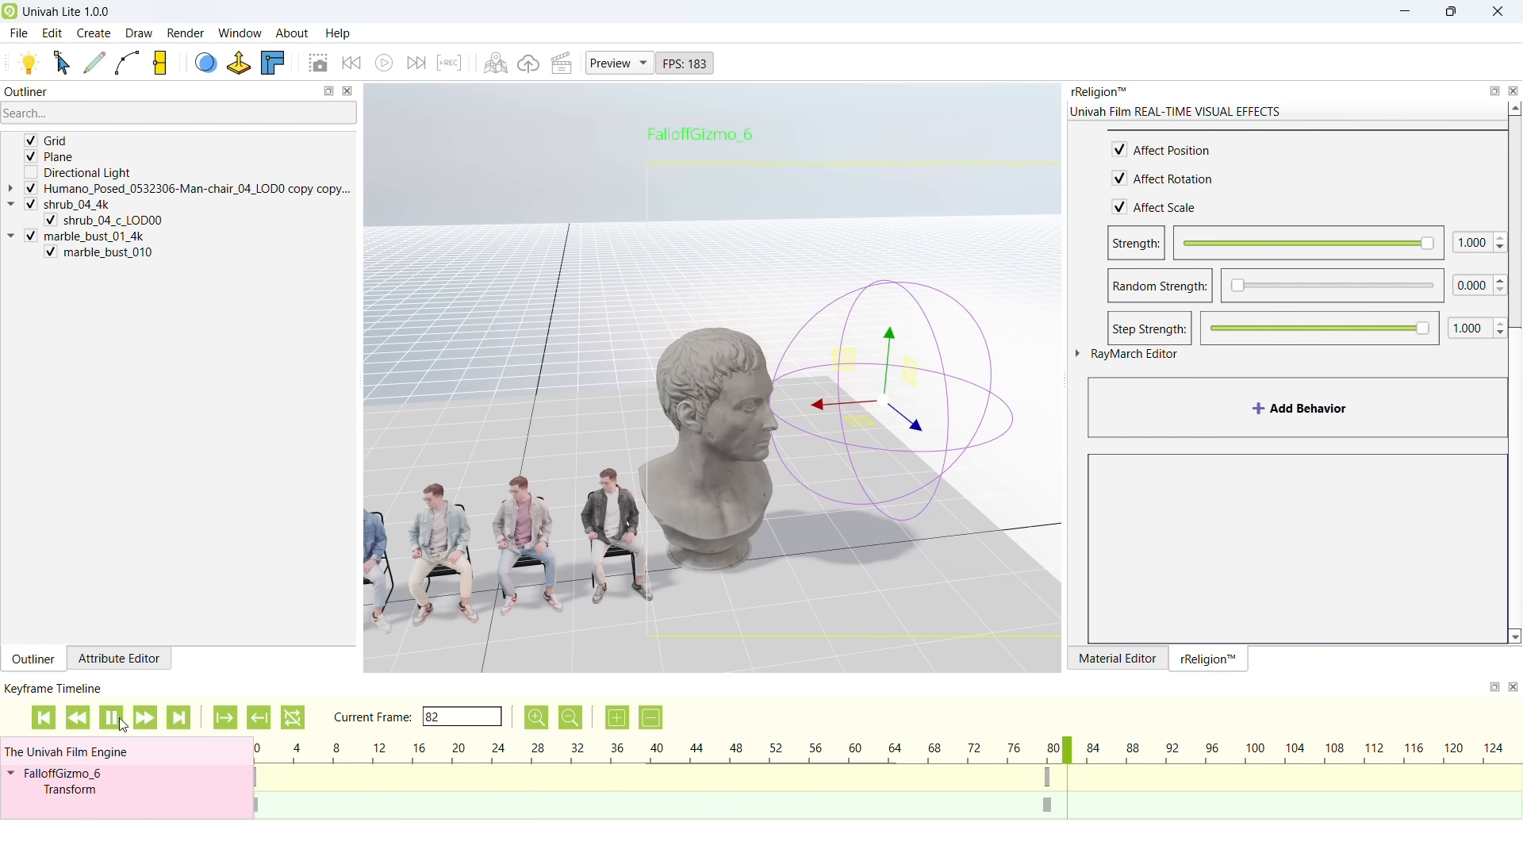
pyautogui.click(109, 717)
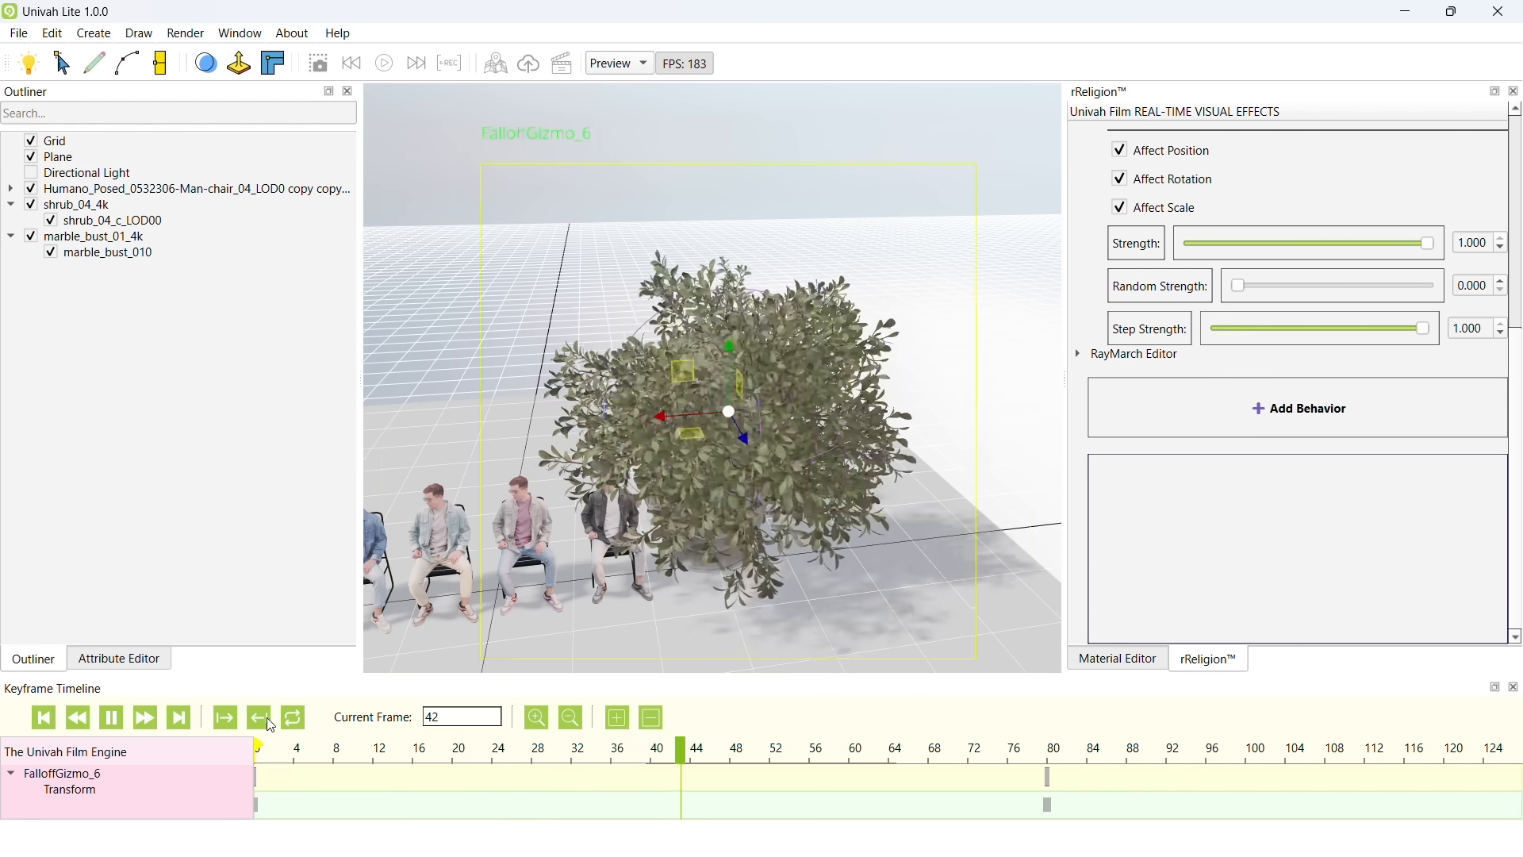
pyautogui.click(259, 717)
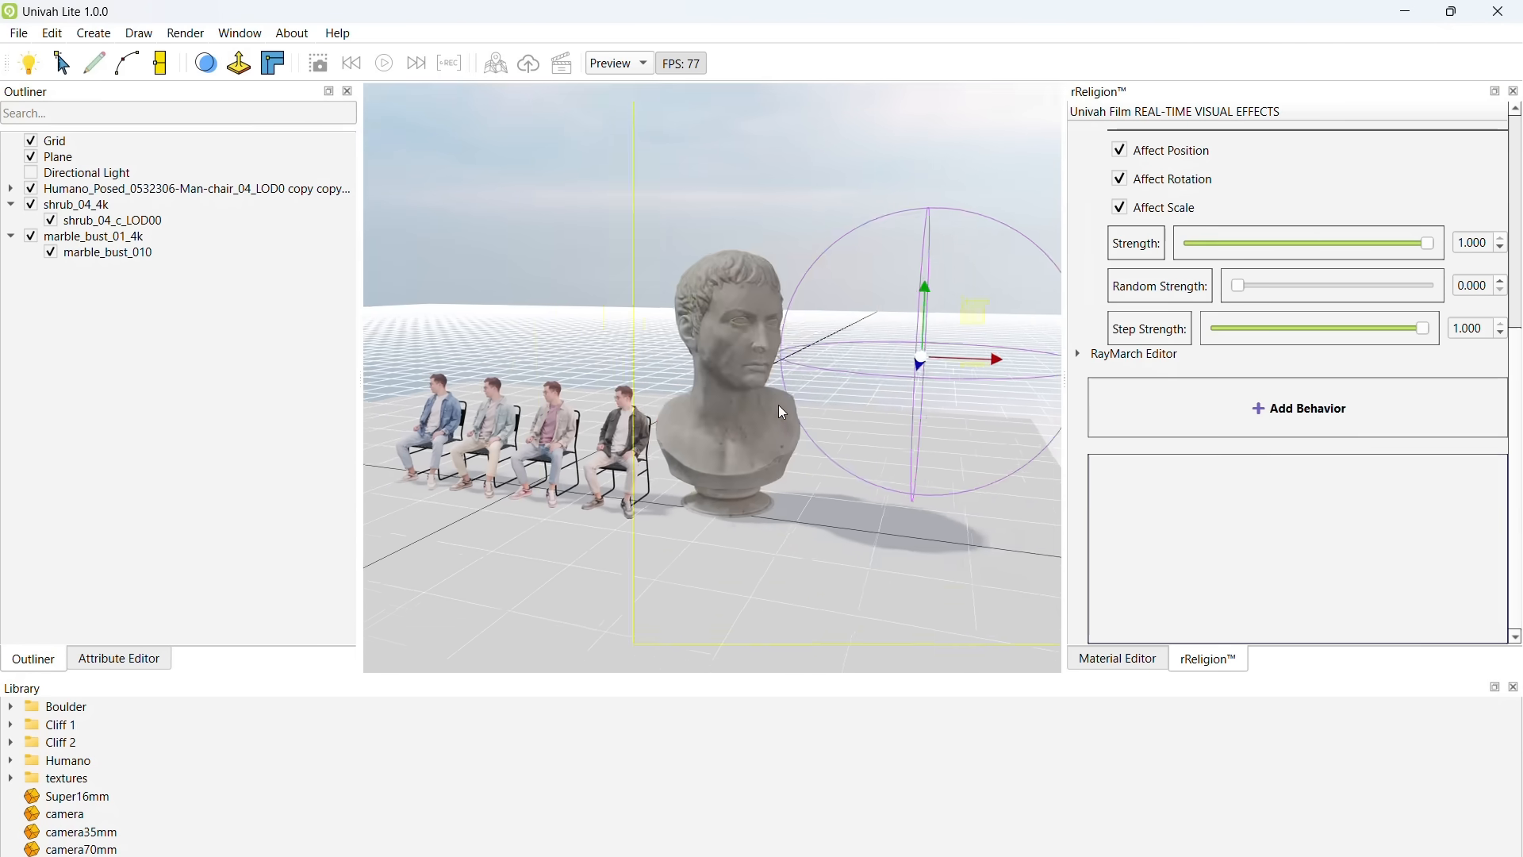
# - Uncheck Show Falloff Gizmo on shrub_04_c_LOD00's Falloff #1 effector
pyautogui.click(111, 219)
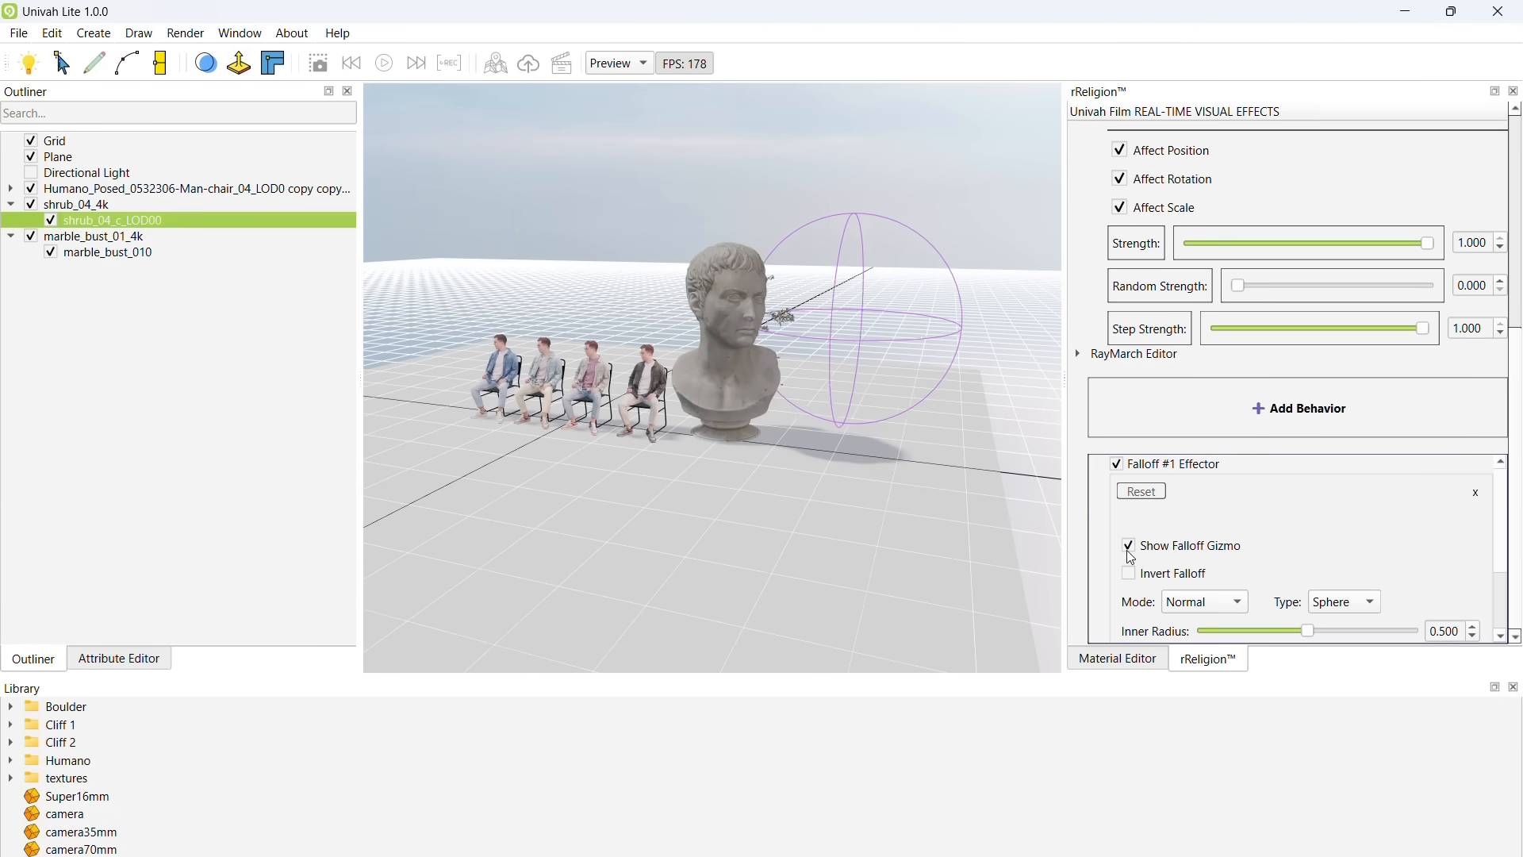
pyautogui.click(1128, 544)
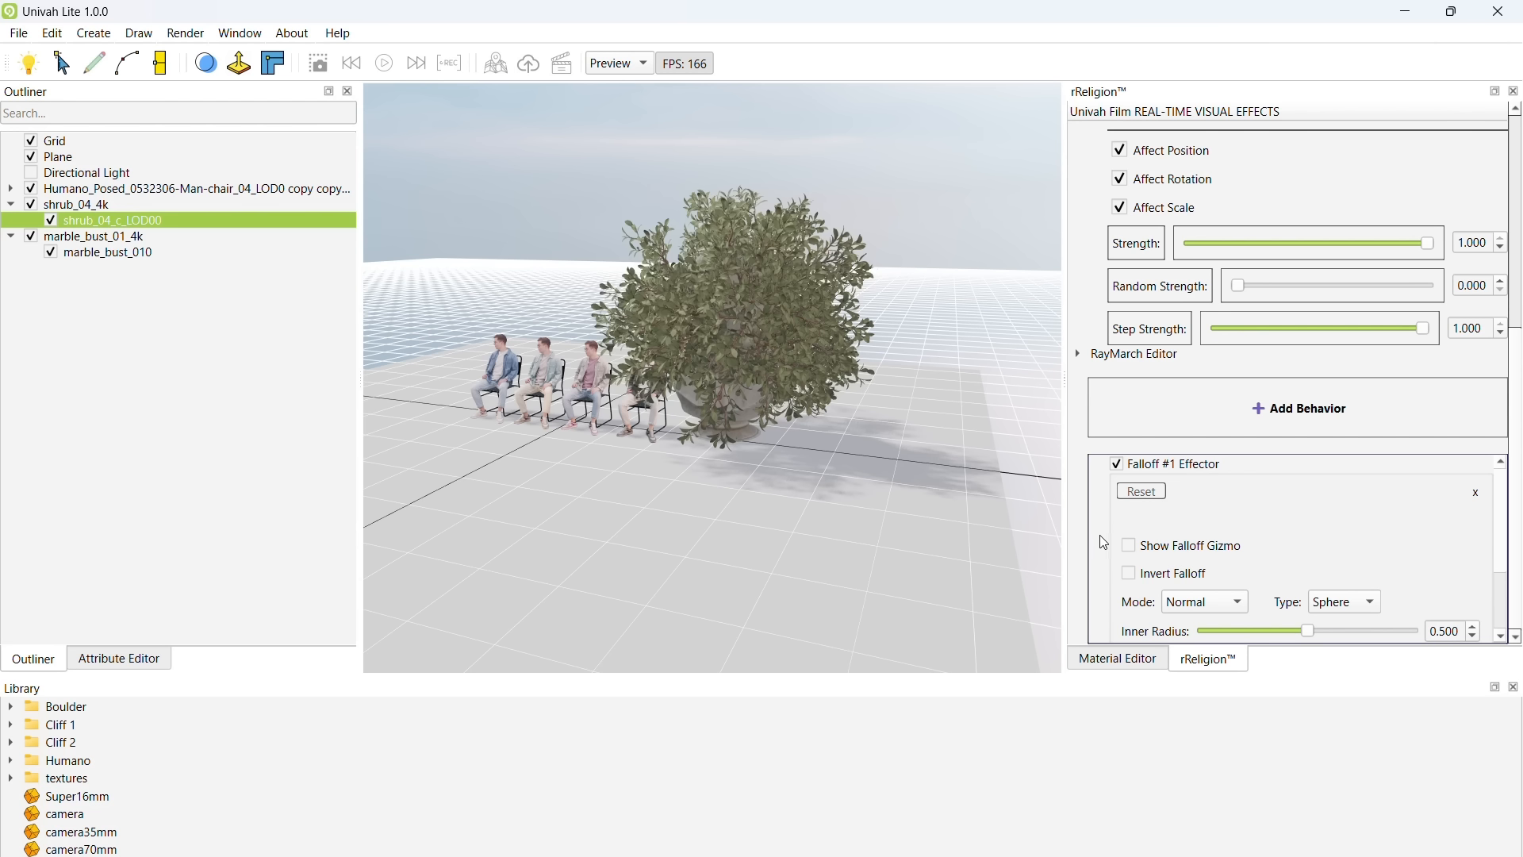